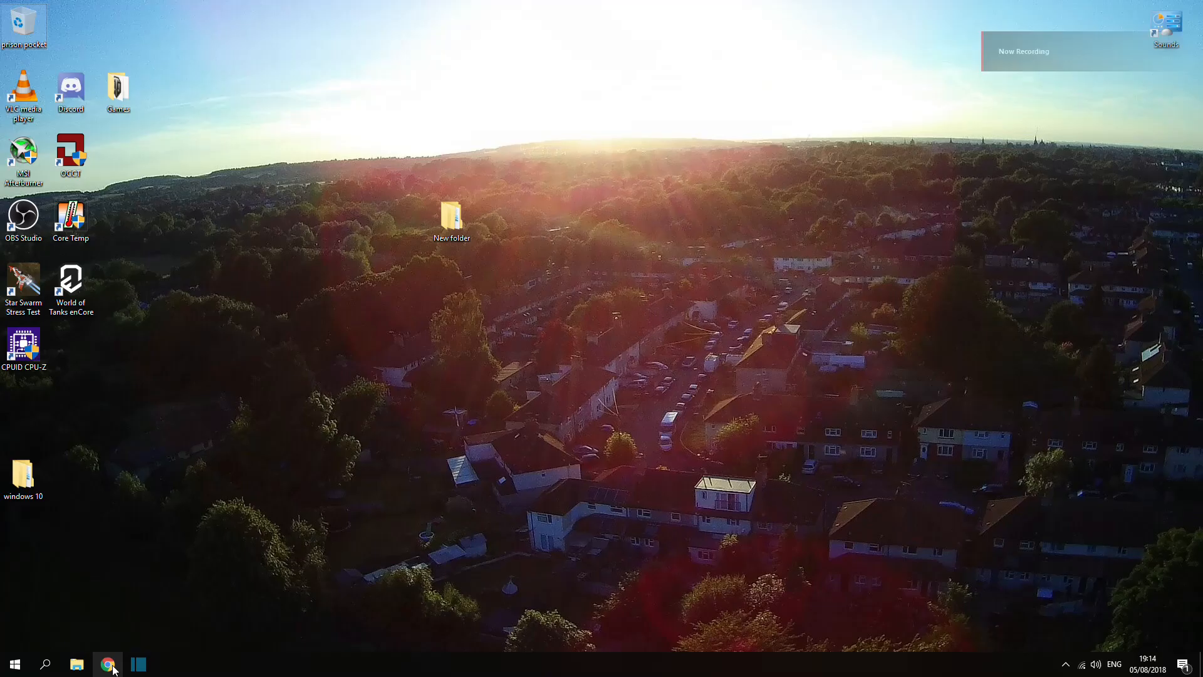
mouse_move(112, 636)
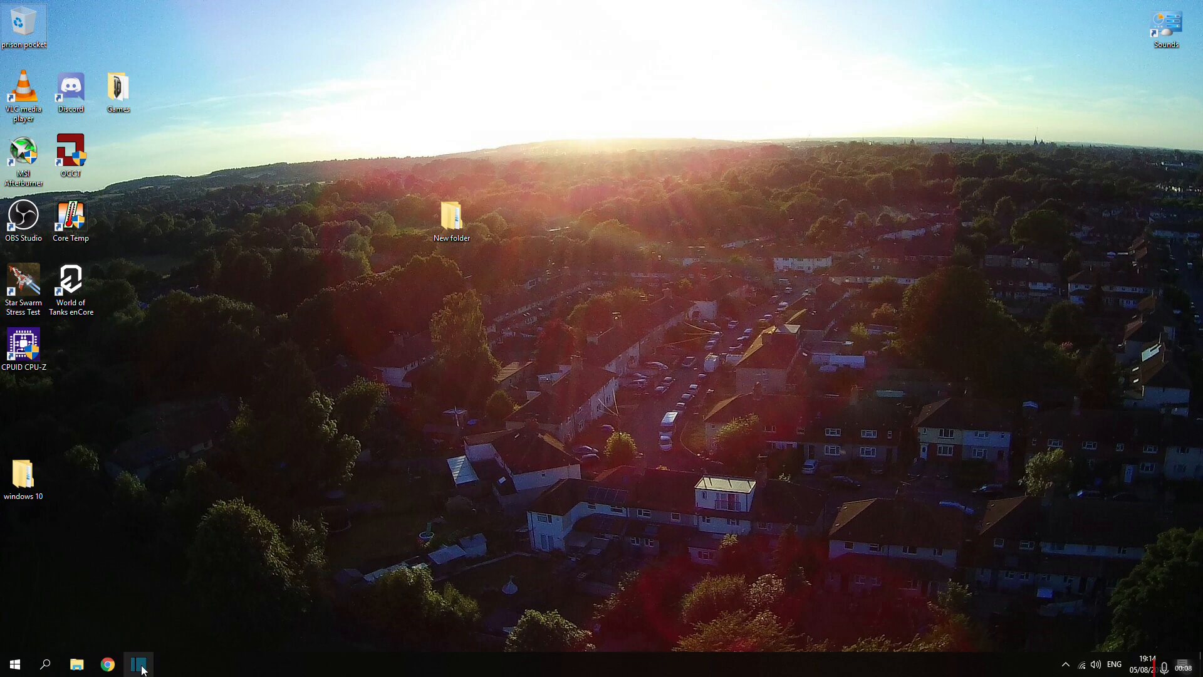
- Launch Shotcut from the taskbar, opening an empty untitled project
left_click(139, 664)
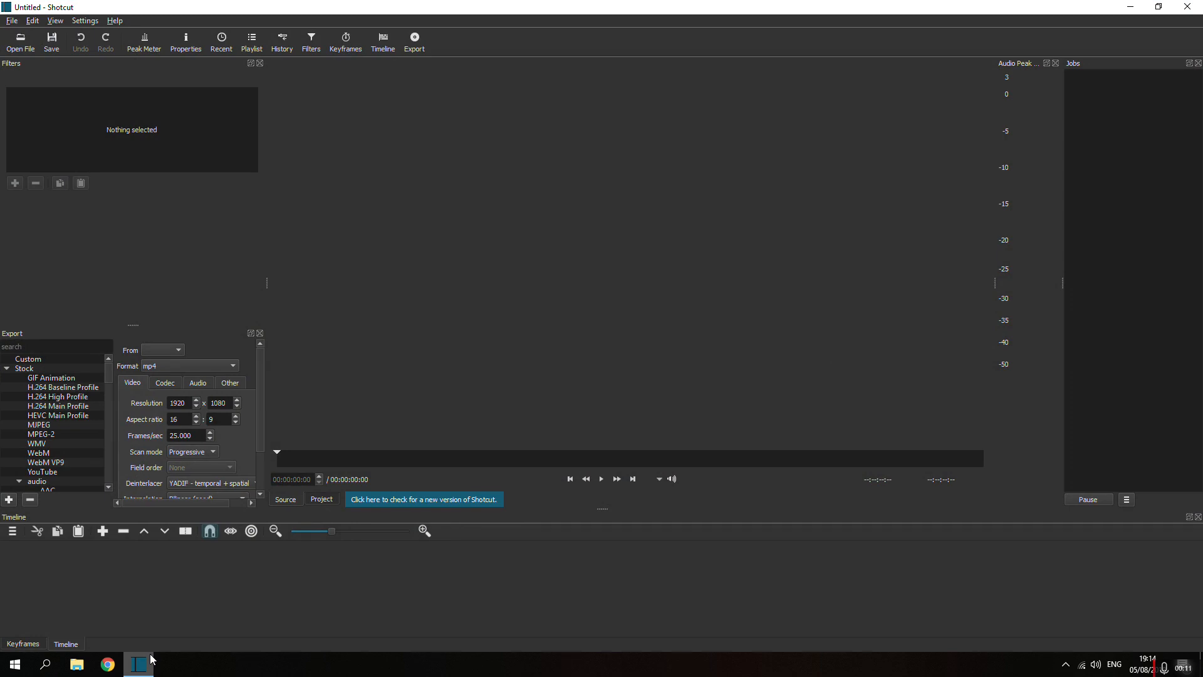
mouse_move(204, 525)
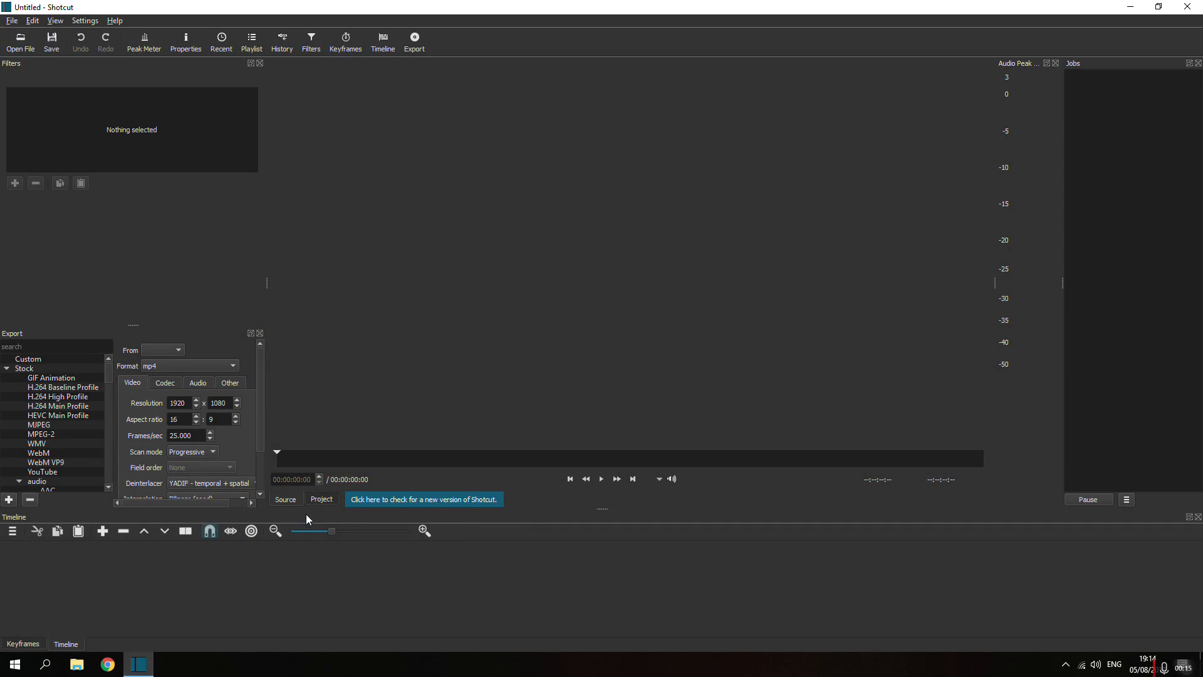
mouse_move(609, 350)
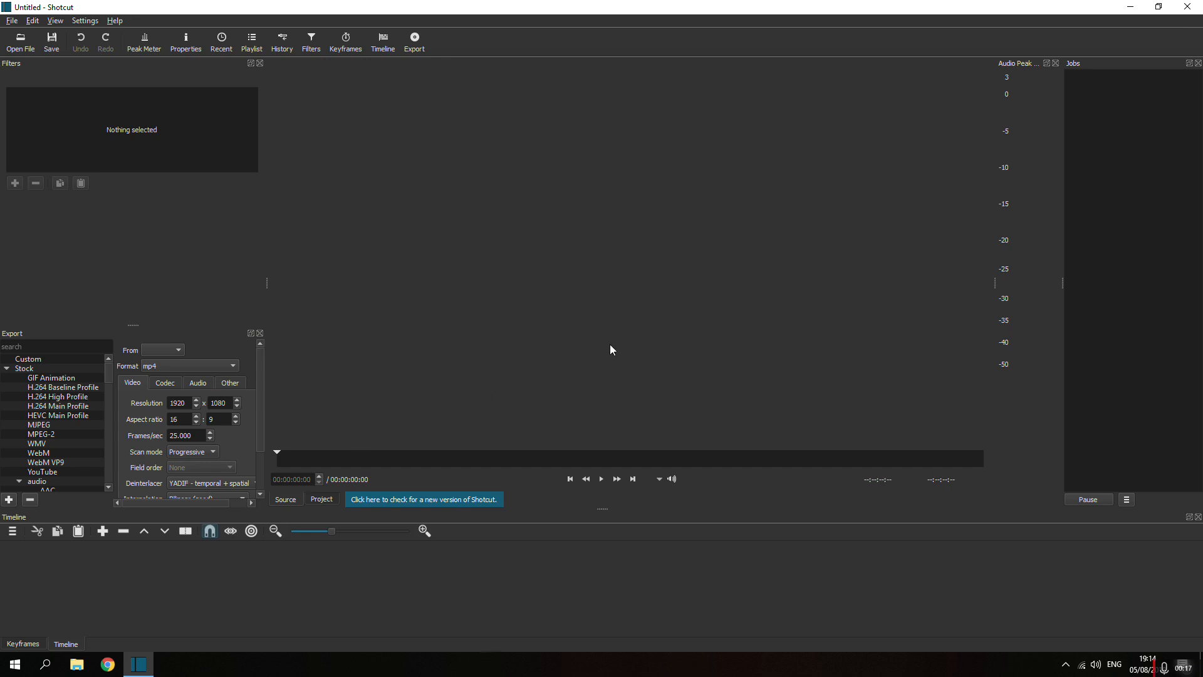
mouse_move(604, 341)
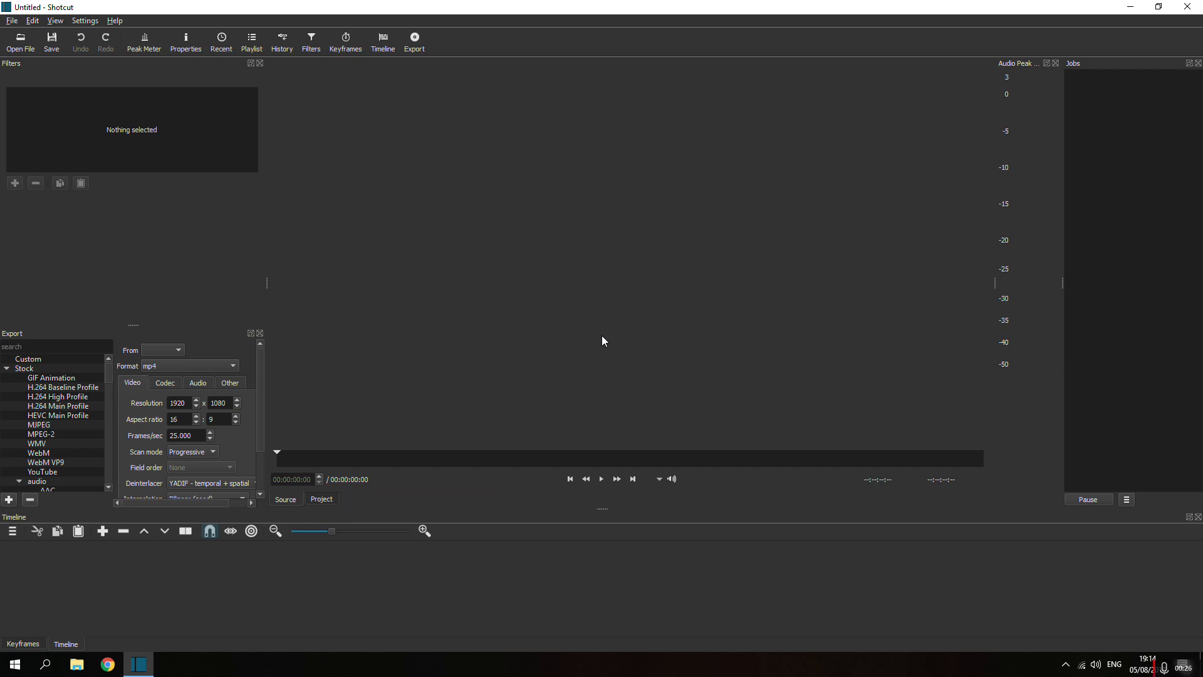
mouse_move(495, 316)
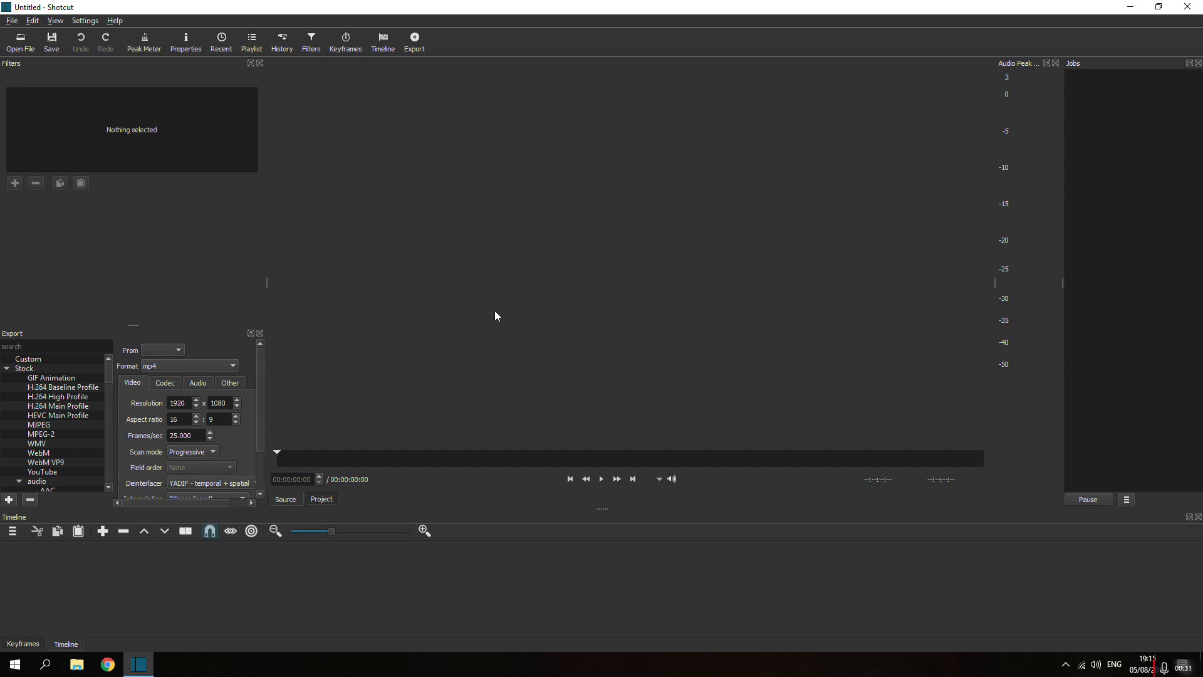
mouse_move(35, 90)
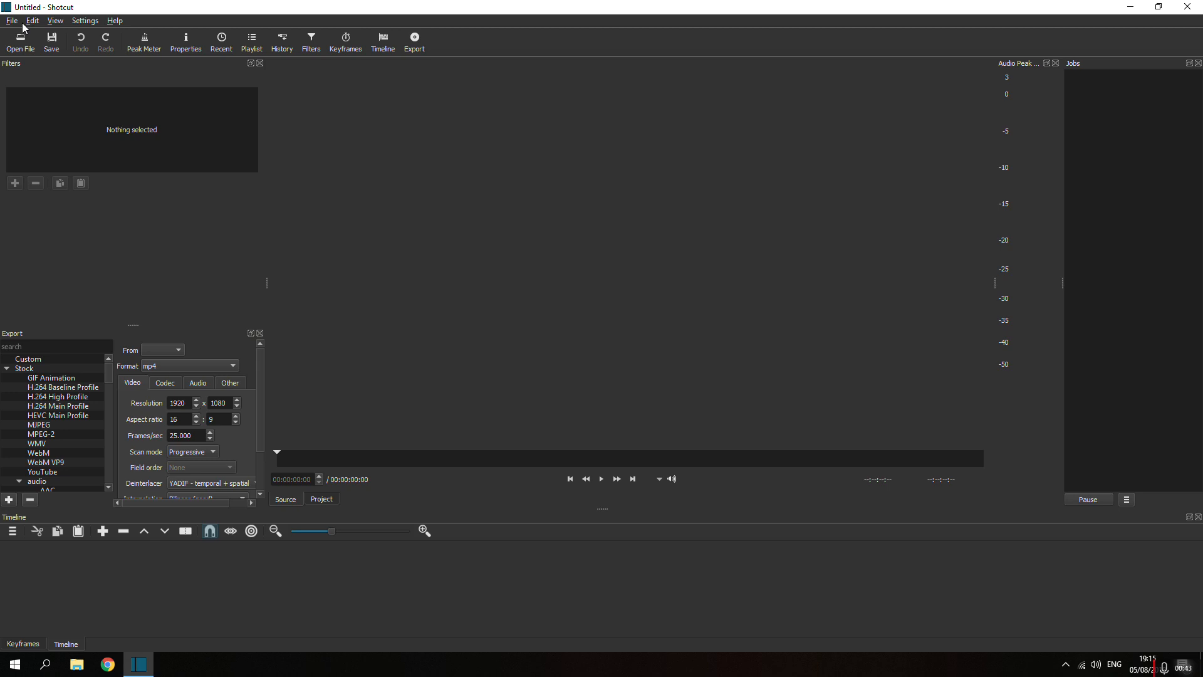
mouse_move(52, 99)
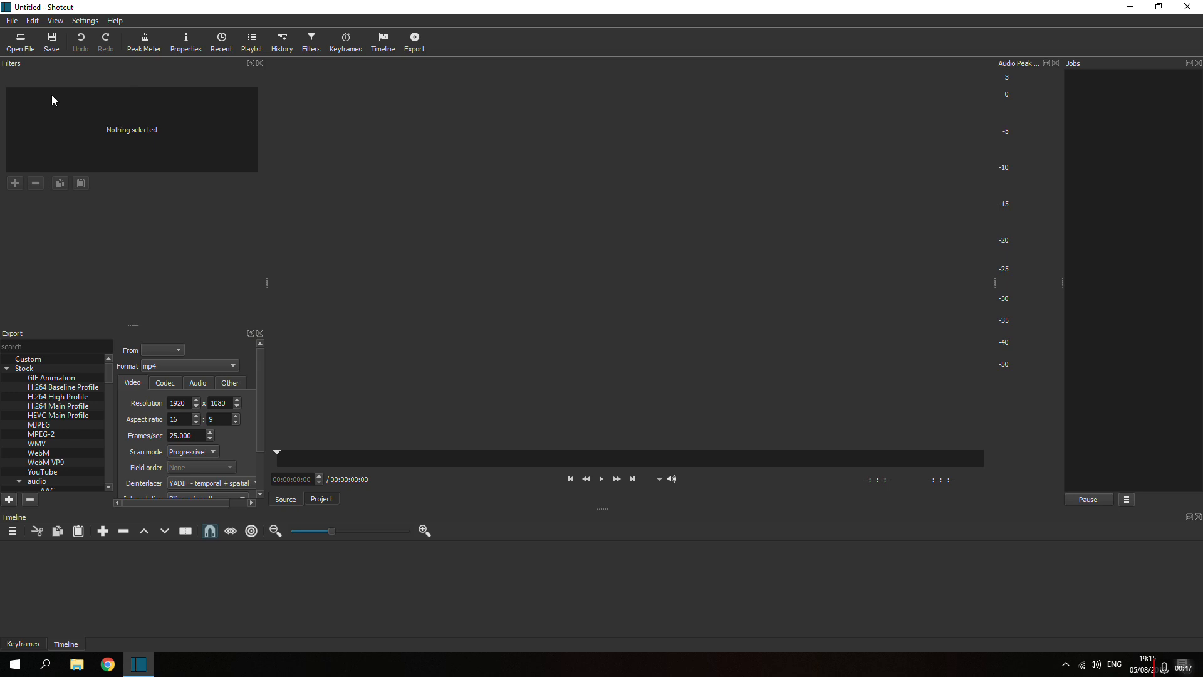
mouse_move(21, 41)
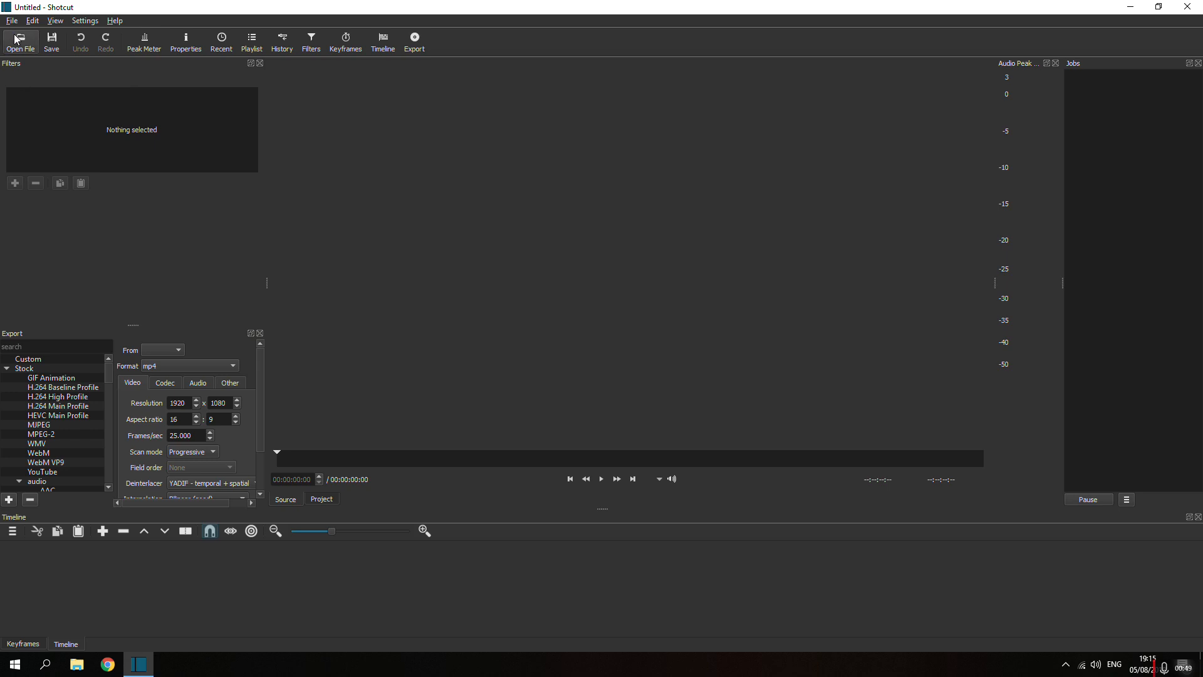
mouse_move(21, 26)
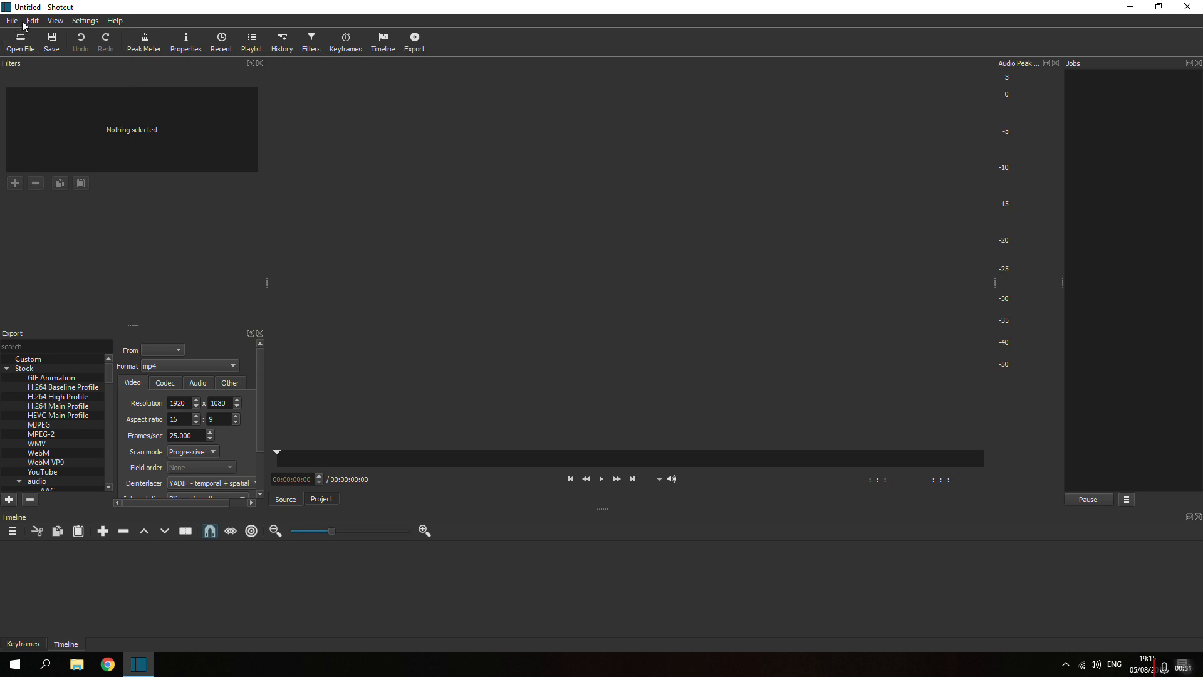
mouse_move(20, 38)
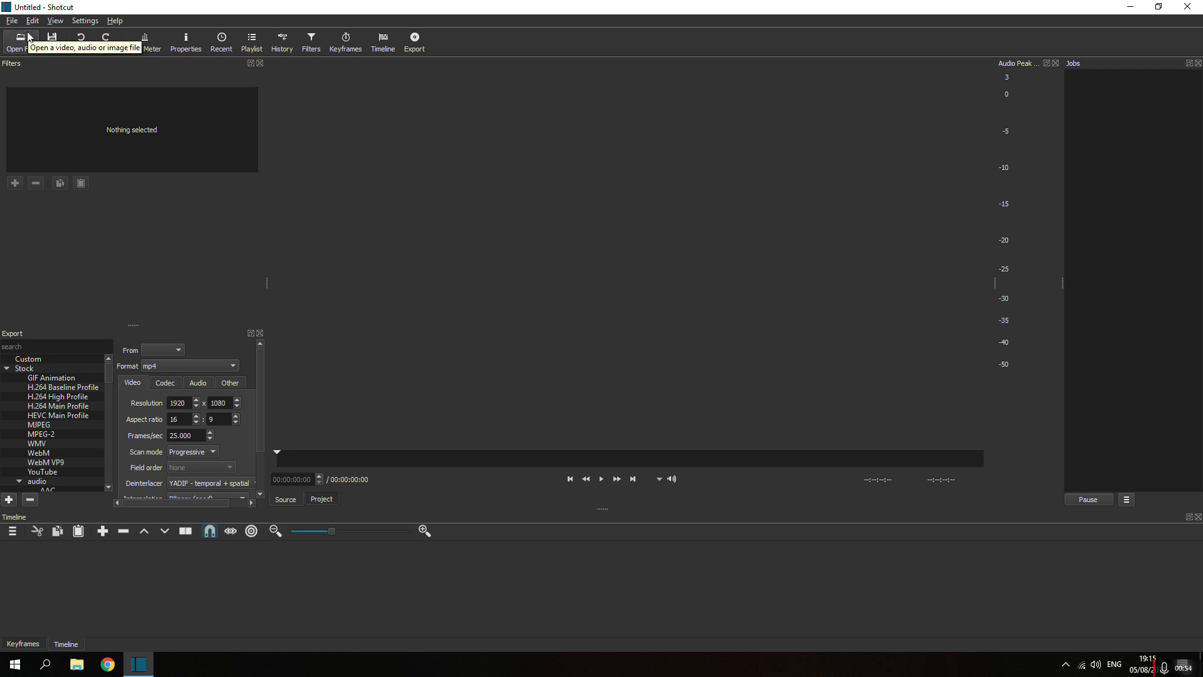
mouse_move(765, 307)
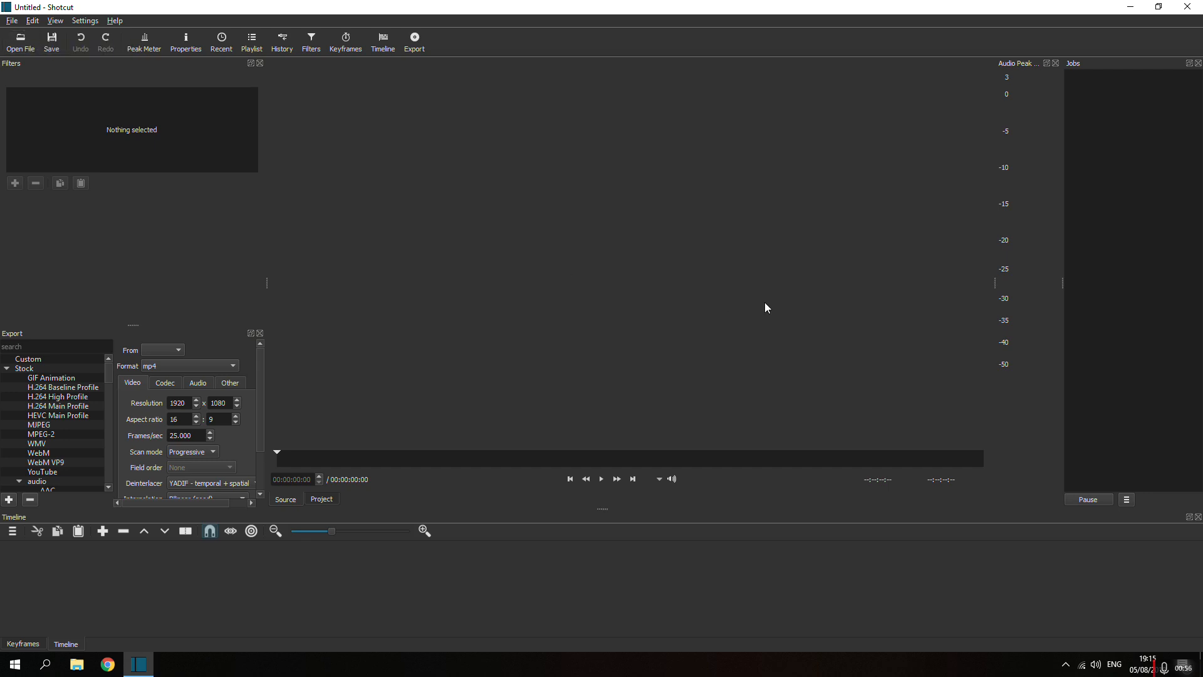
mouse_move(749, 307)
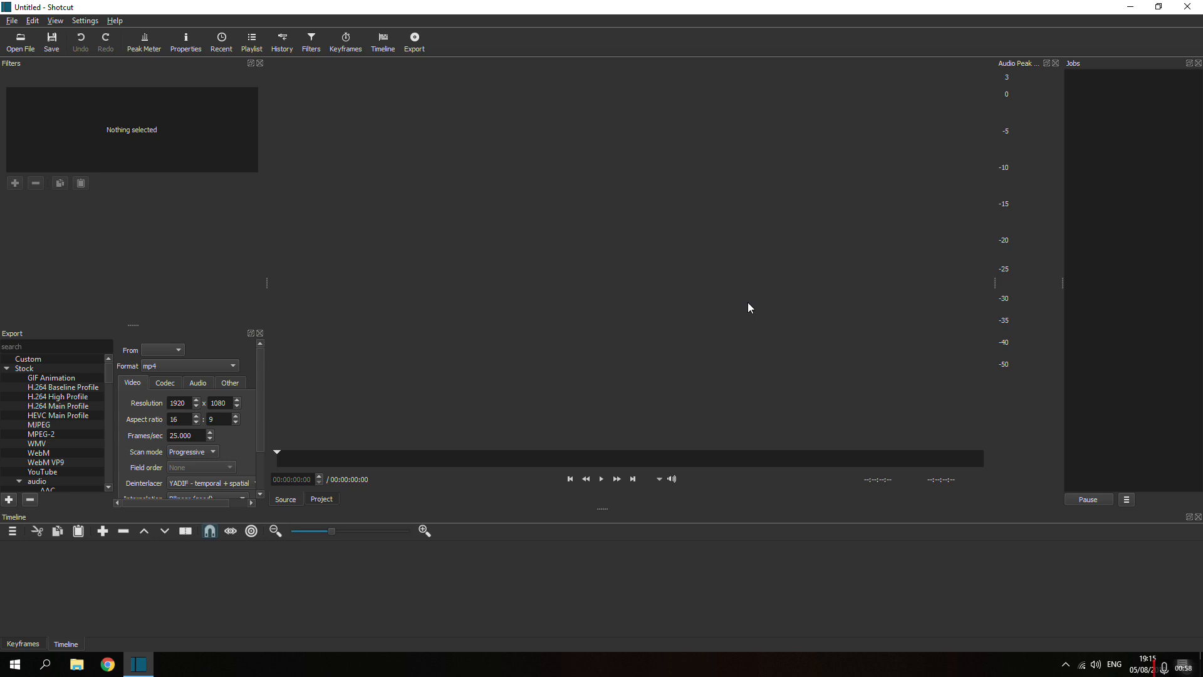
mouse_move(66, 151)
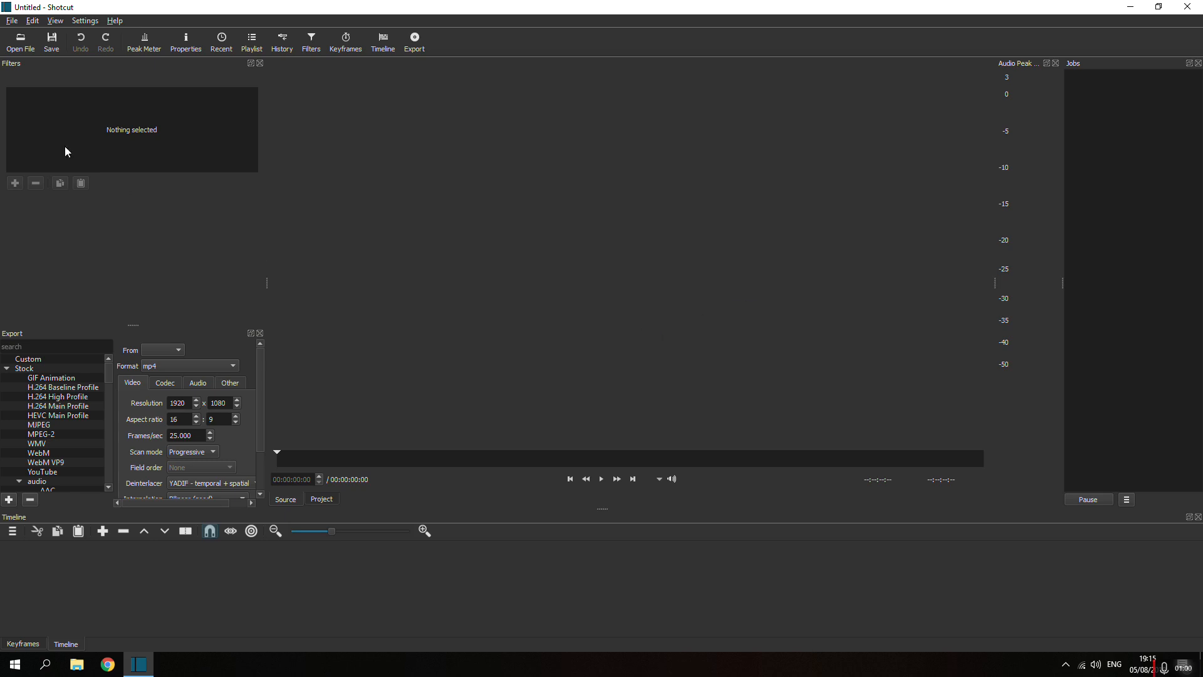
mouse_move(138, 169)
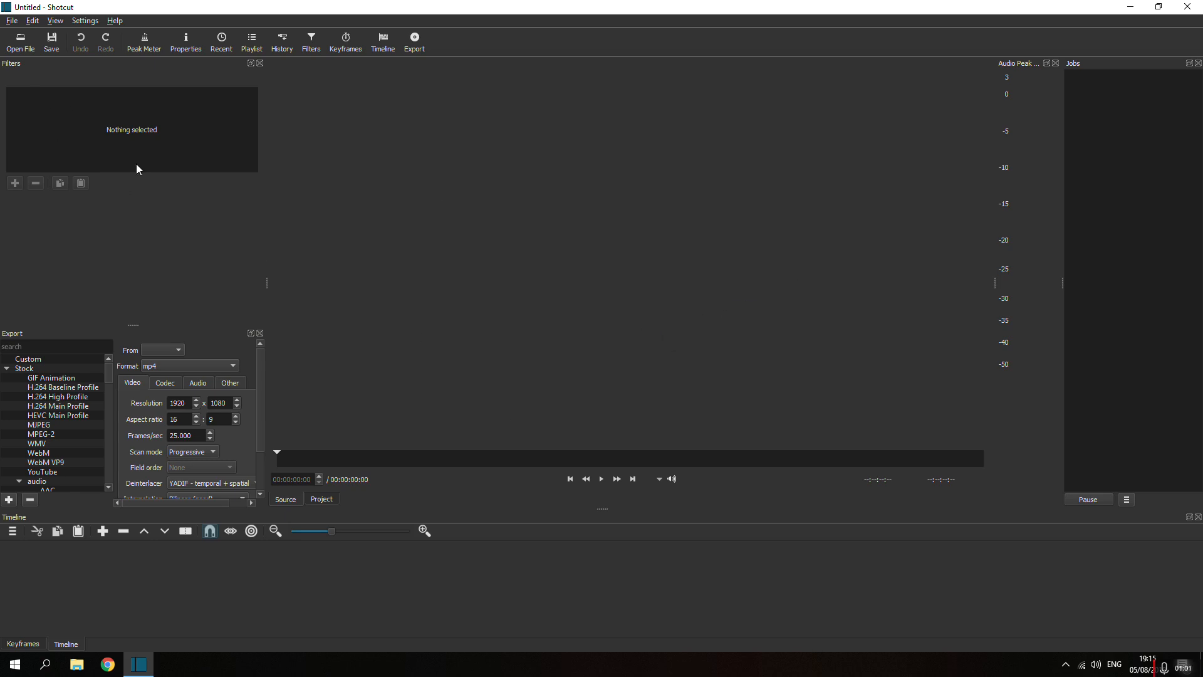
mouse_move(13, 20)
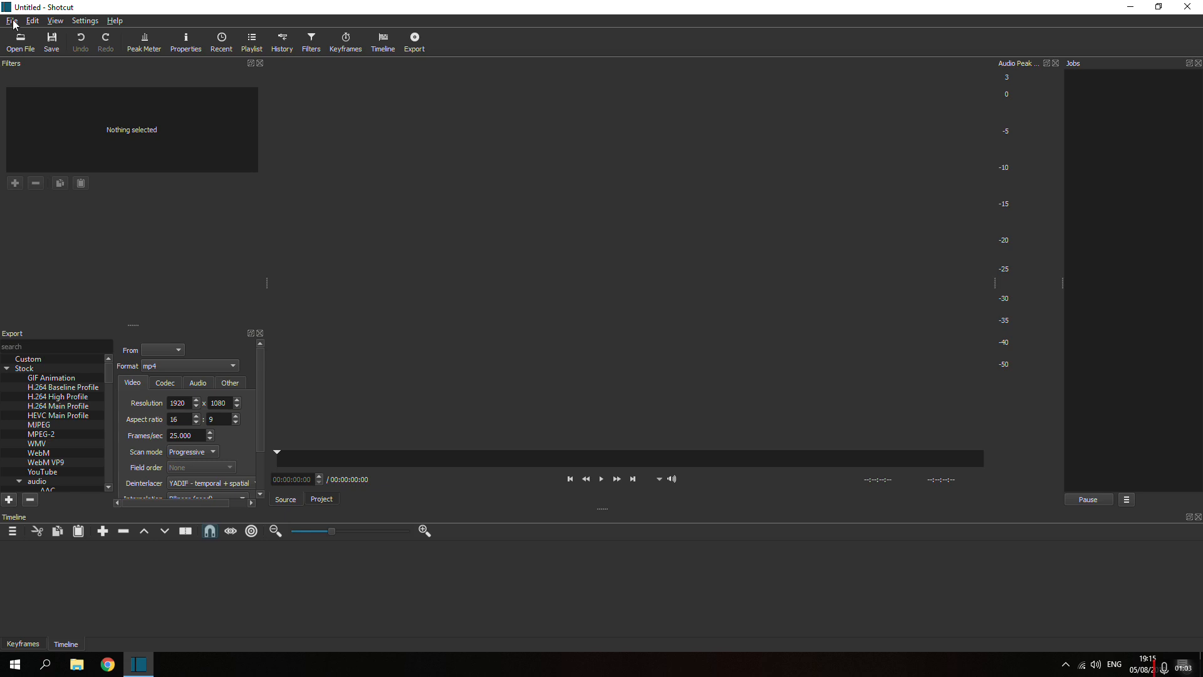
mouse_move(776, 371)
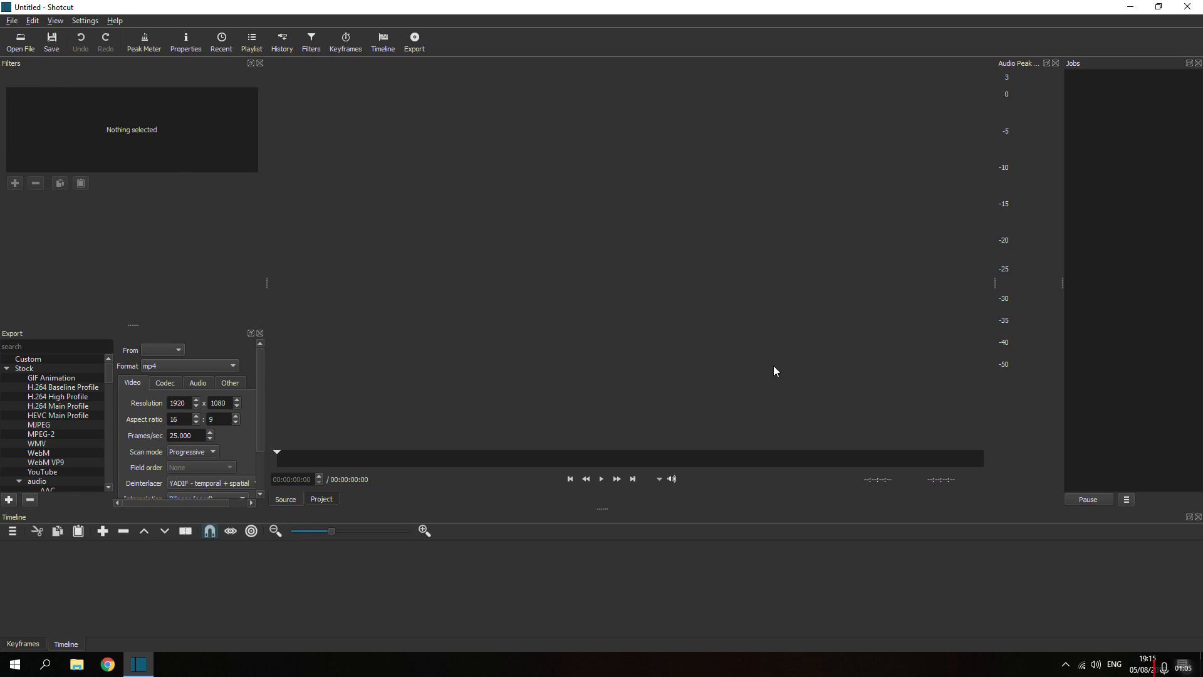
mouse_move(62, 128)
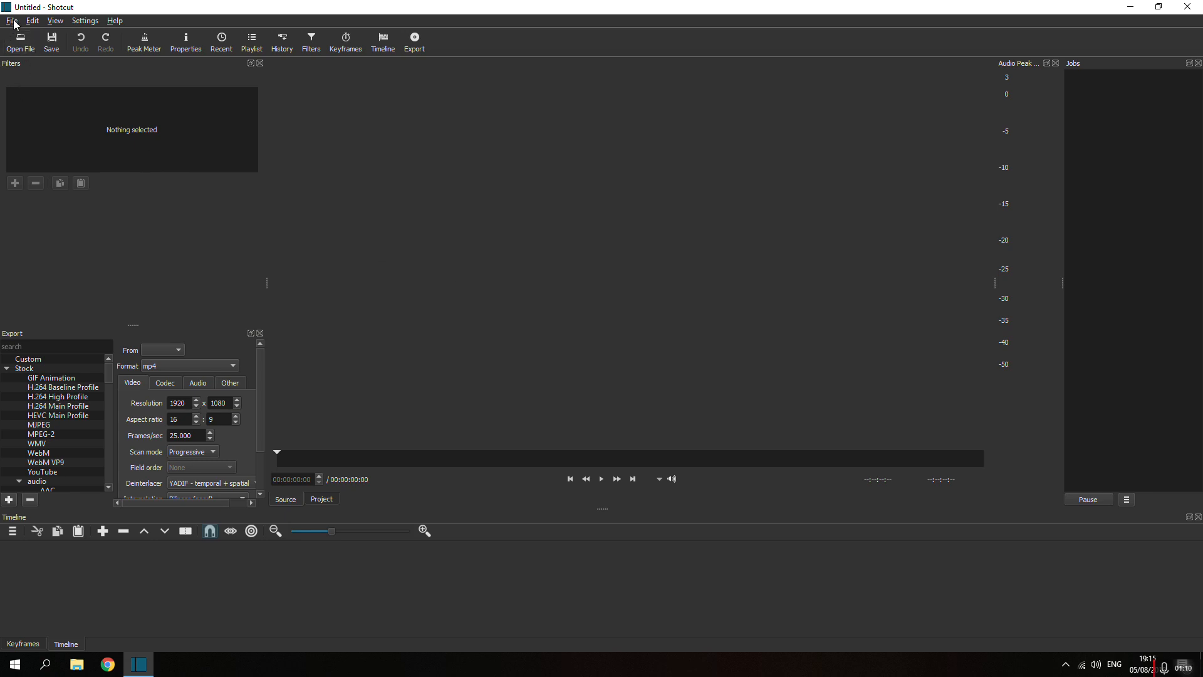
- Add a new video track to the timeline
left_click(12, 21)
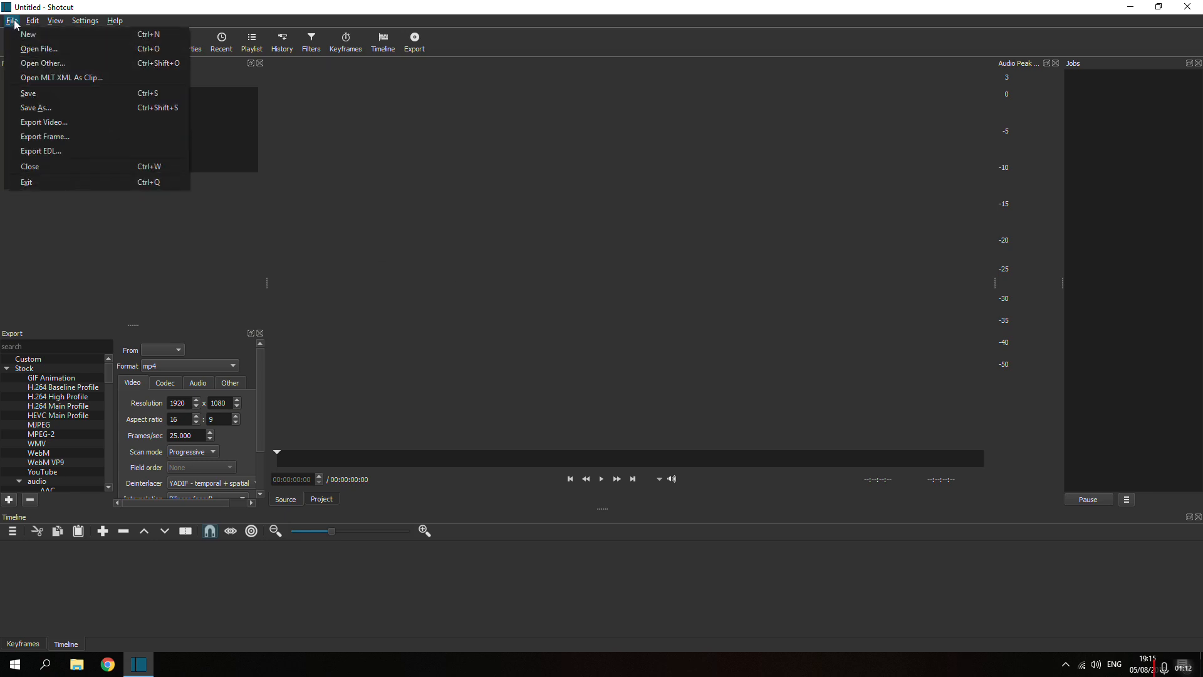
left_click(12, 530)
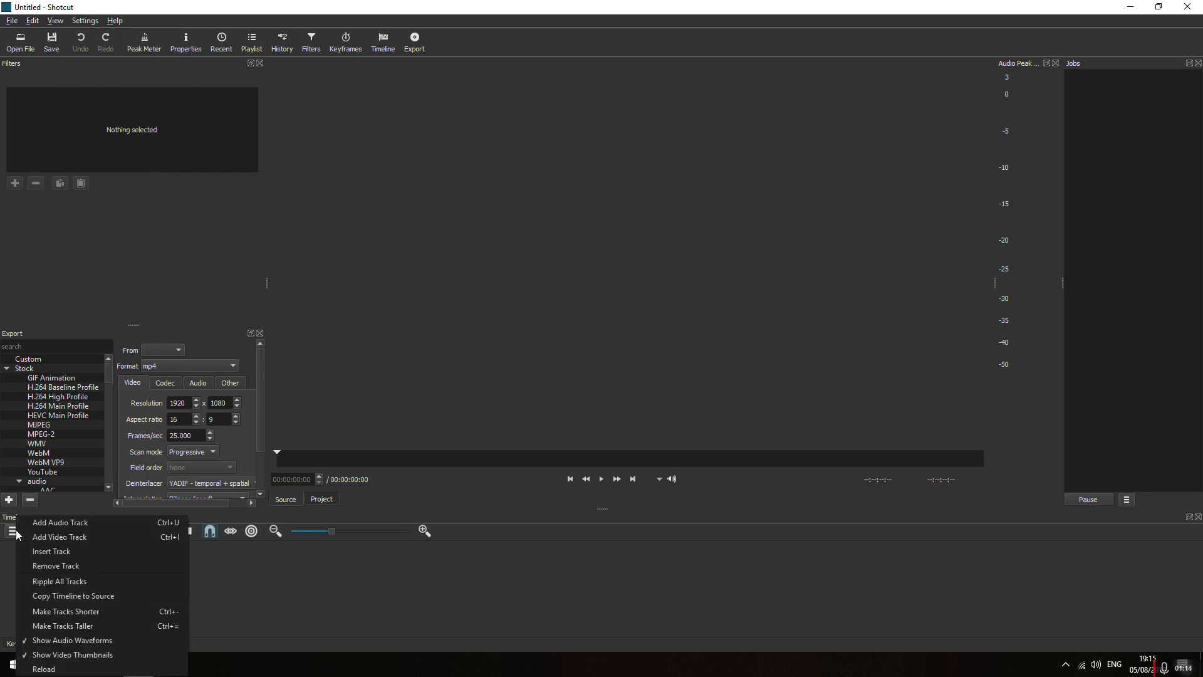
mouse_move(77, 536)
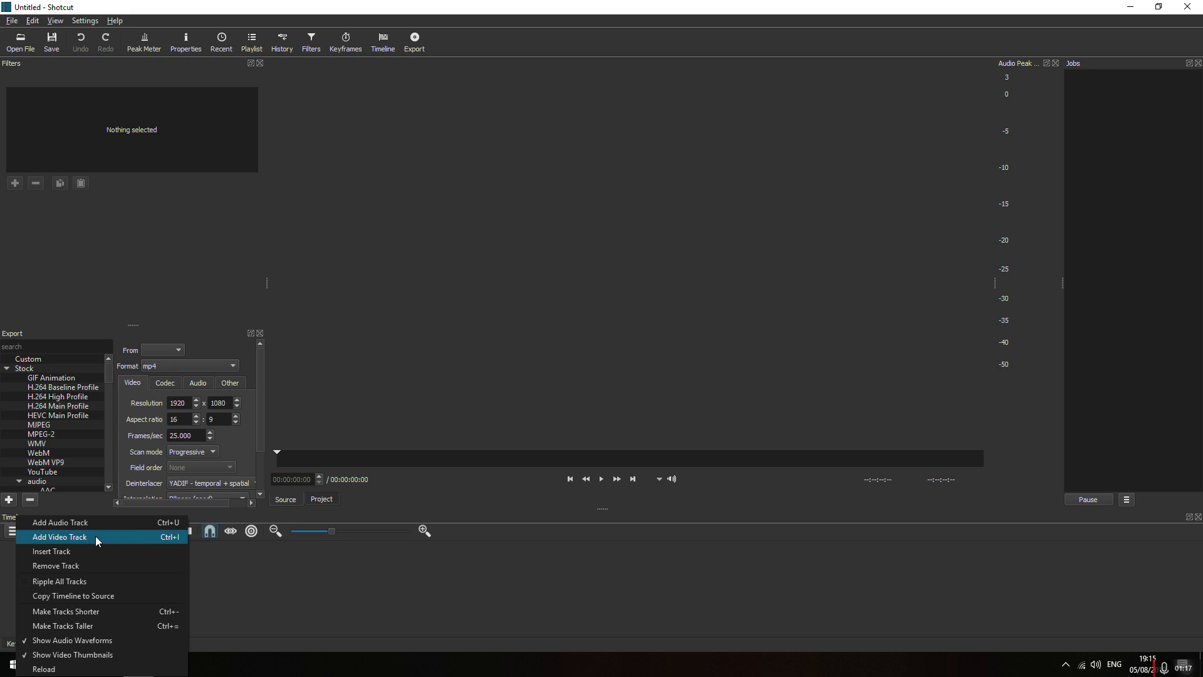
left_click(59, 536)
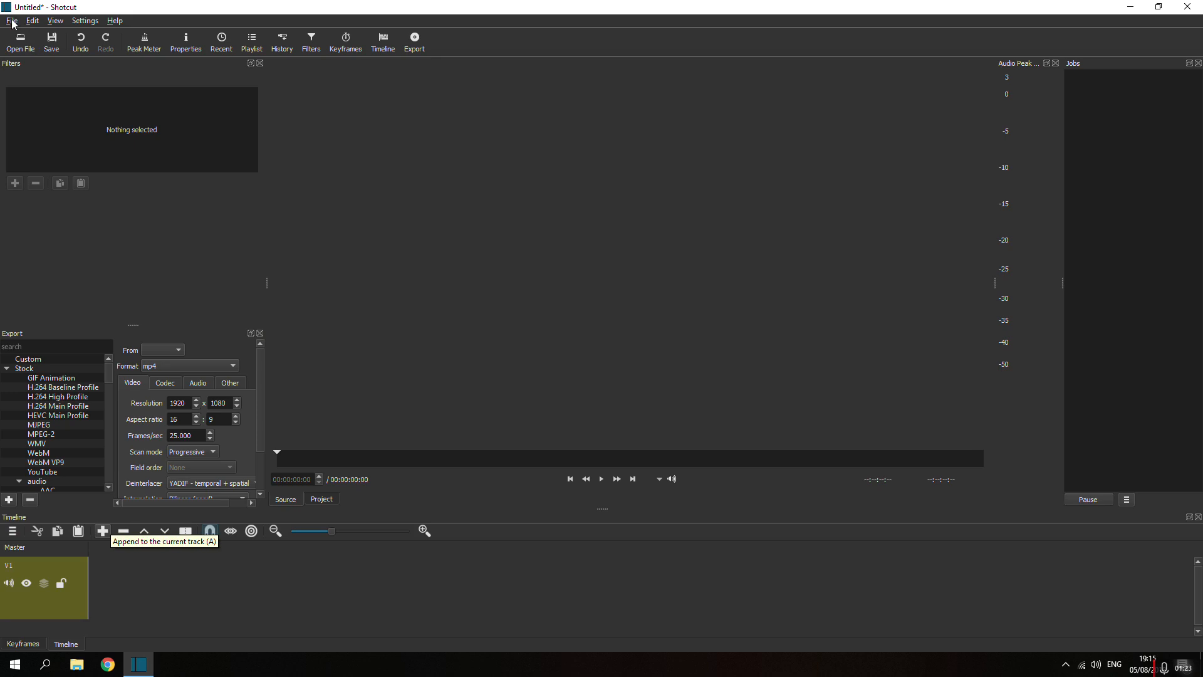
mouse_move(274, 149)
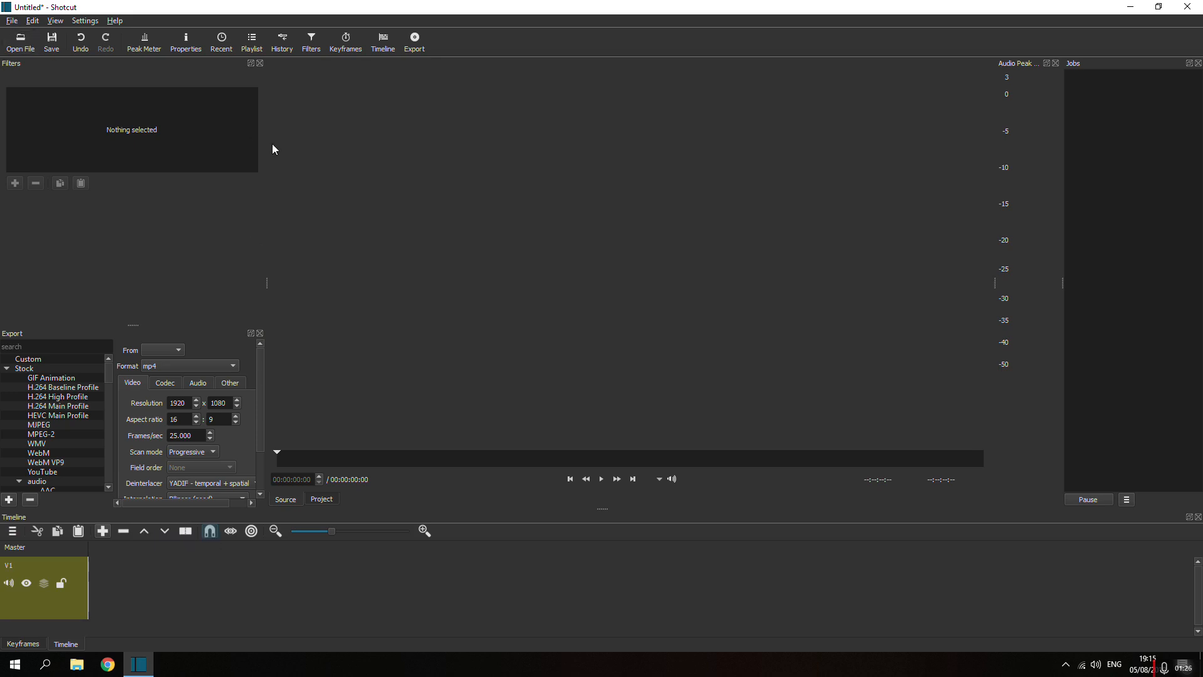
mouse_move(663, 242)
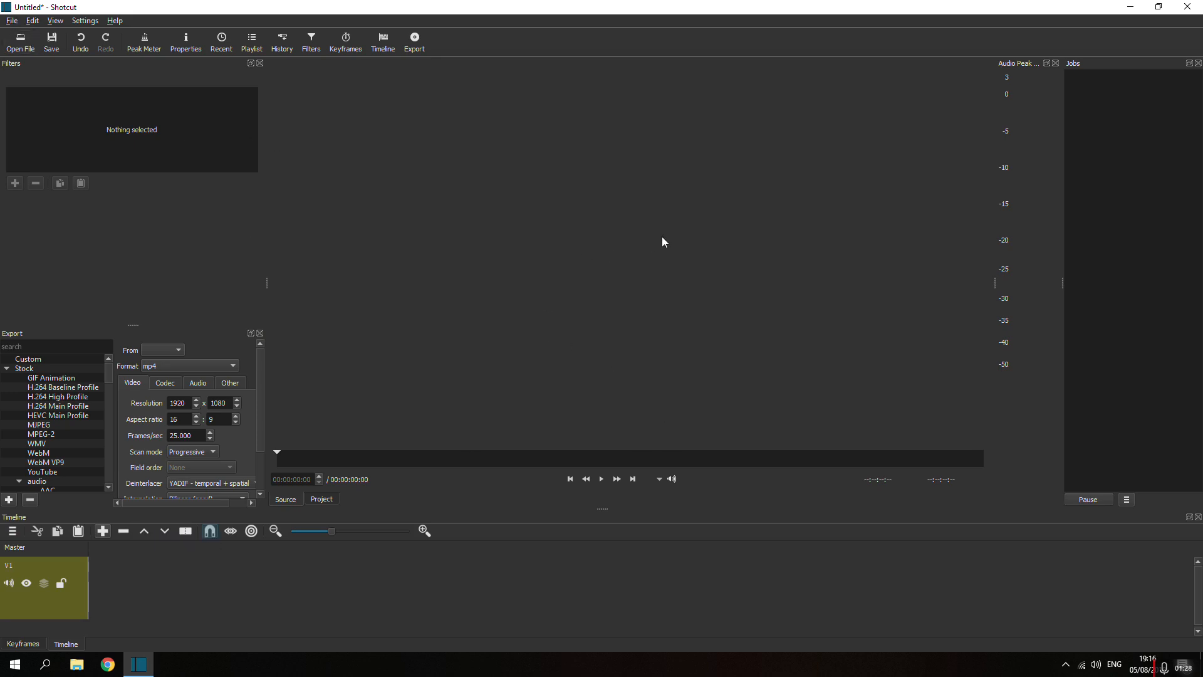
mouse_move(645, 245)
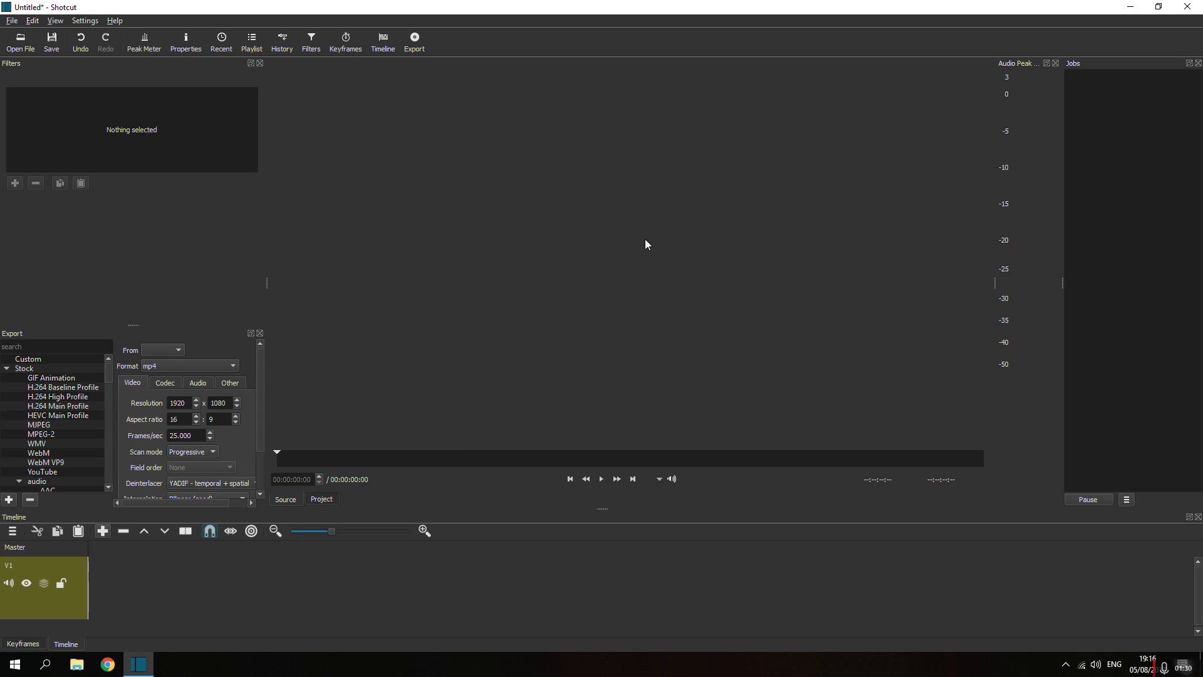
mouse_move(11, 21)
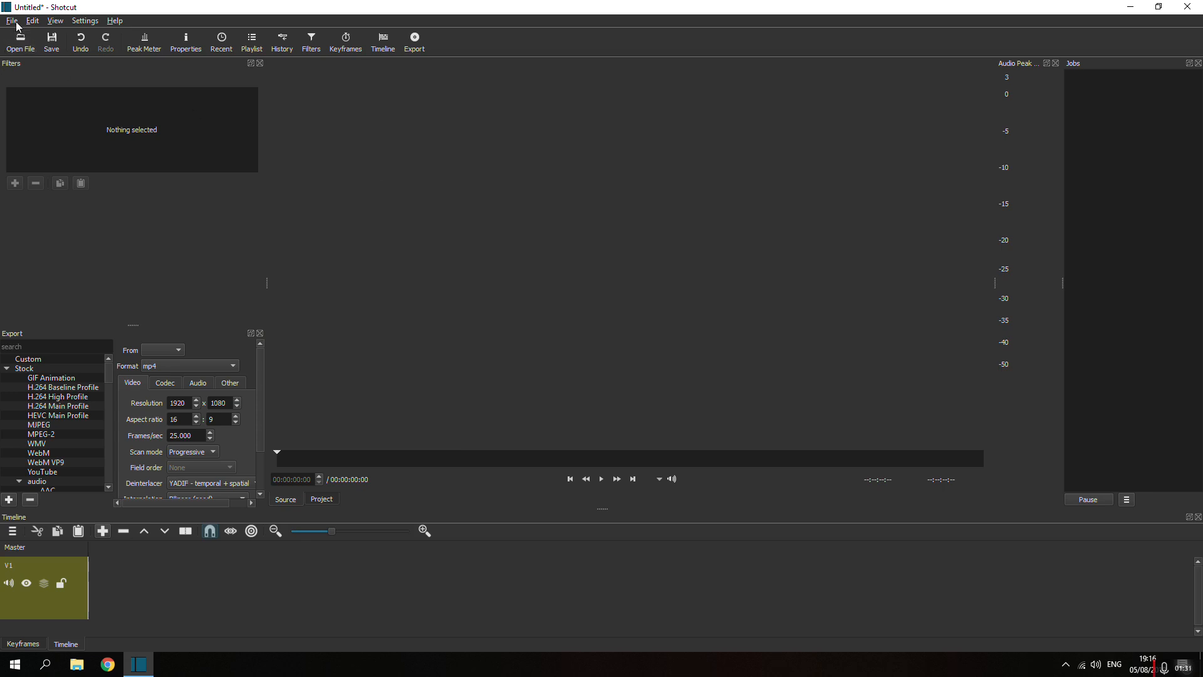
- Generate a solid colour clip using the Color generator's 'black' preset
left_click(12, 20)
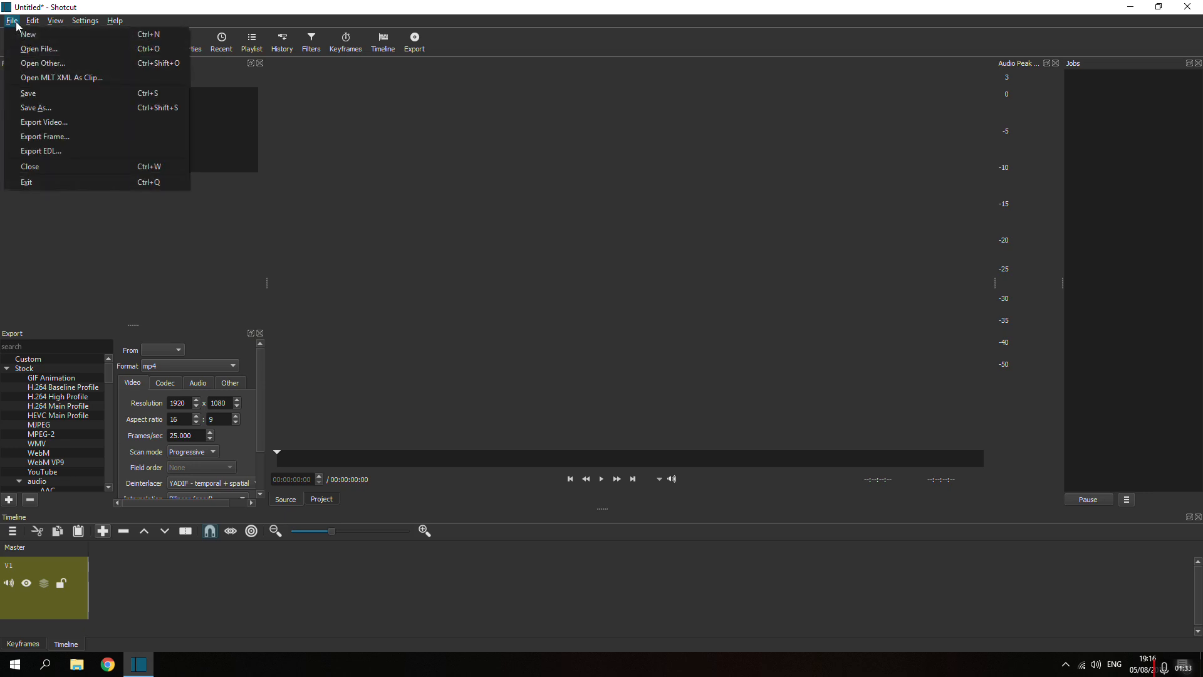
left_click(42, 62)
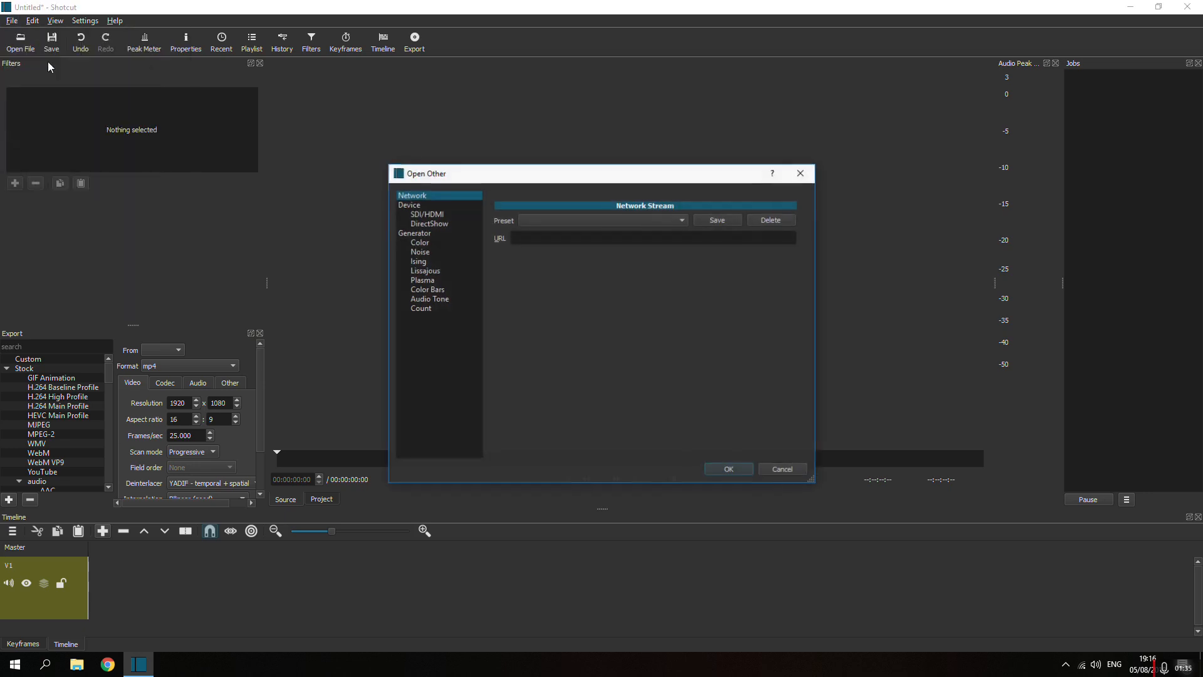
mouse_move(420, 243)
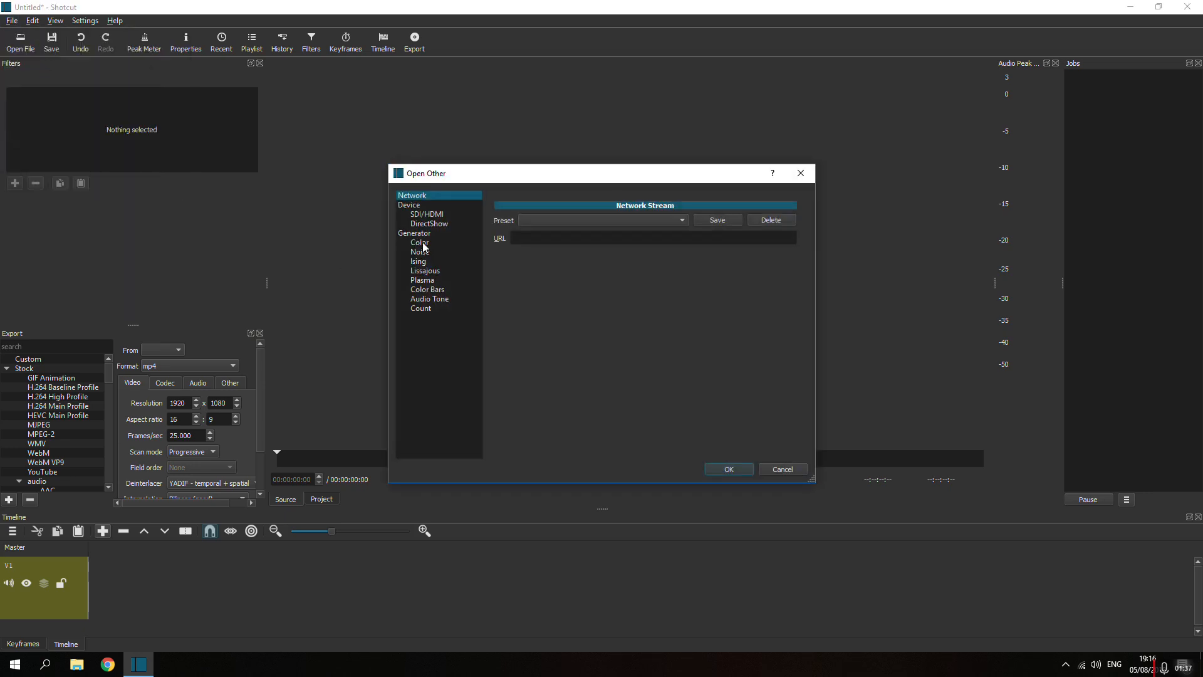
left_click(419, 243)
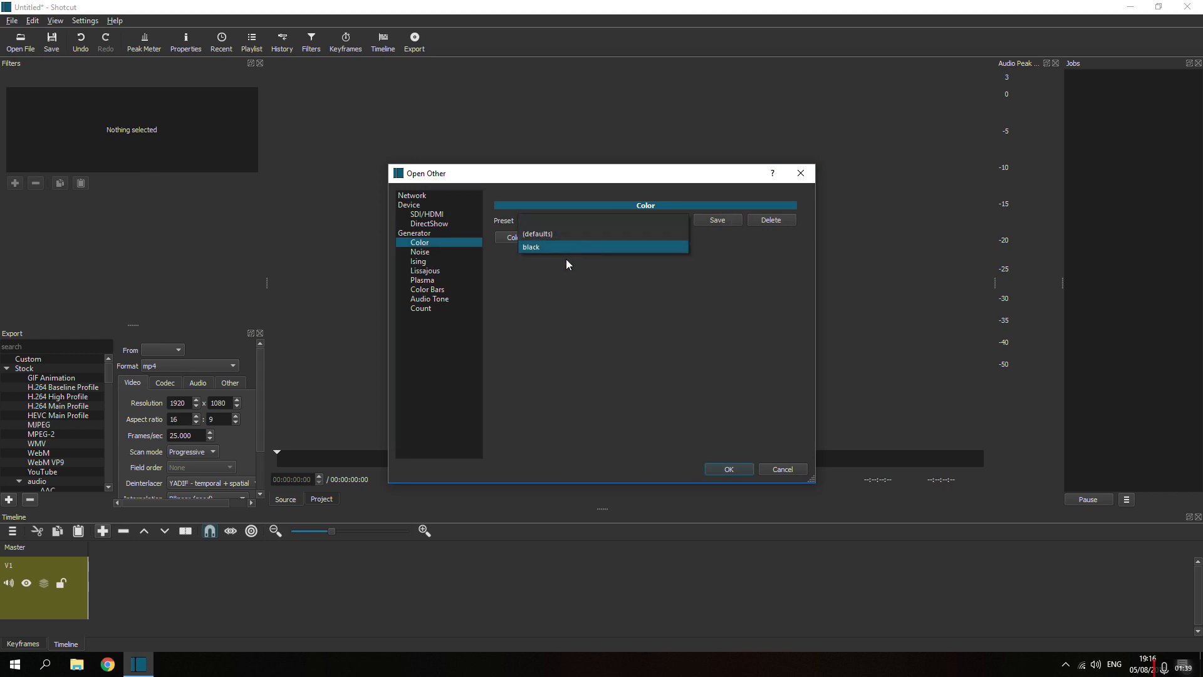
left_click(531, 246)
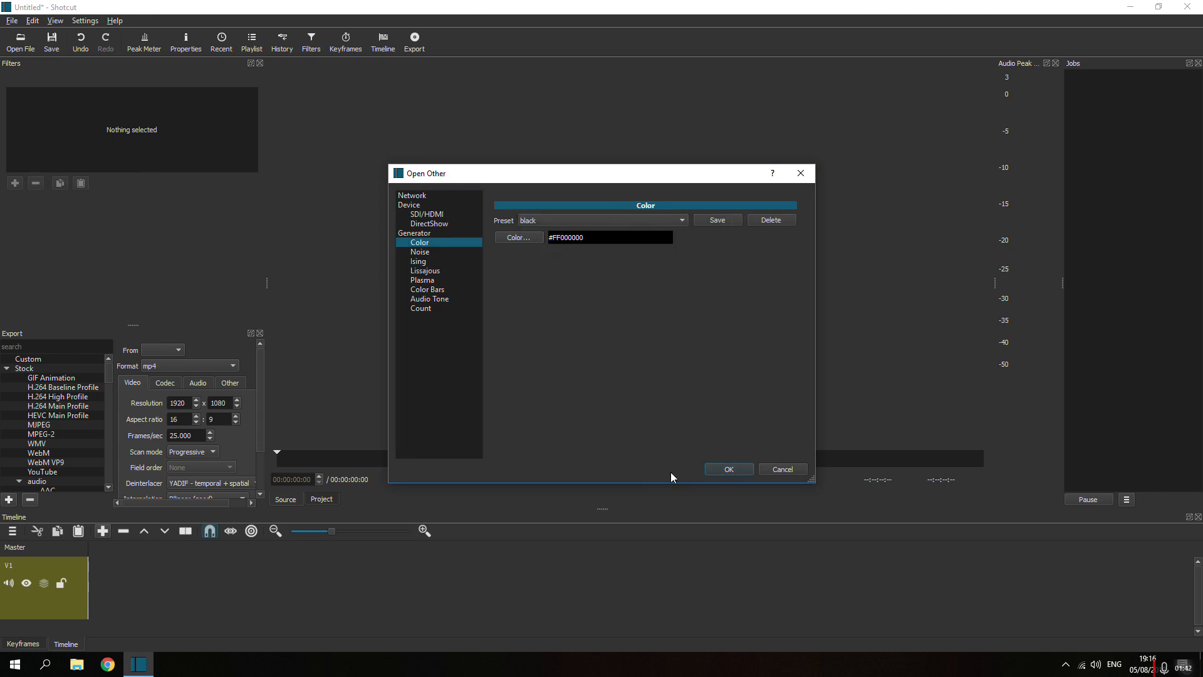
left_click(727, 468)
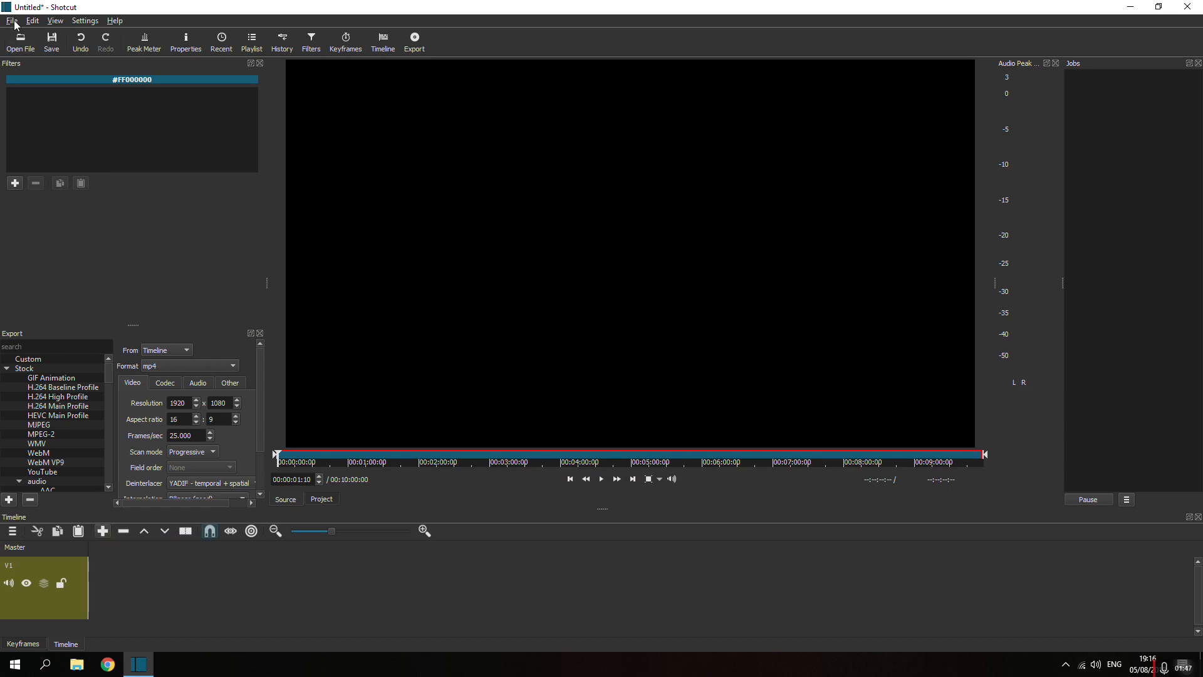
mouse_move(291, 325)
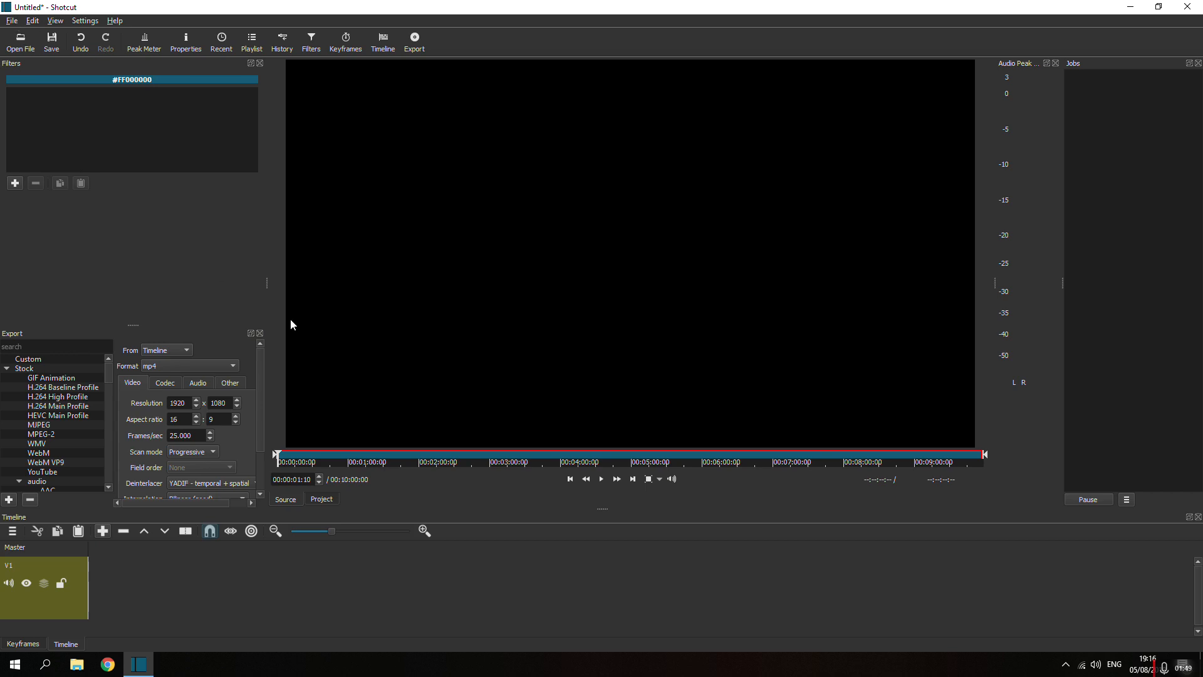
mouse_move(651, 312)
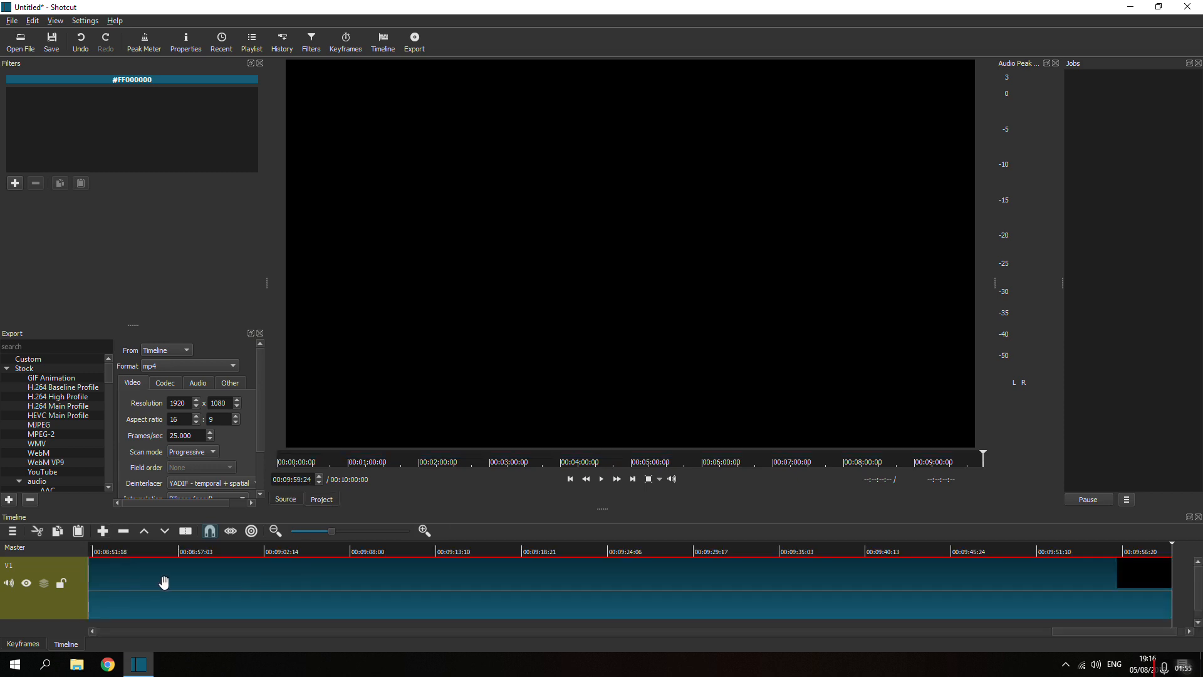
mouse_move(164, 597)
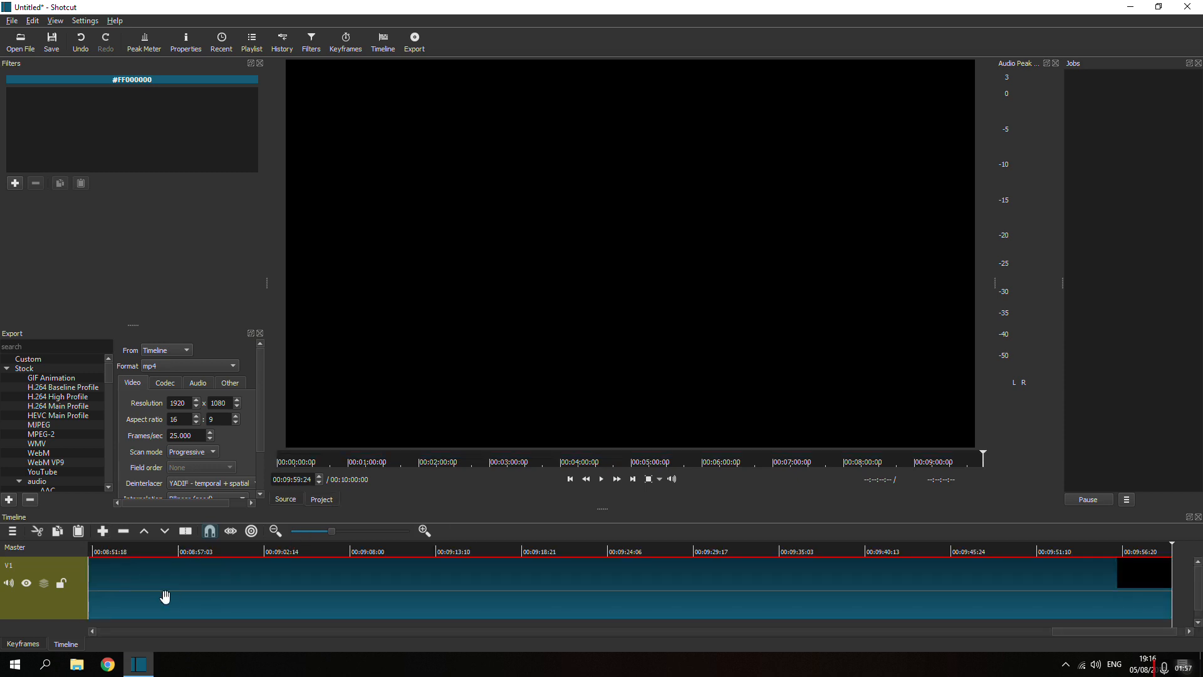
mouse_move(412, 579)
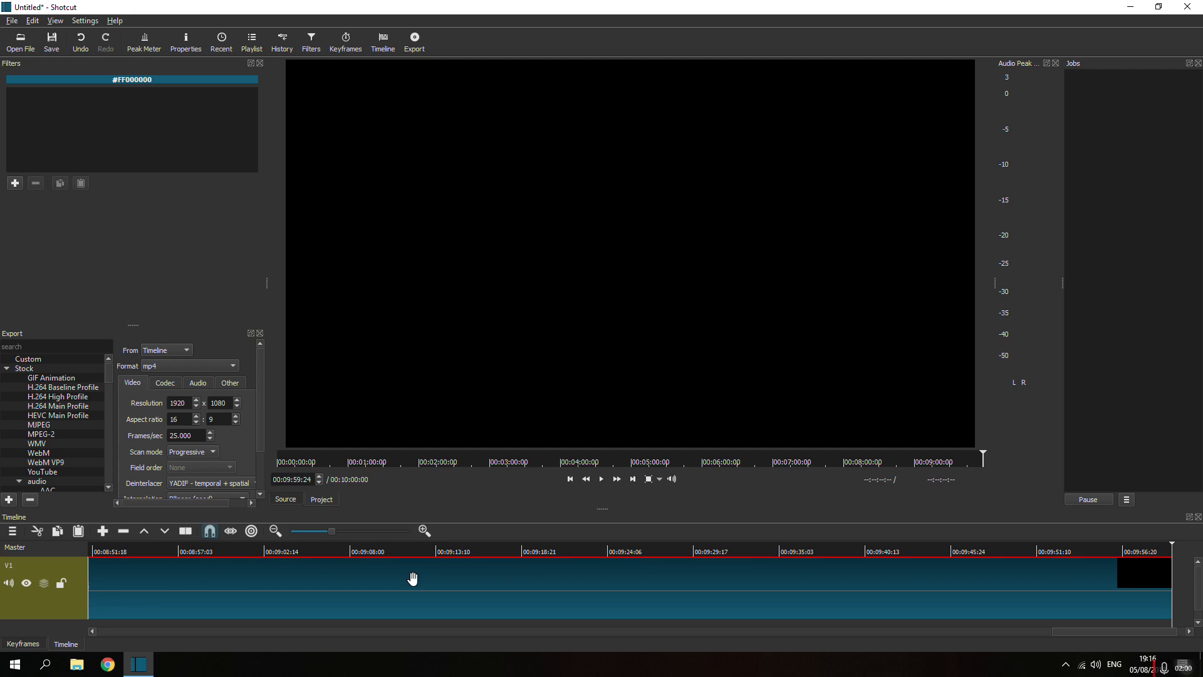
mouse_move(820, 591)
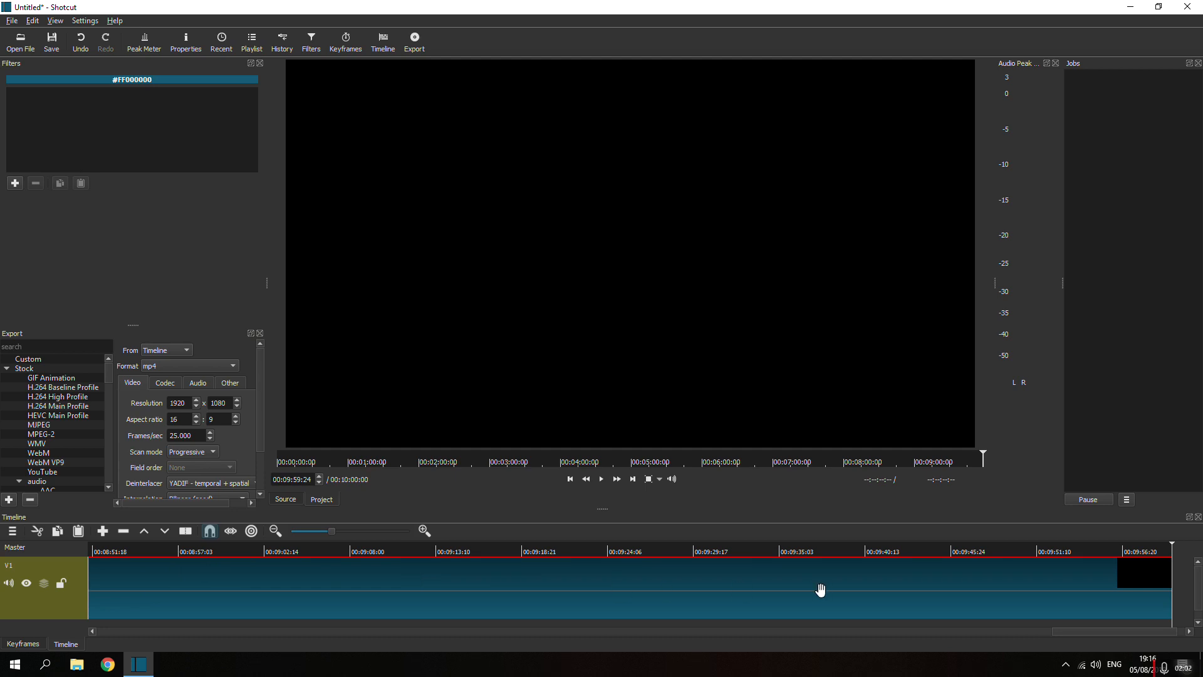
mouse_move(370, 551)
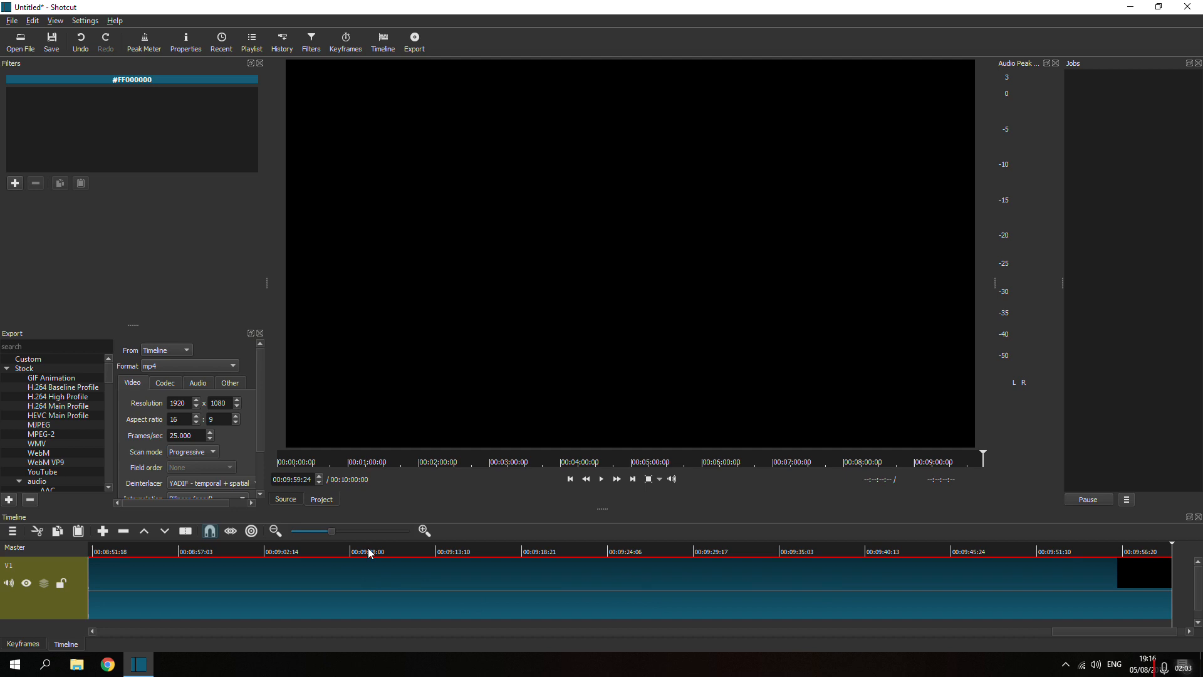
- Place the black clip on the timeline and split it at about four seconds
left_click(366, 551)
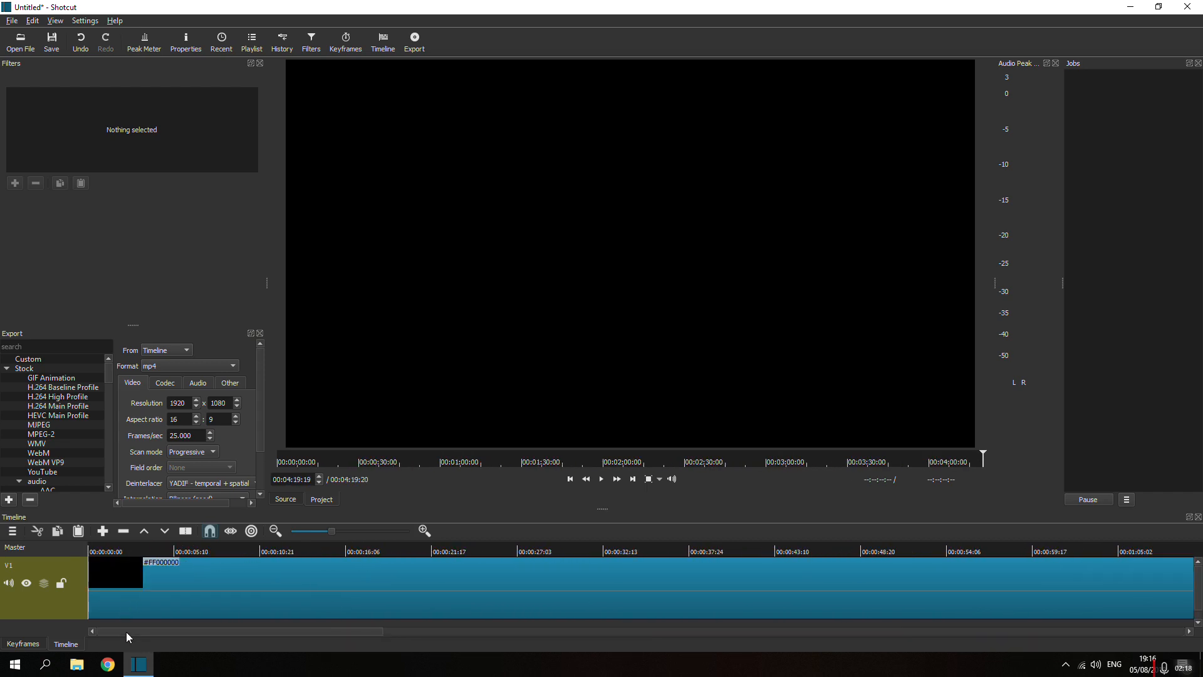
left_click(153, 550)
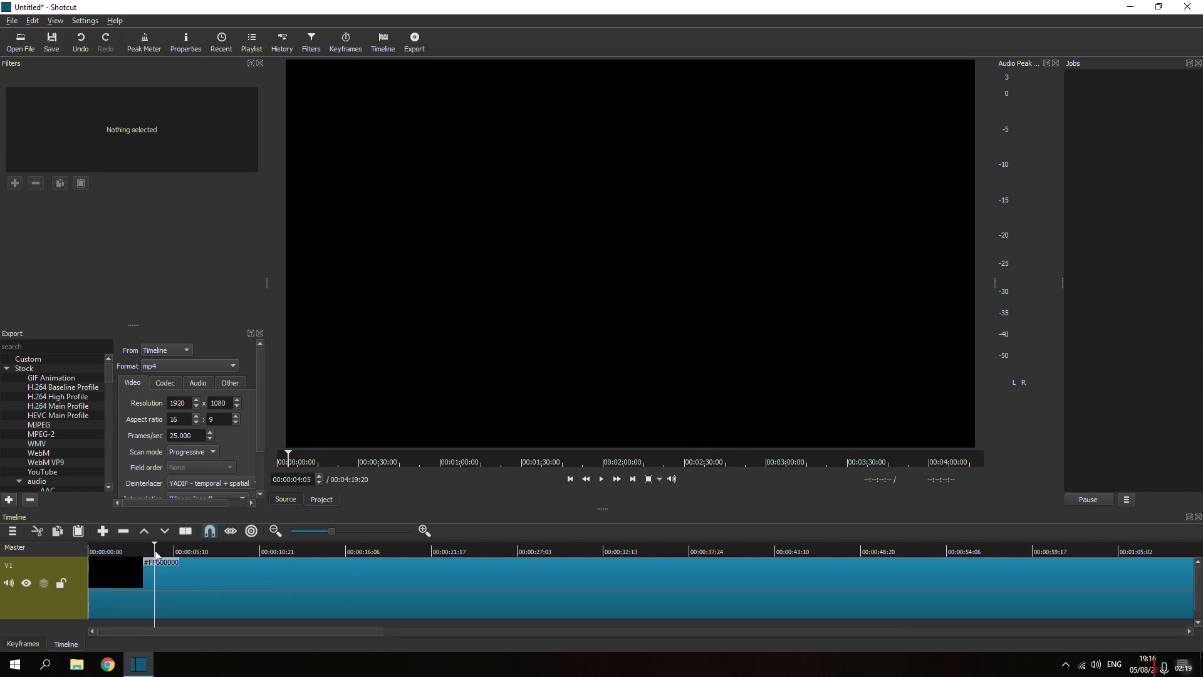
mouse_move(156, 557)
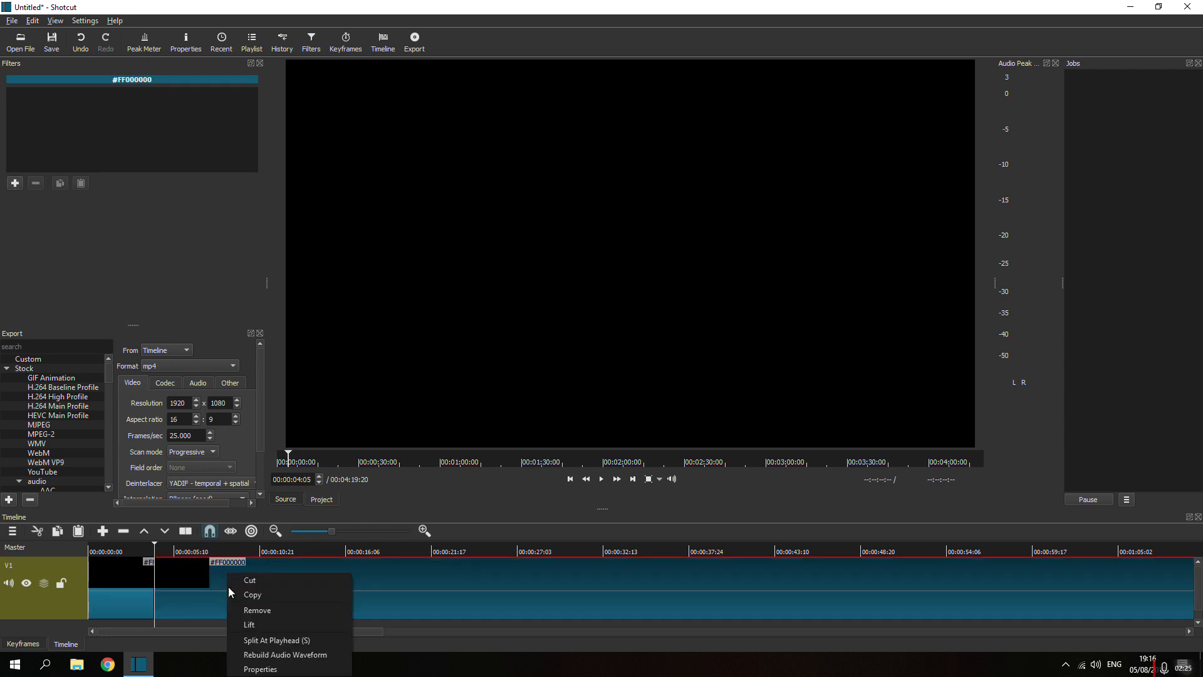
left_click(257, 609)
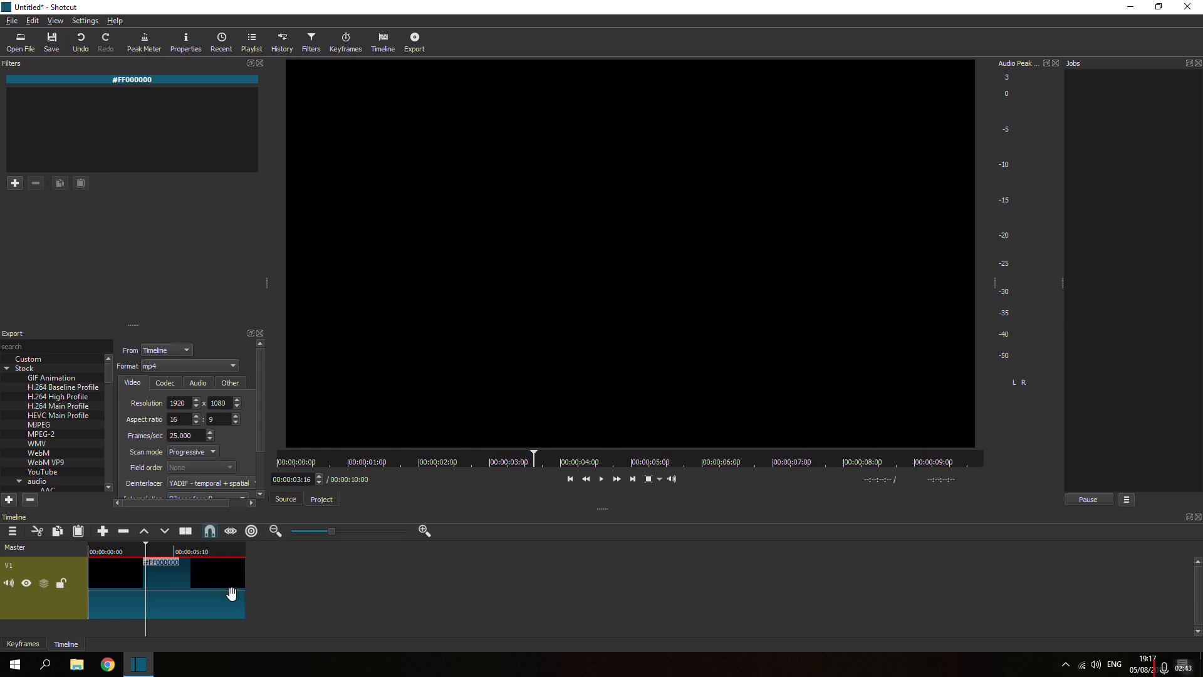
mouse_move(187, 451)
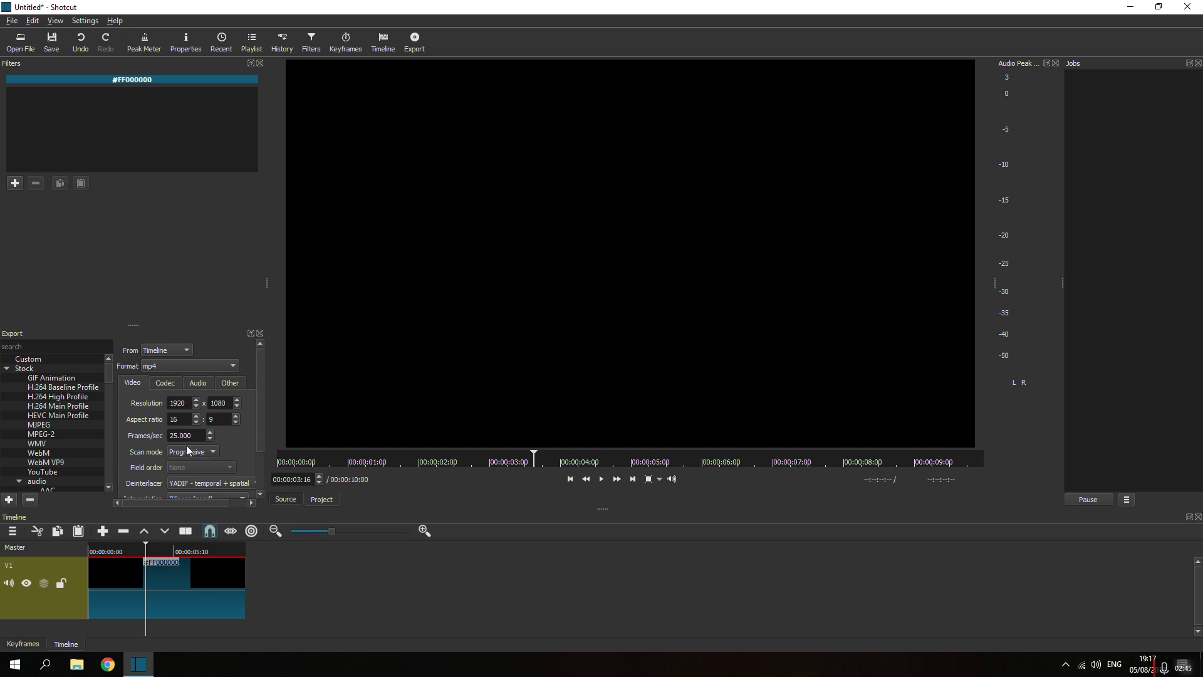
- Apply the 'thanks for watching' 3D Text preset and set its text to 'Thanks for Watching'
left_click(14, 182)
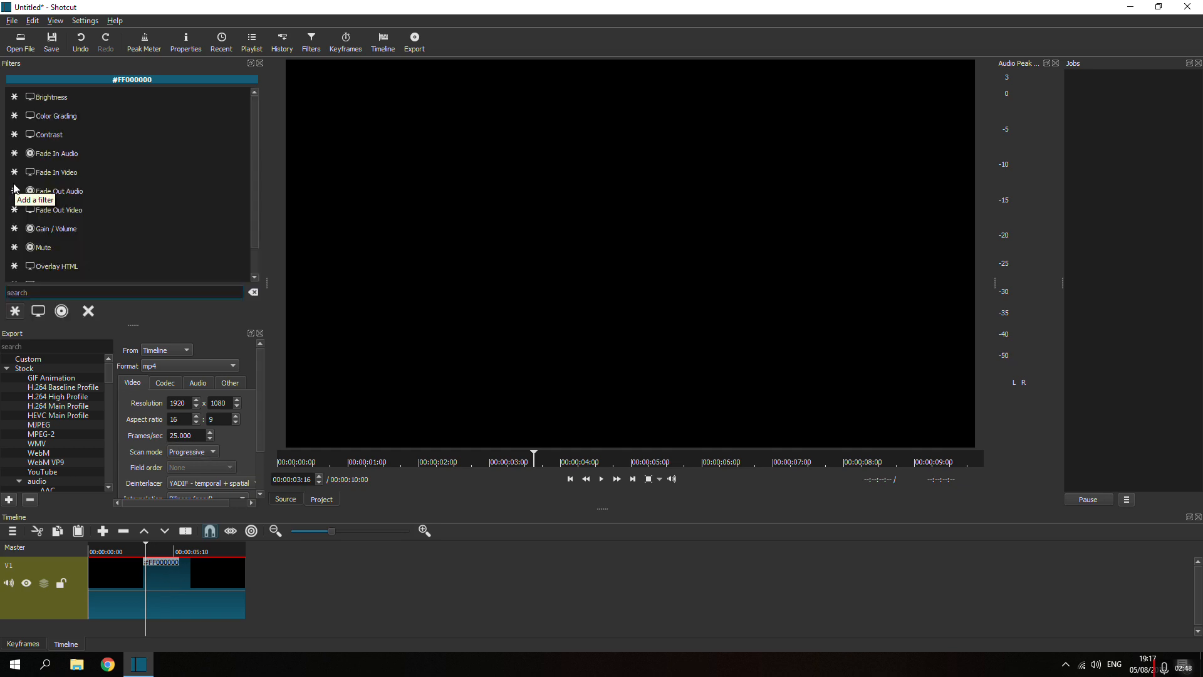
mouse_move(37, 311)
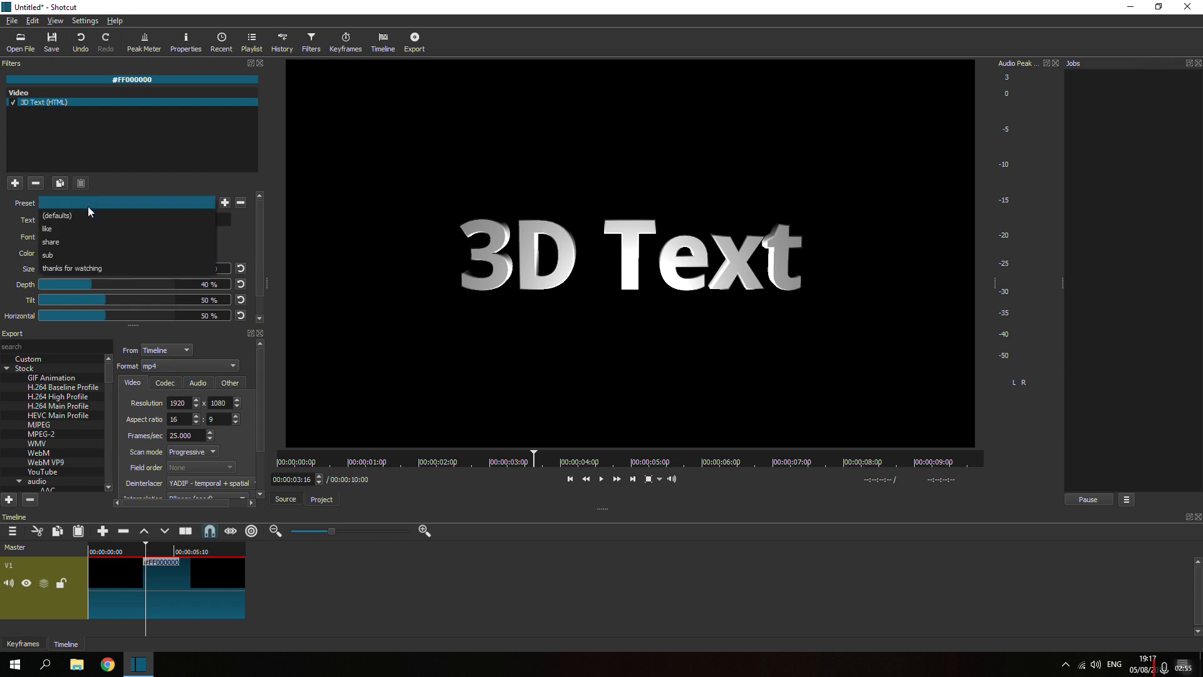
left_click(72, 268)
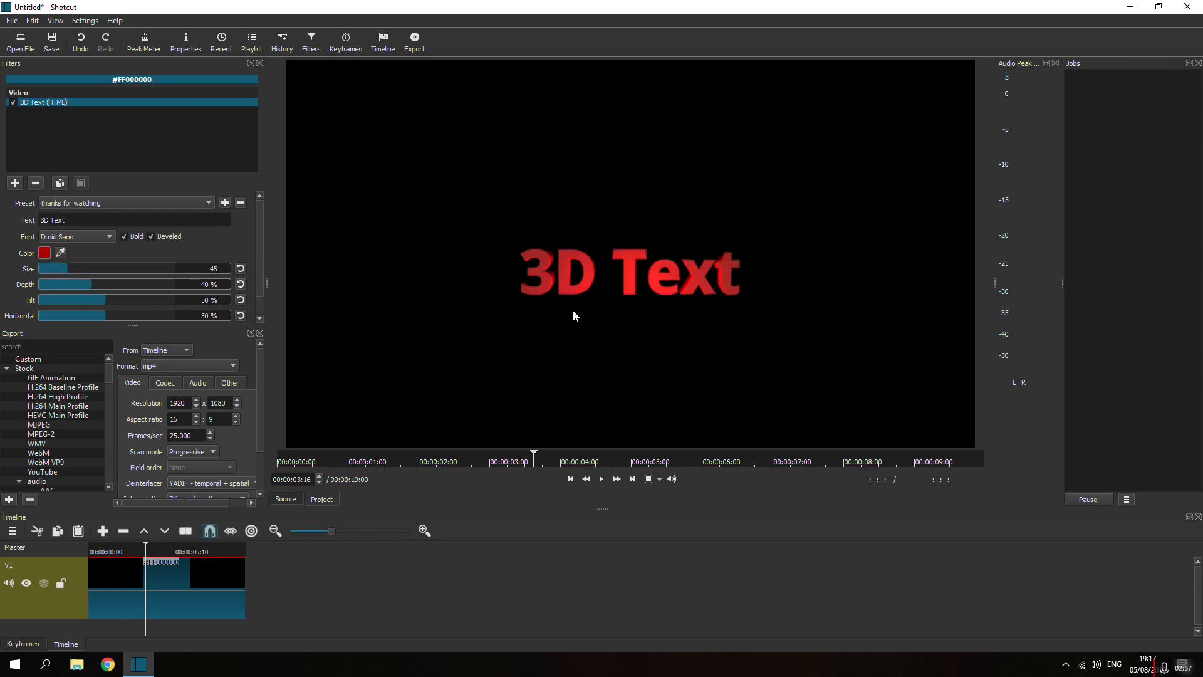
mouse_move(610, 383)
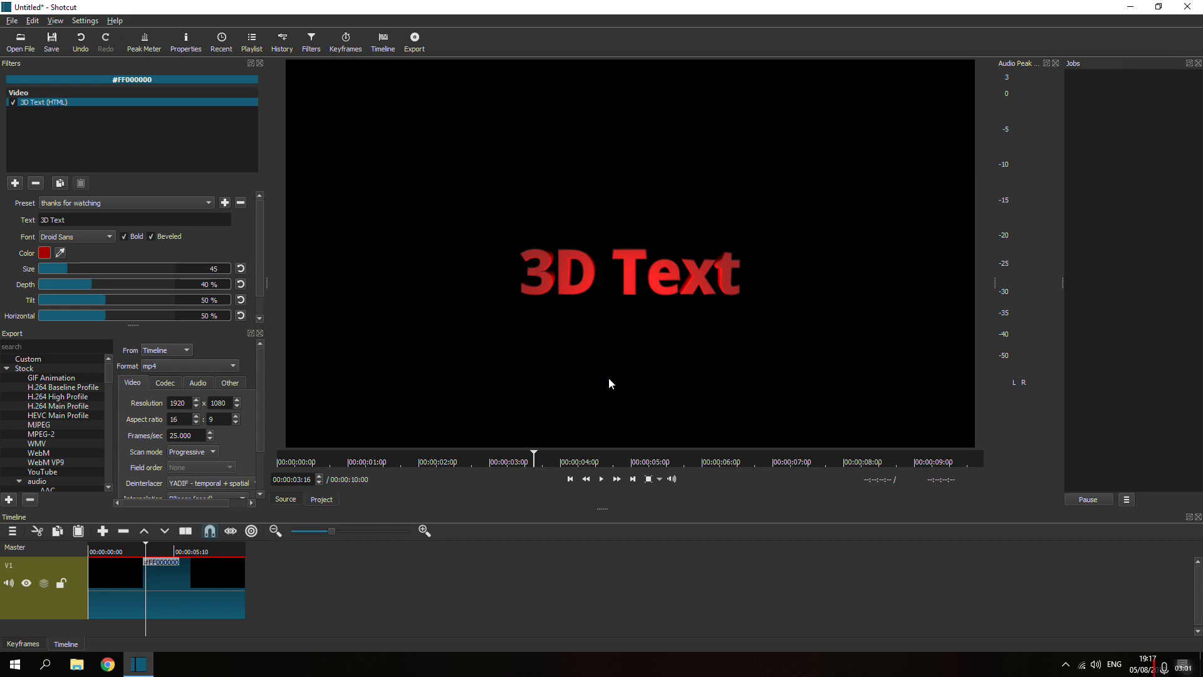
triple_click(115, 220)
type("T")
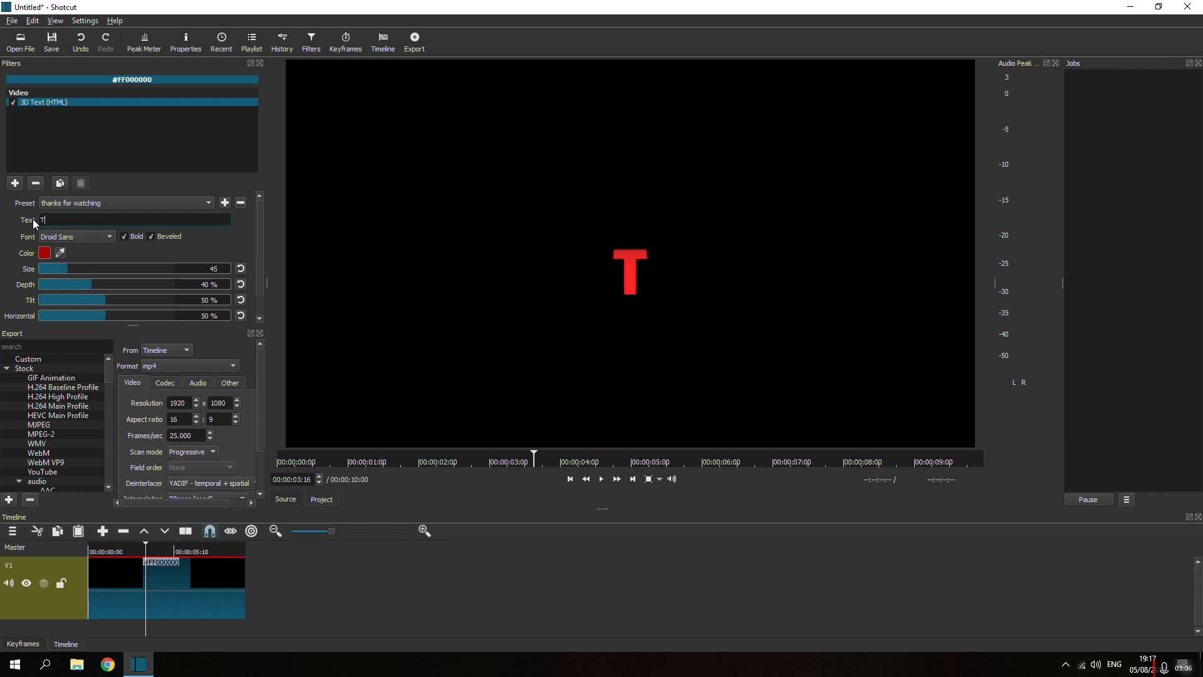
type("hanks for")
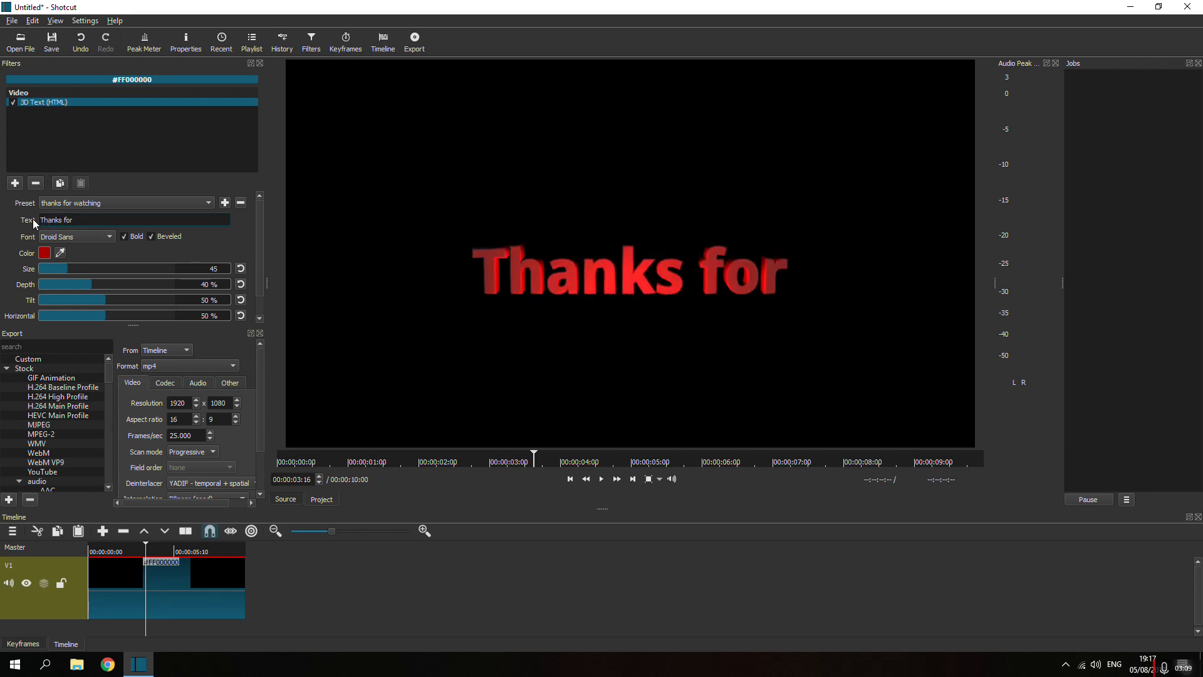
type("WA")
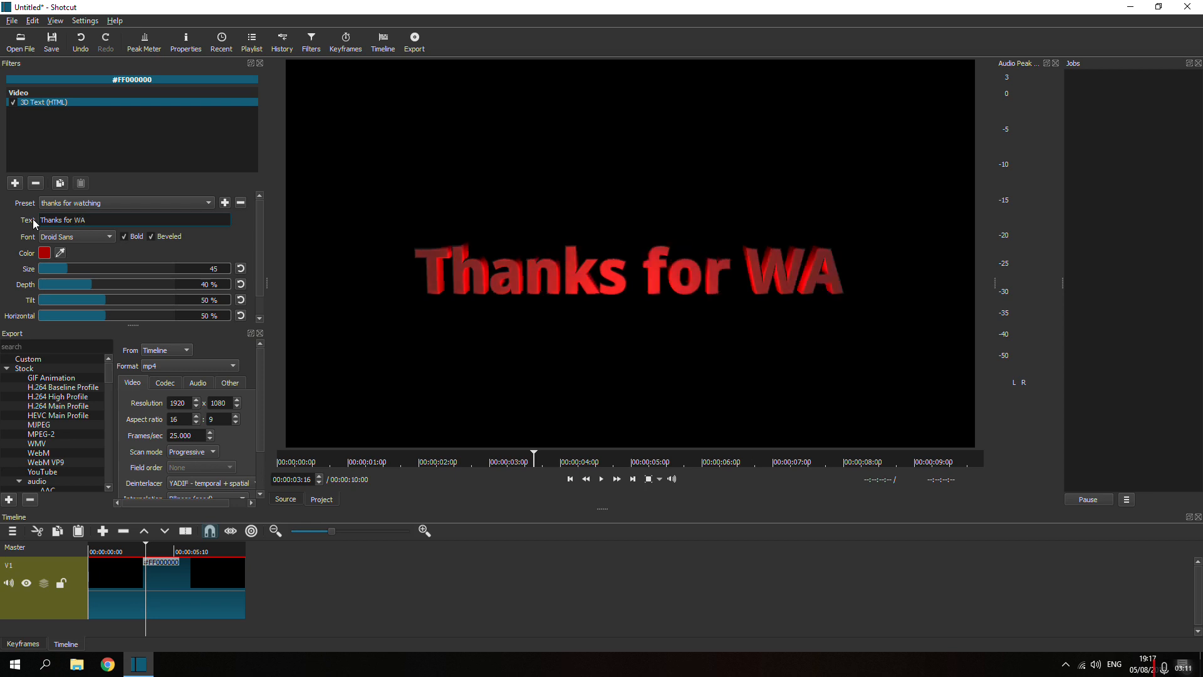
type("t")
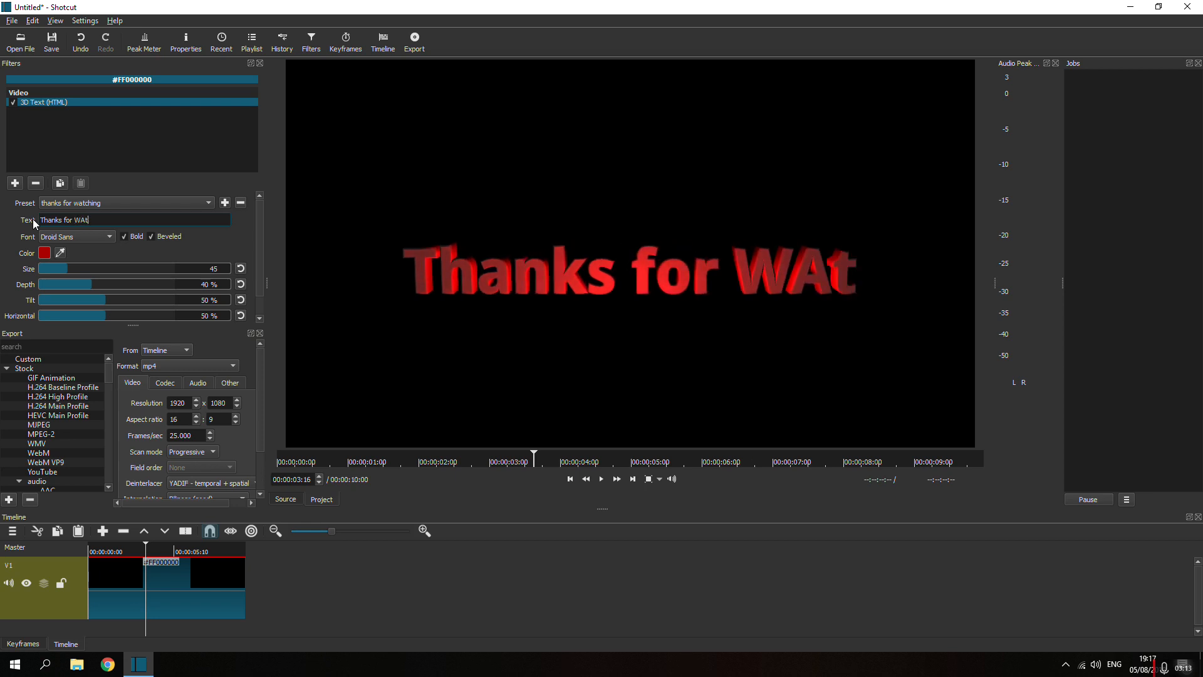
type("ching")
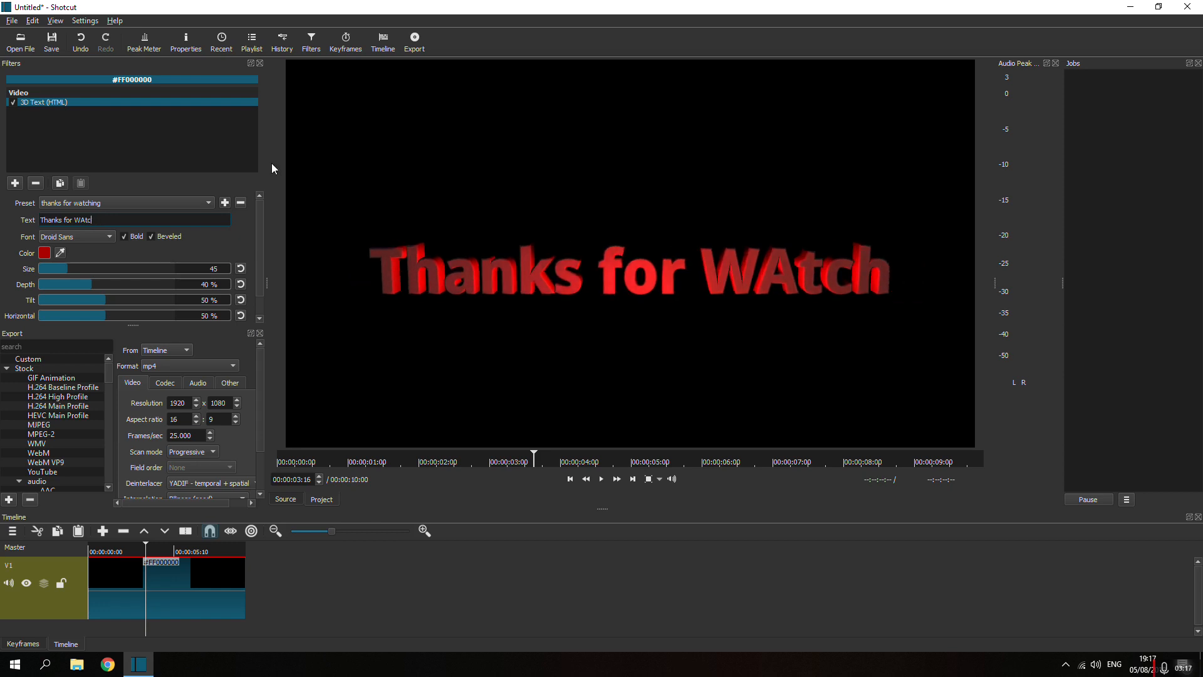
key("BackSpace")
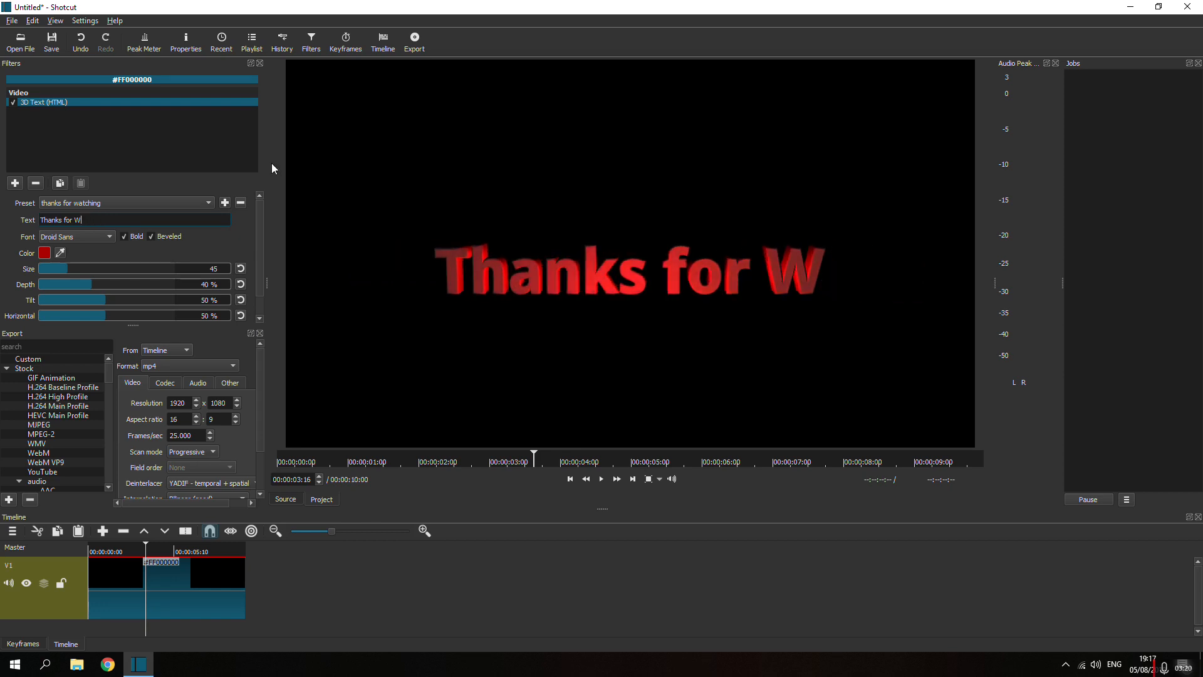
type("a")
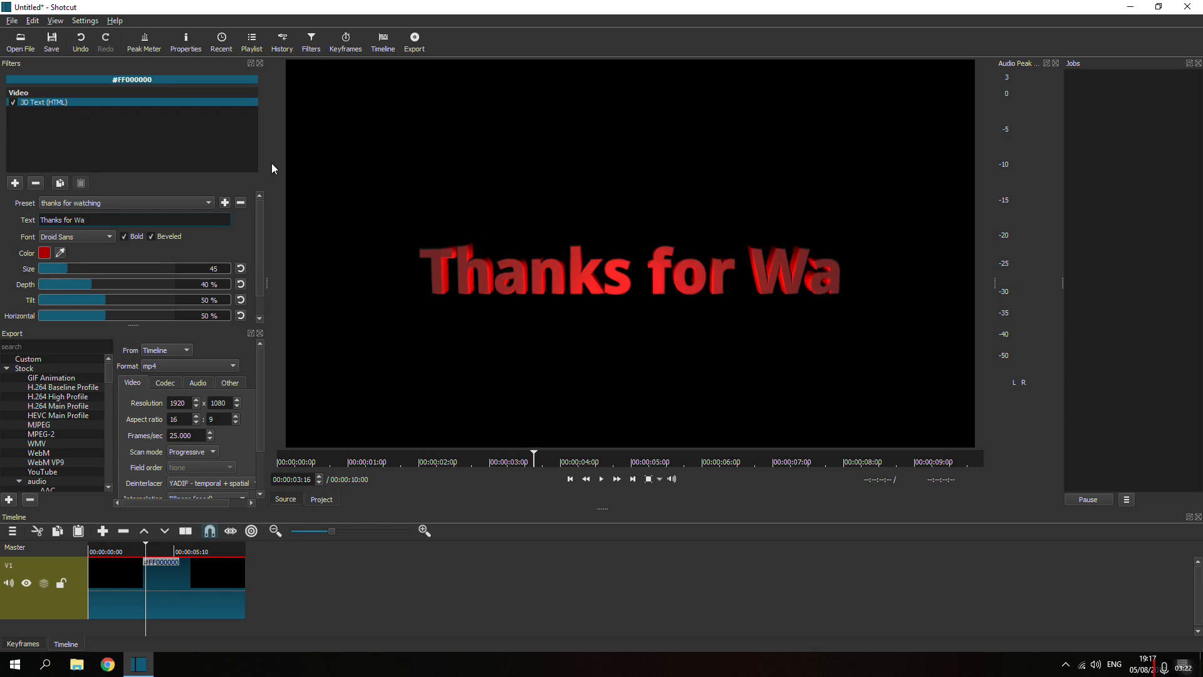
type("tching")
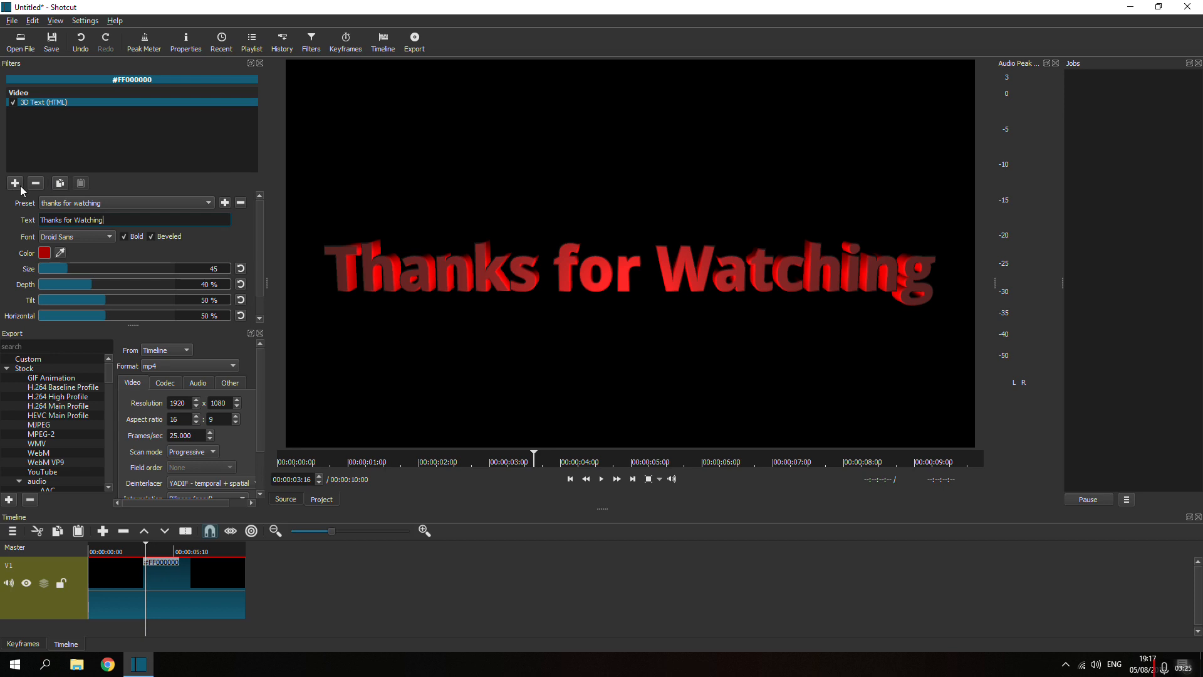
- Add a 3D Text filter with the 'sub' preset reading 'Subscribe', then add another
left_click(15, 183)
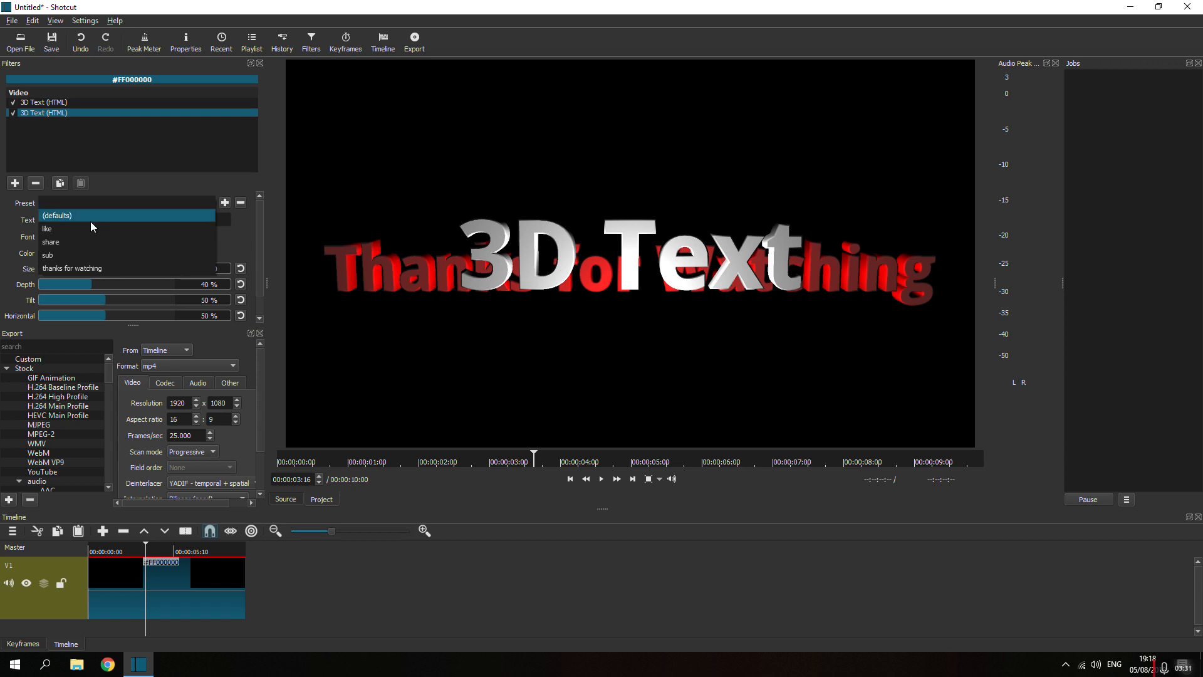
left_click(48, 254)
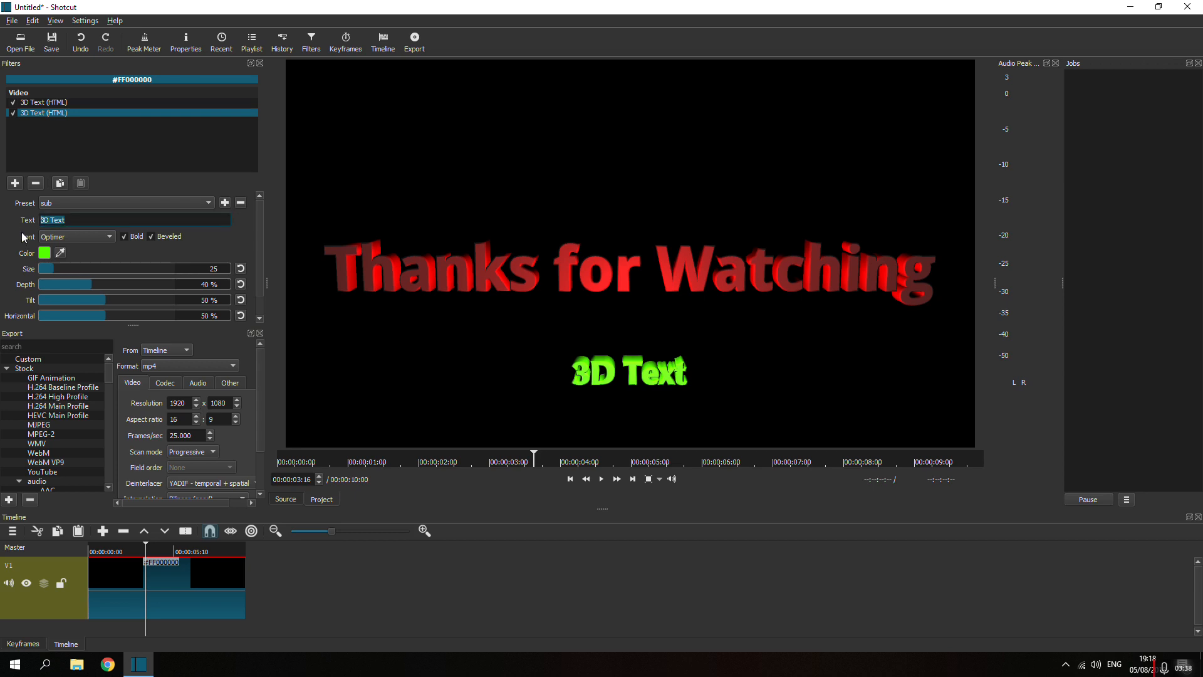
type("Subscribe")
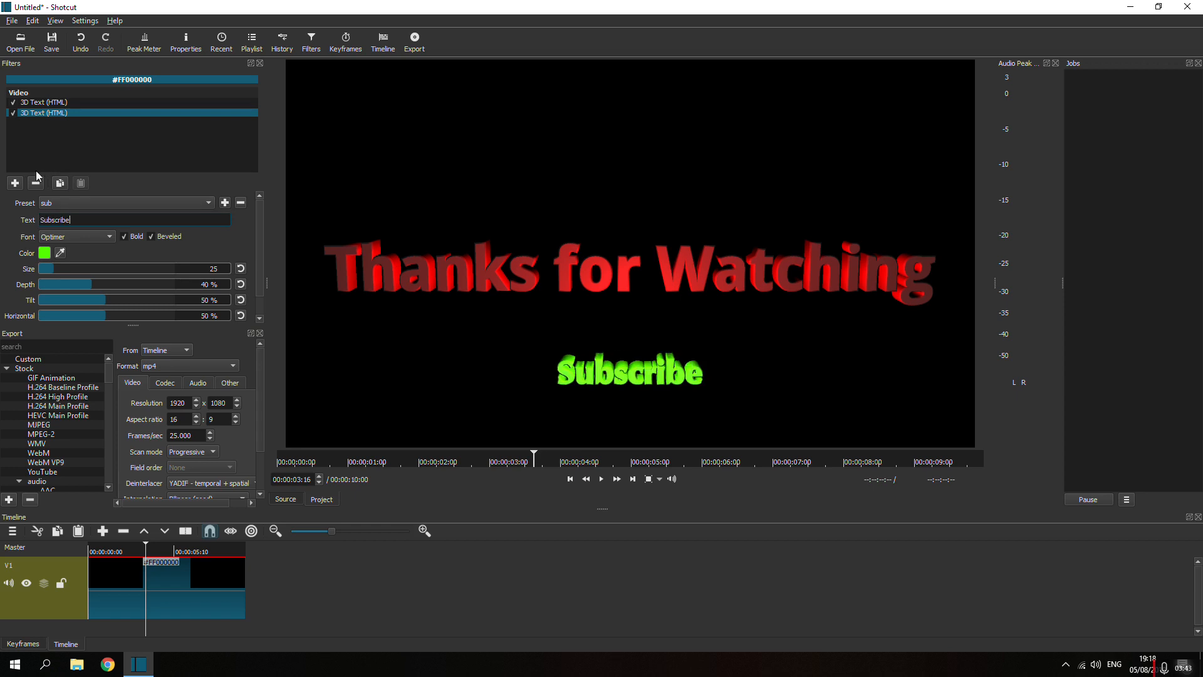
left_click(13, 183)
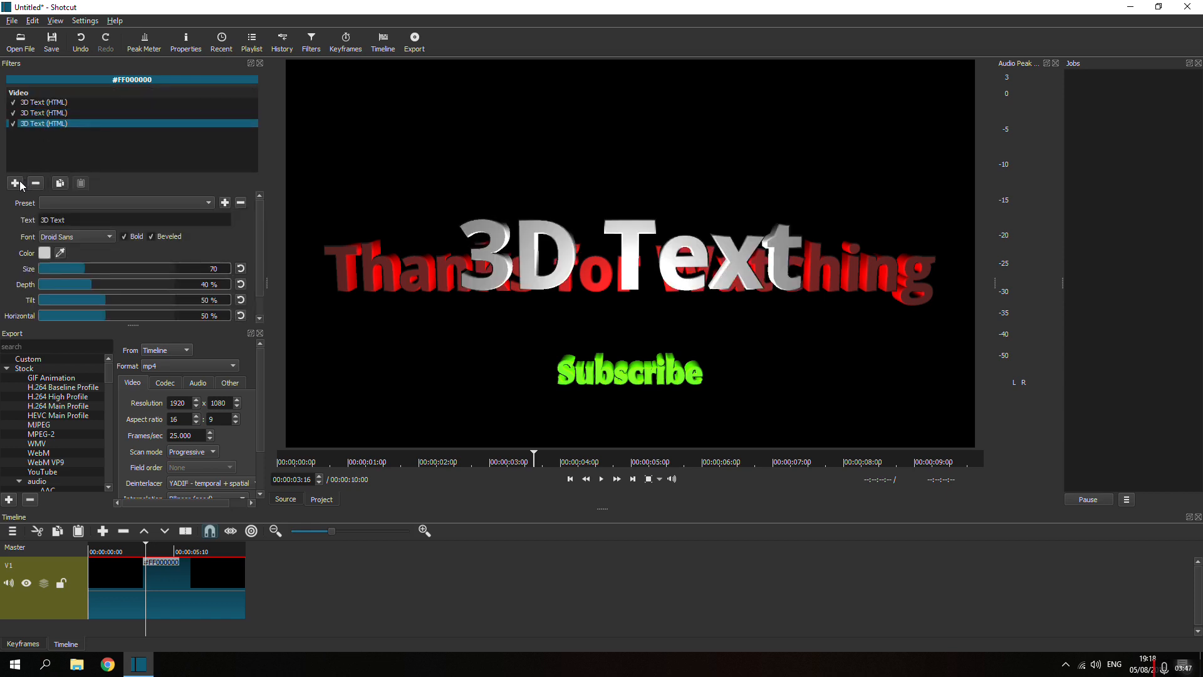
mouse_move(15, 183)
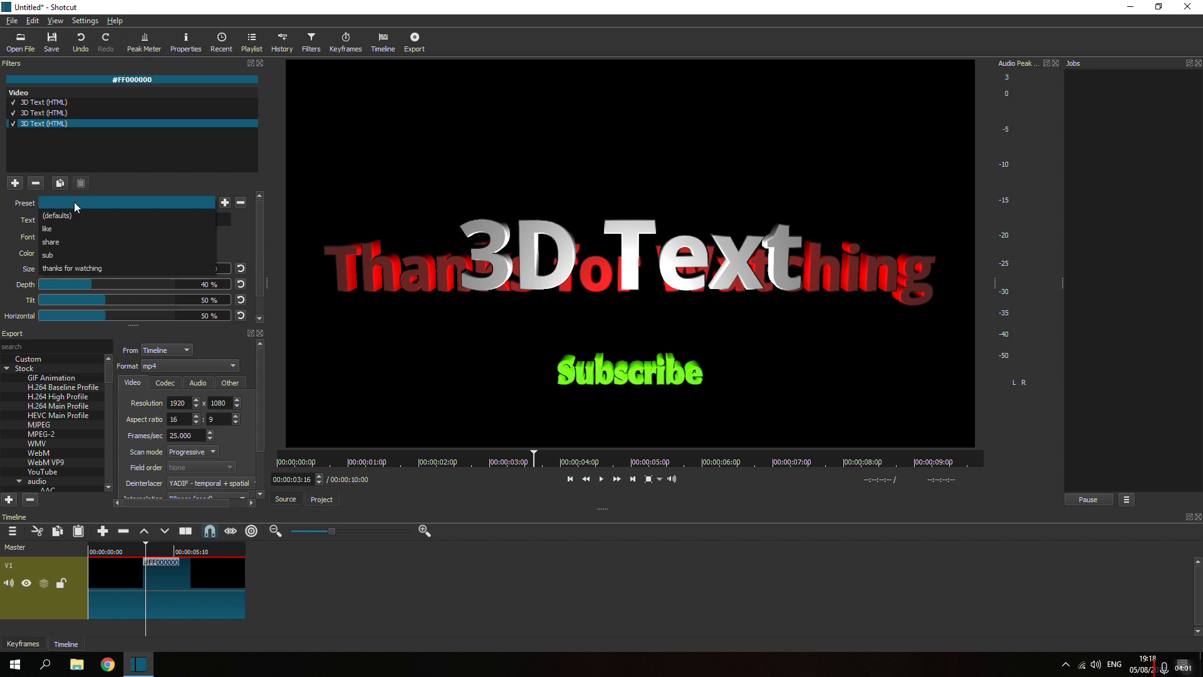
- Apply the 'share' preset with text 'Share', then add a fourth 3D Text filter
left_click(50, 241)
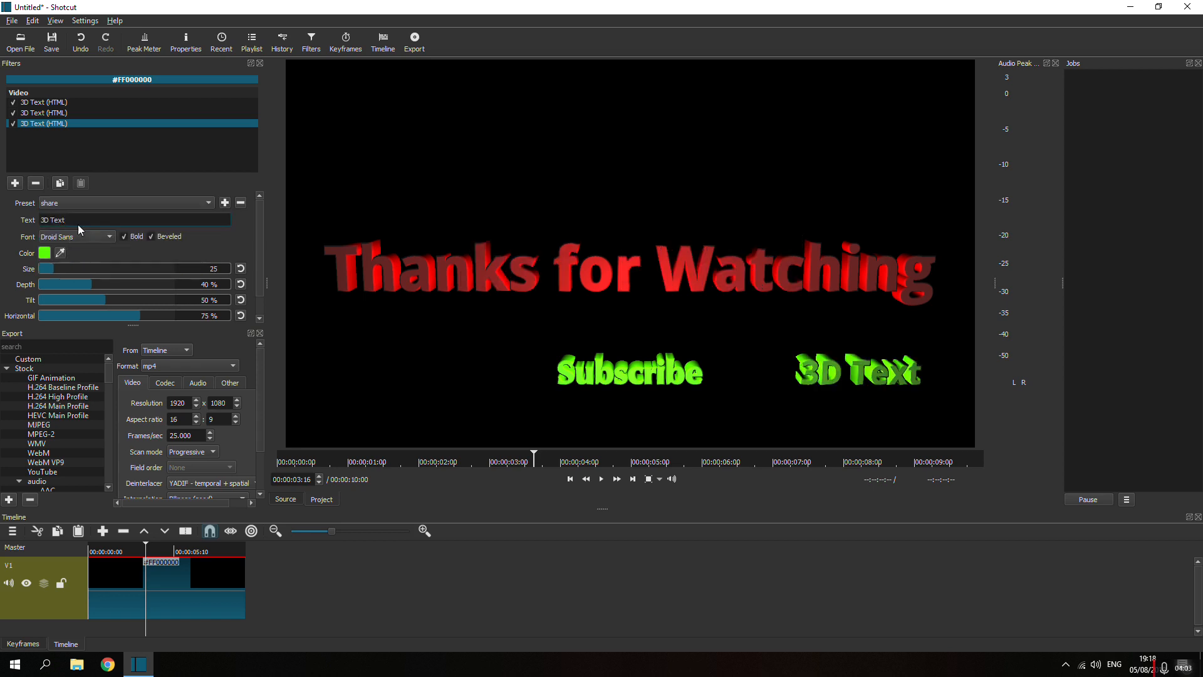
triple_click(131, 220)
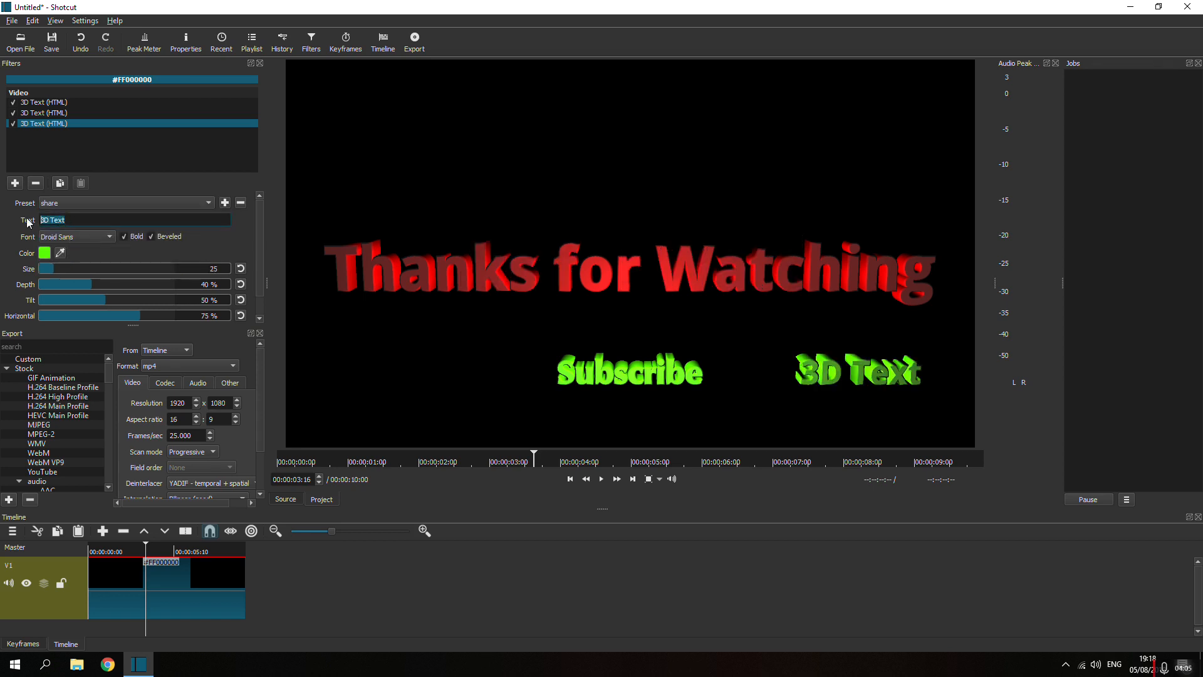
type("Sahre")
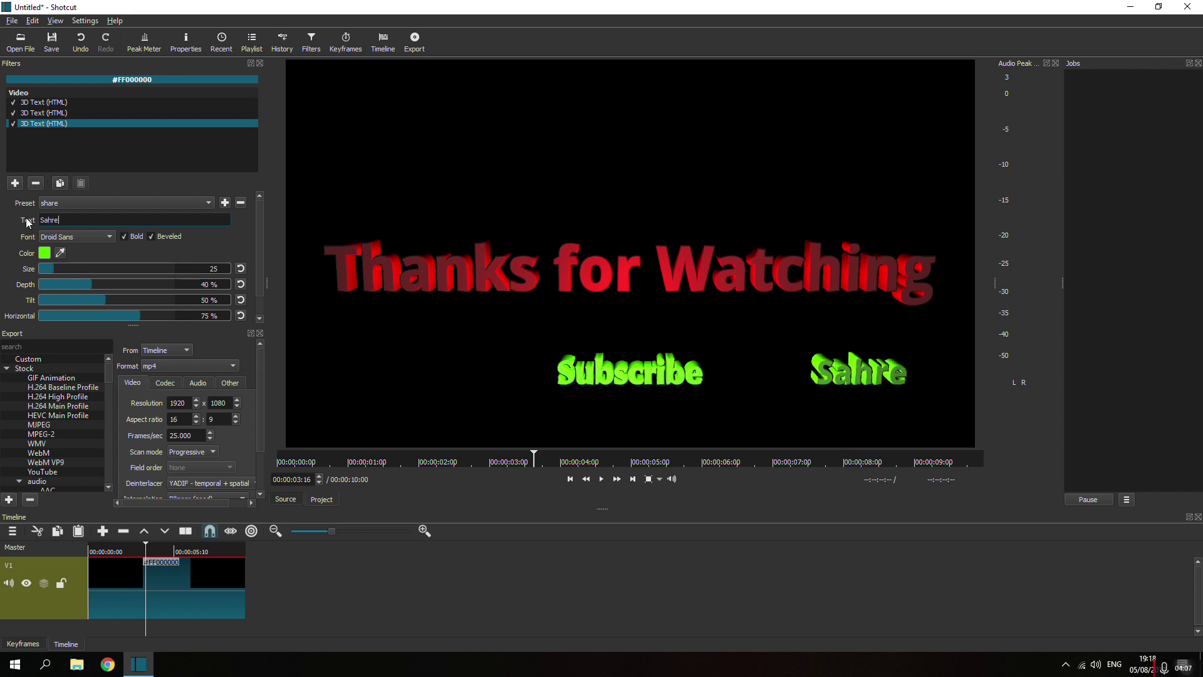
key("BackSpace")
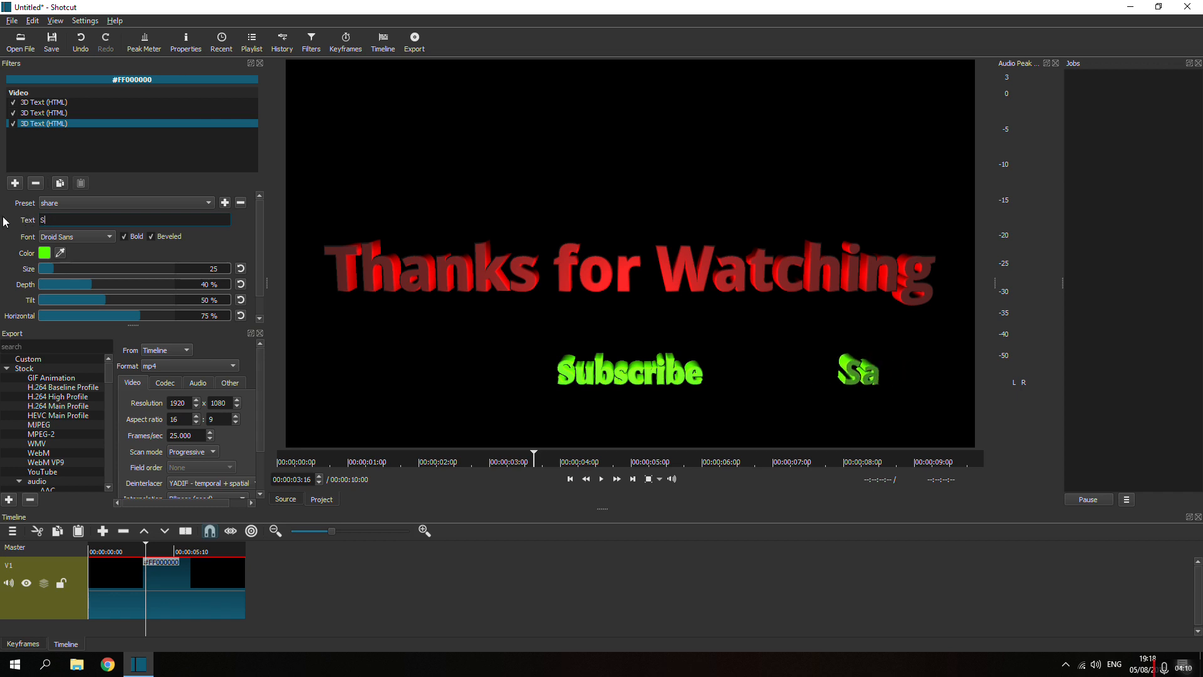
type("hare")
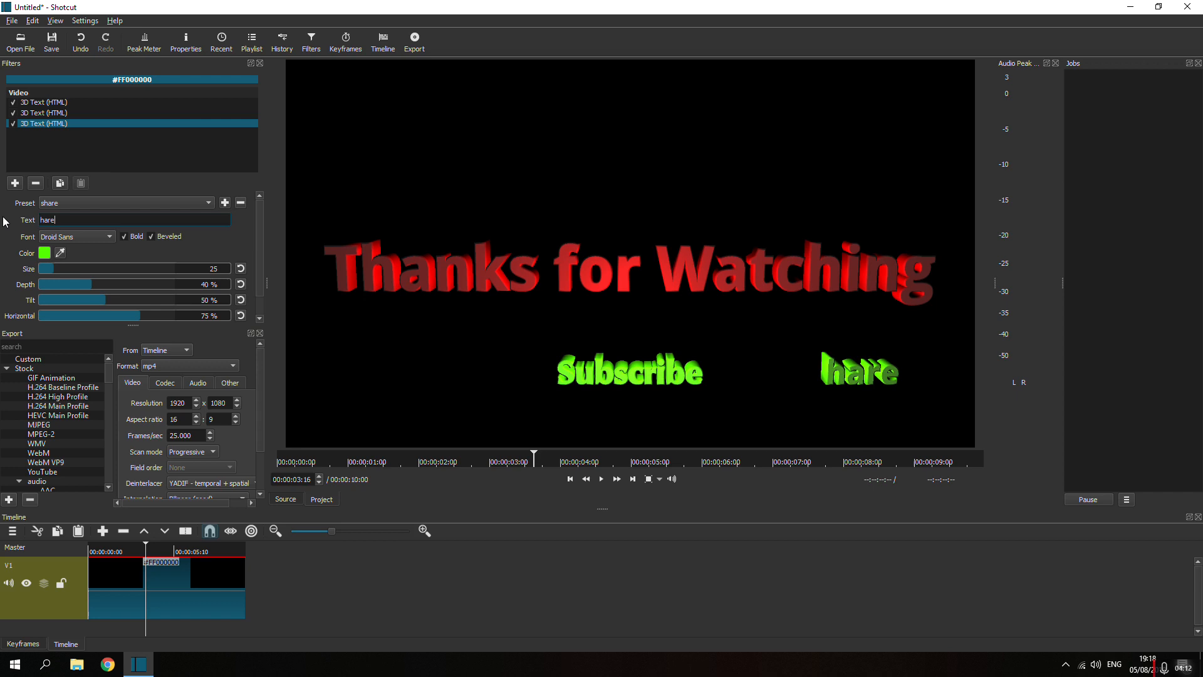
key("ctrl+a")
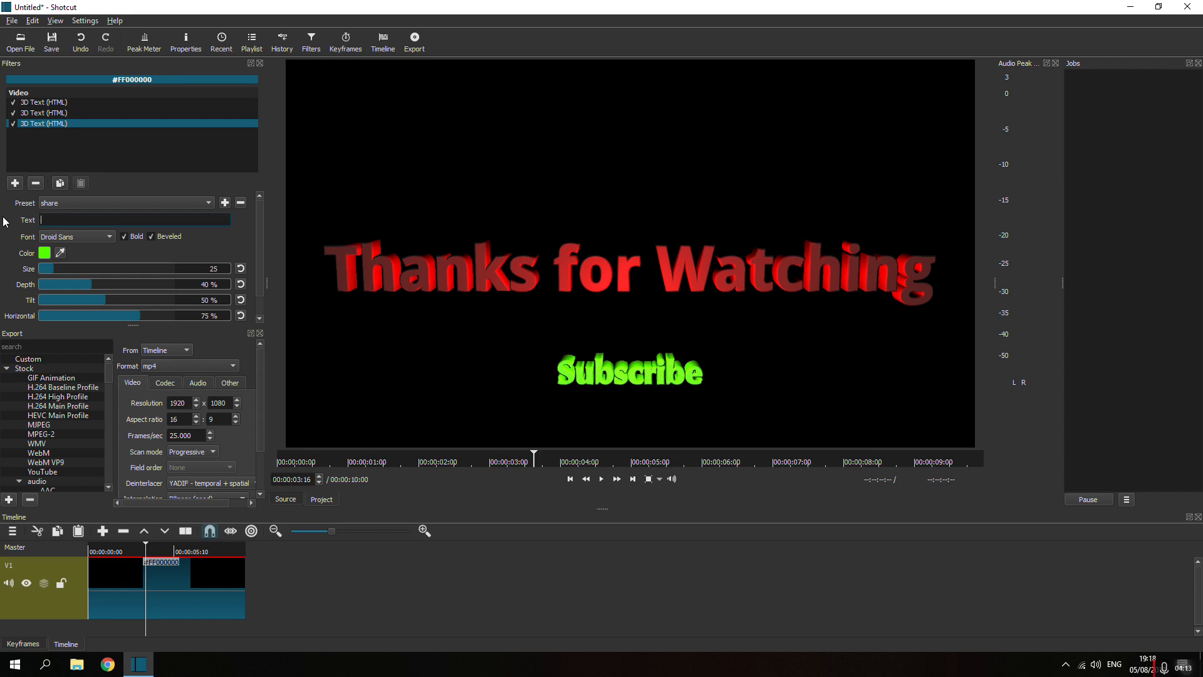
type("Sahr")
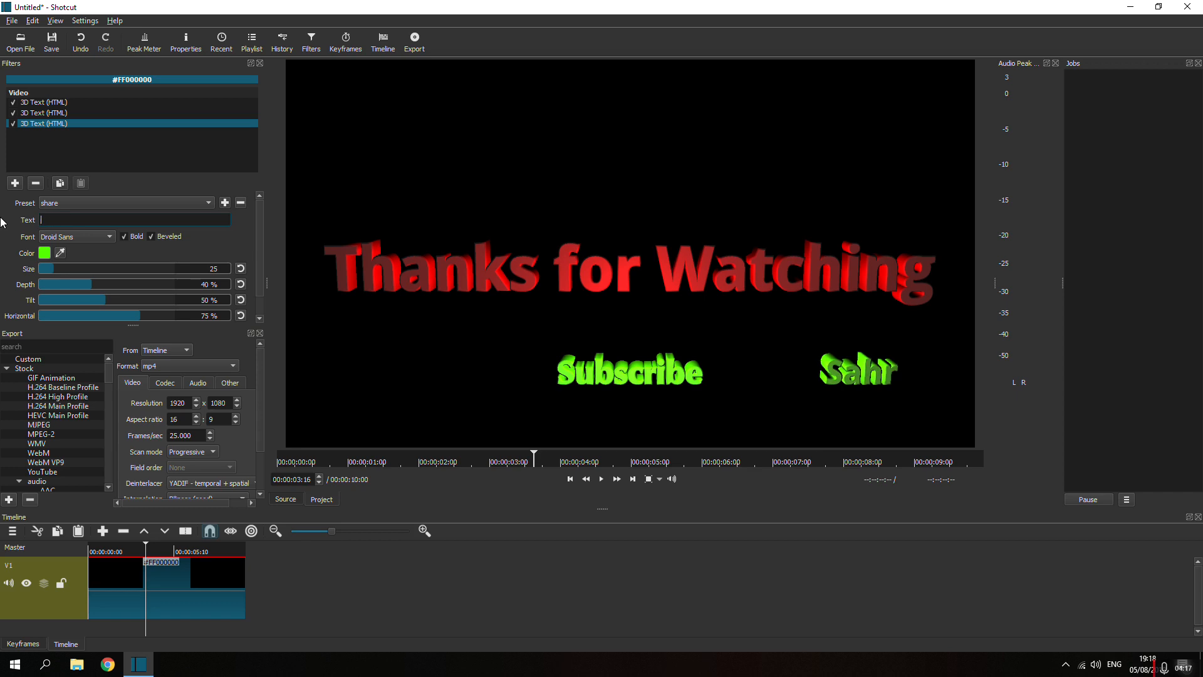
type("S")
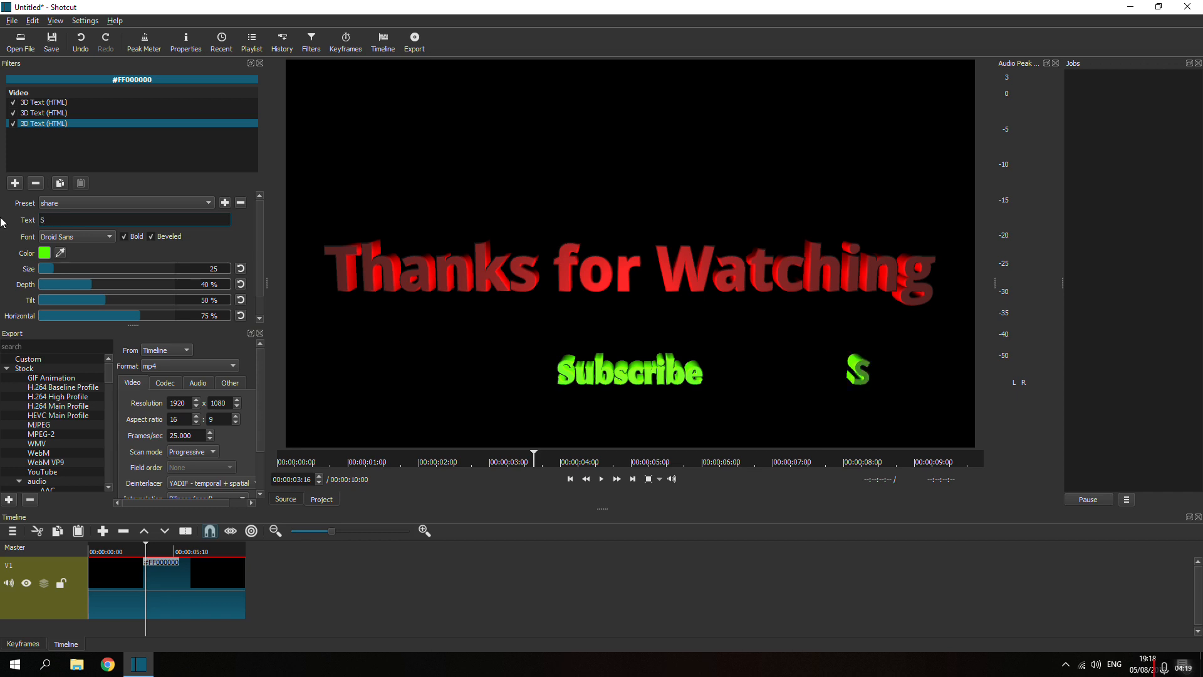
type("hare")
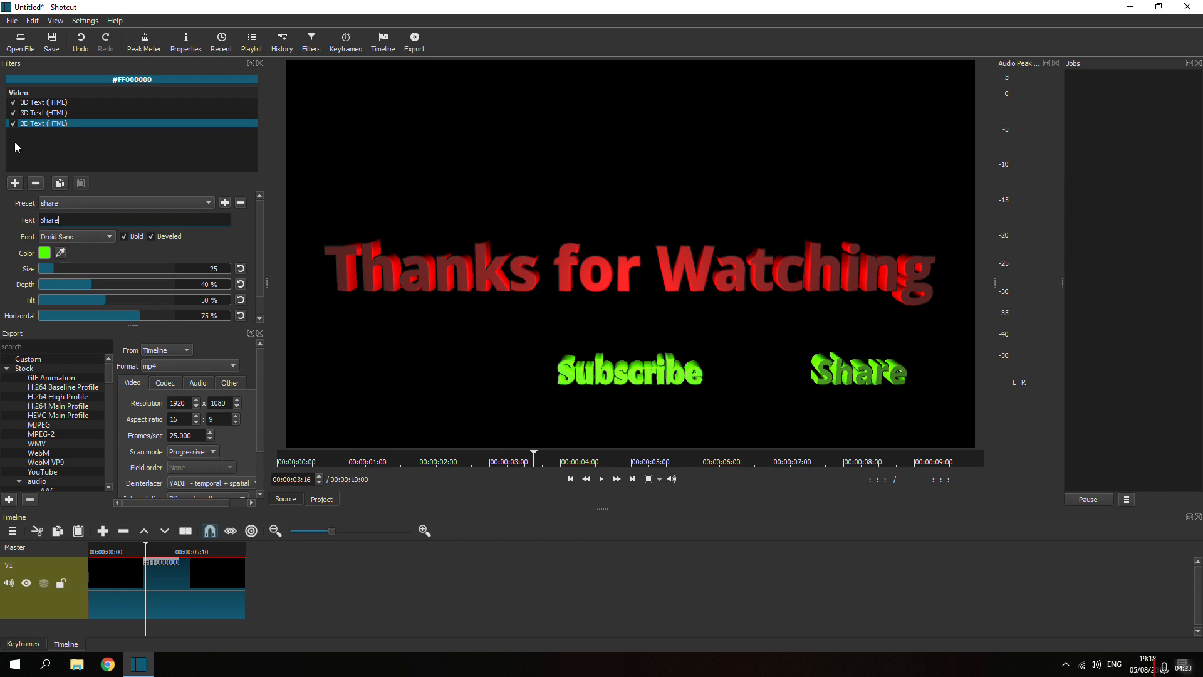
left_click(13, 182)
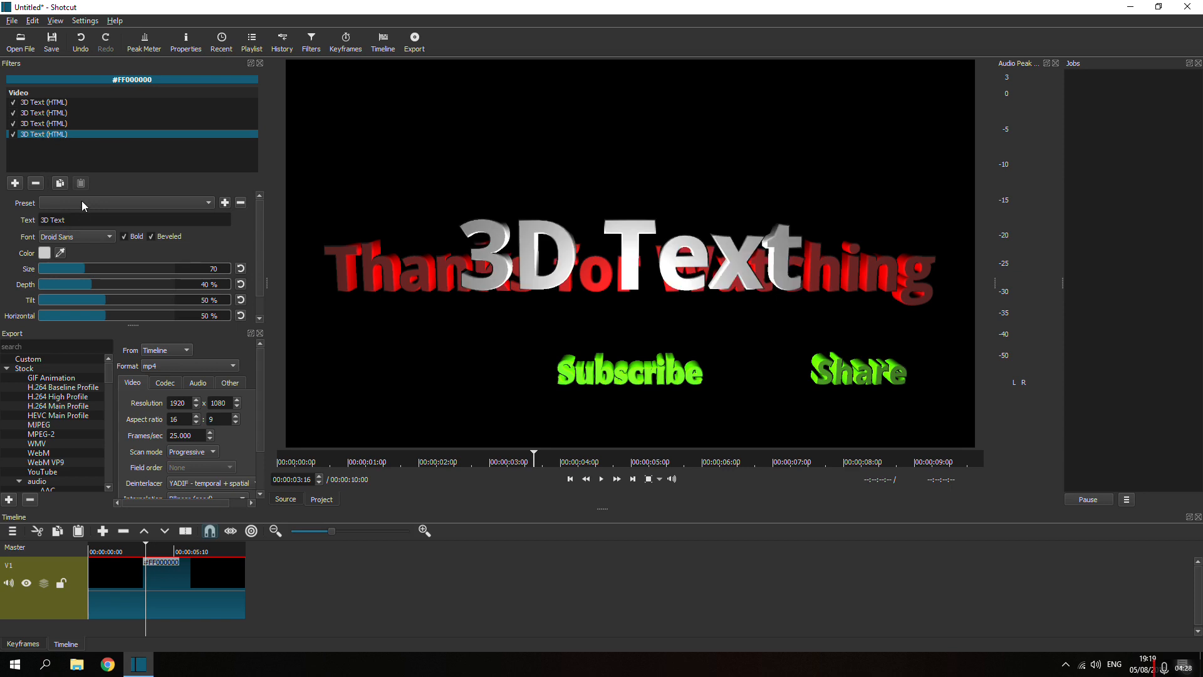
- Choose the 'like' preset for the new 3D Text filter, showing green 'Like'
left_click(127, 202)
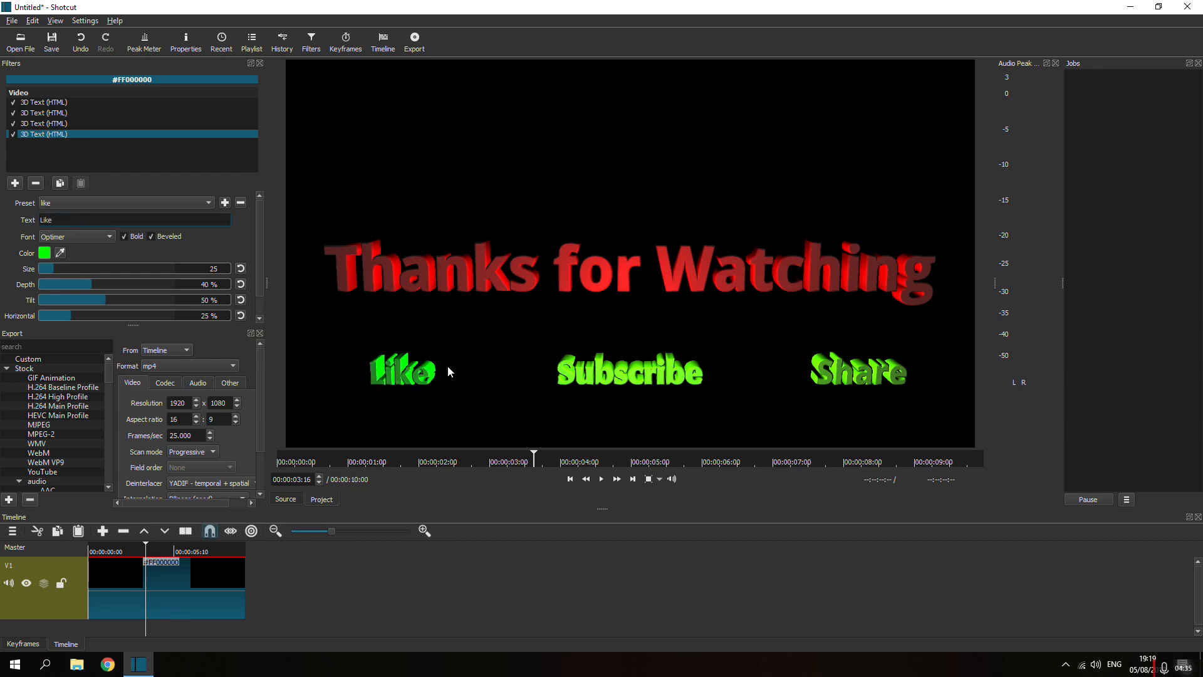
mouse_move(472, 359)
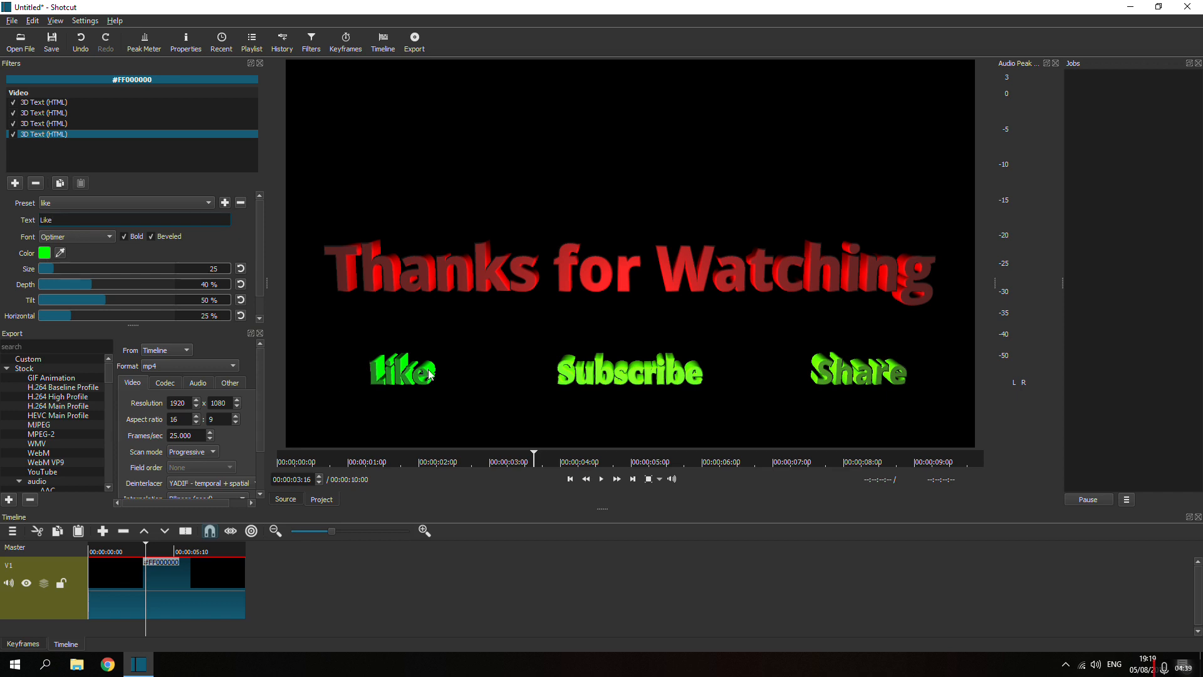
mouse_move(54, 61)
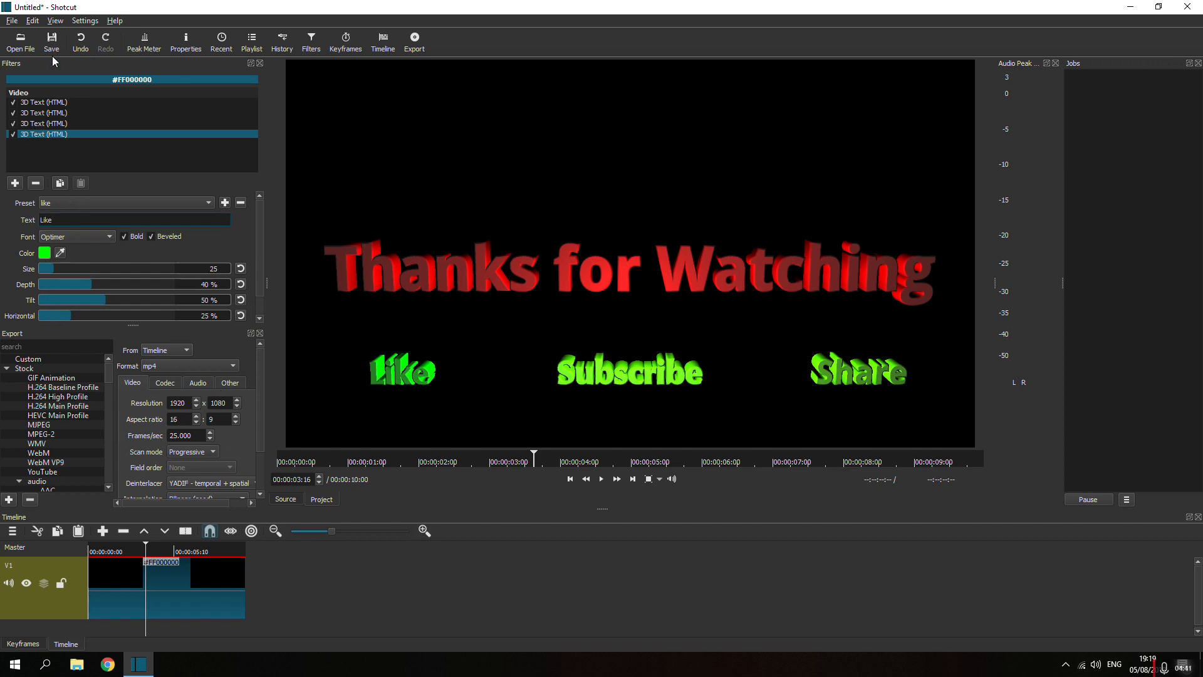
- Save the project as 'failure test1' in Documents
left_click(51, 38)
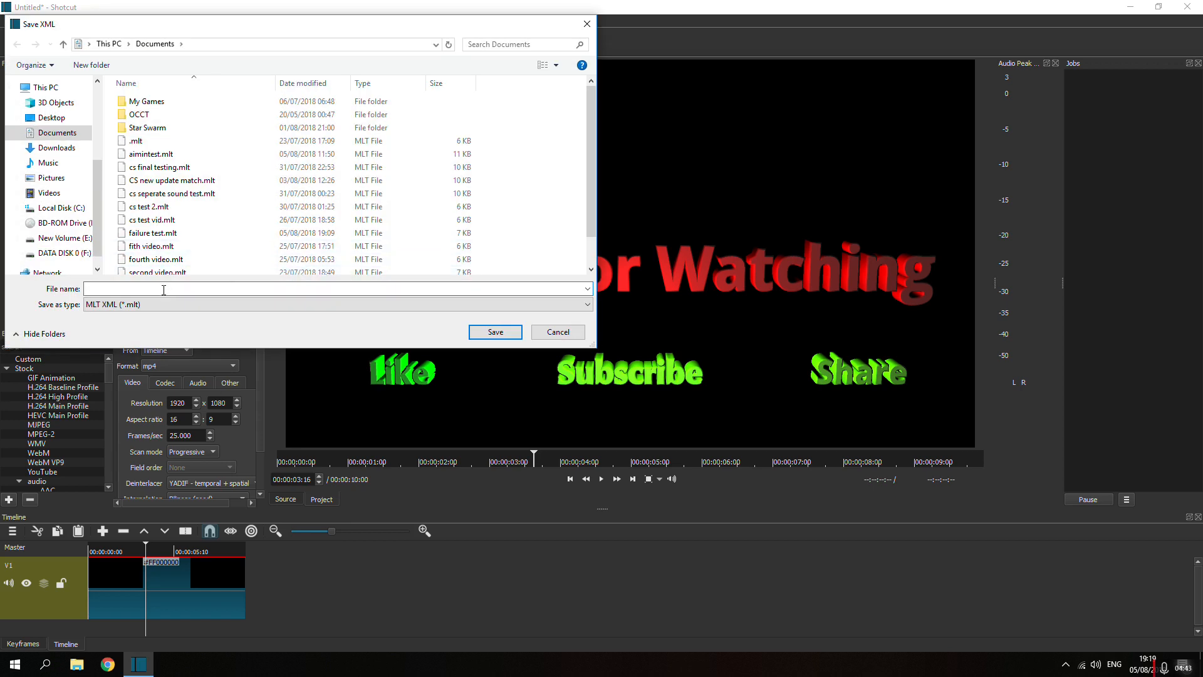
type("failure test1")
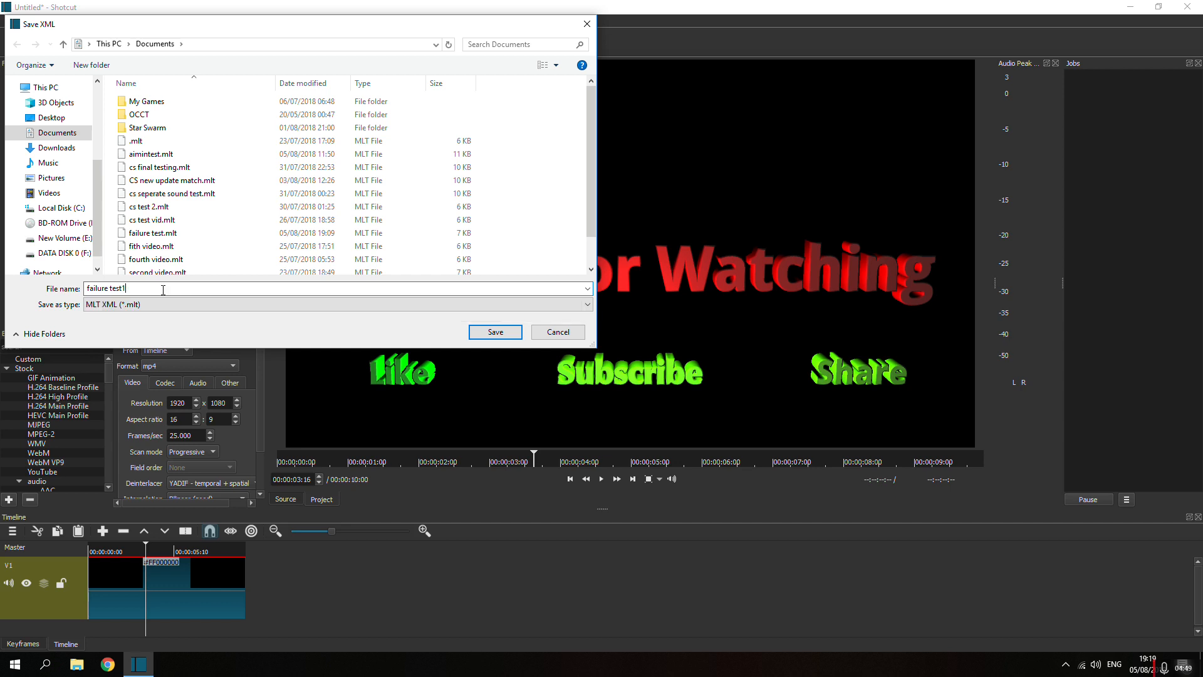
left_click(494, 331)
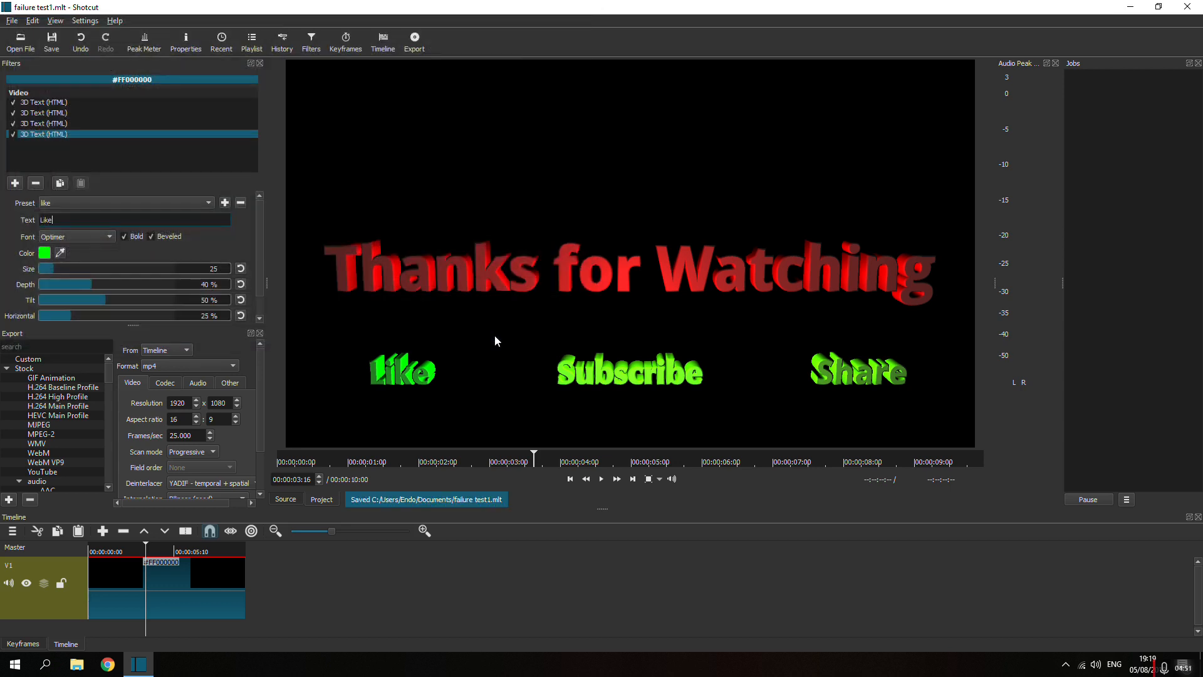
mouse_move(265, 382)
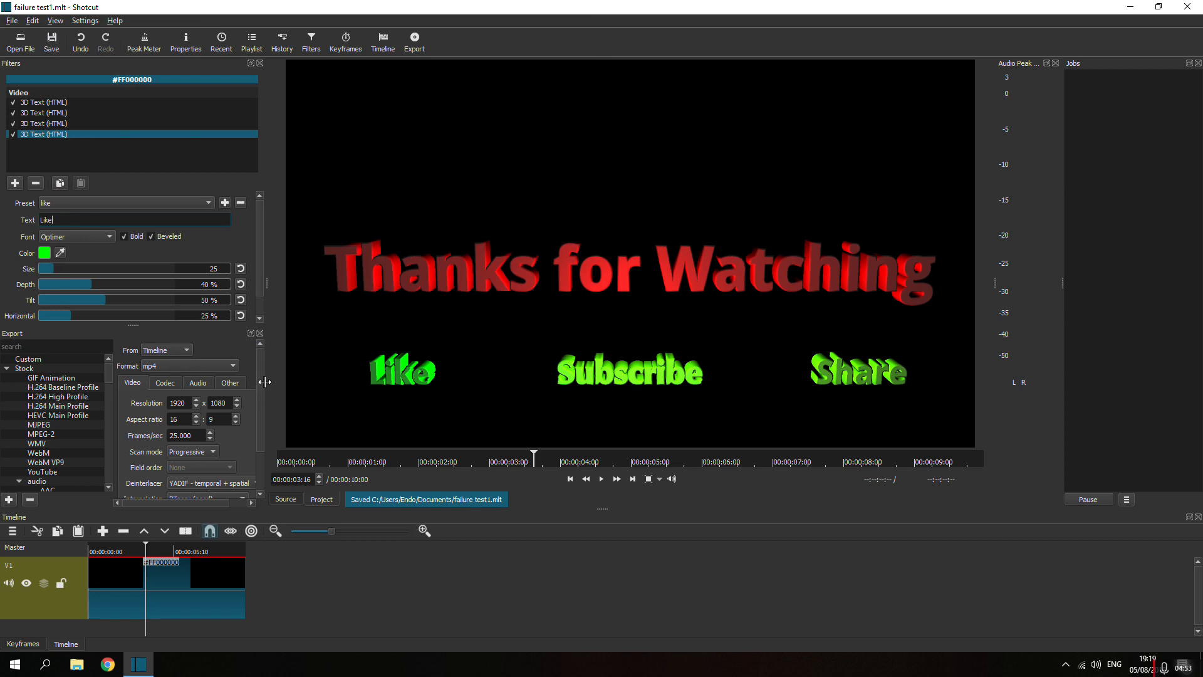
- Choose the H.264 High Profile export preset and review its codec, audio and video settings
left_click(62, 396)
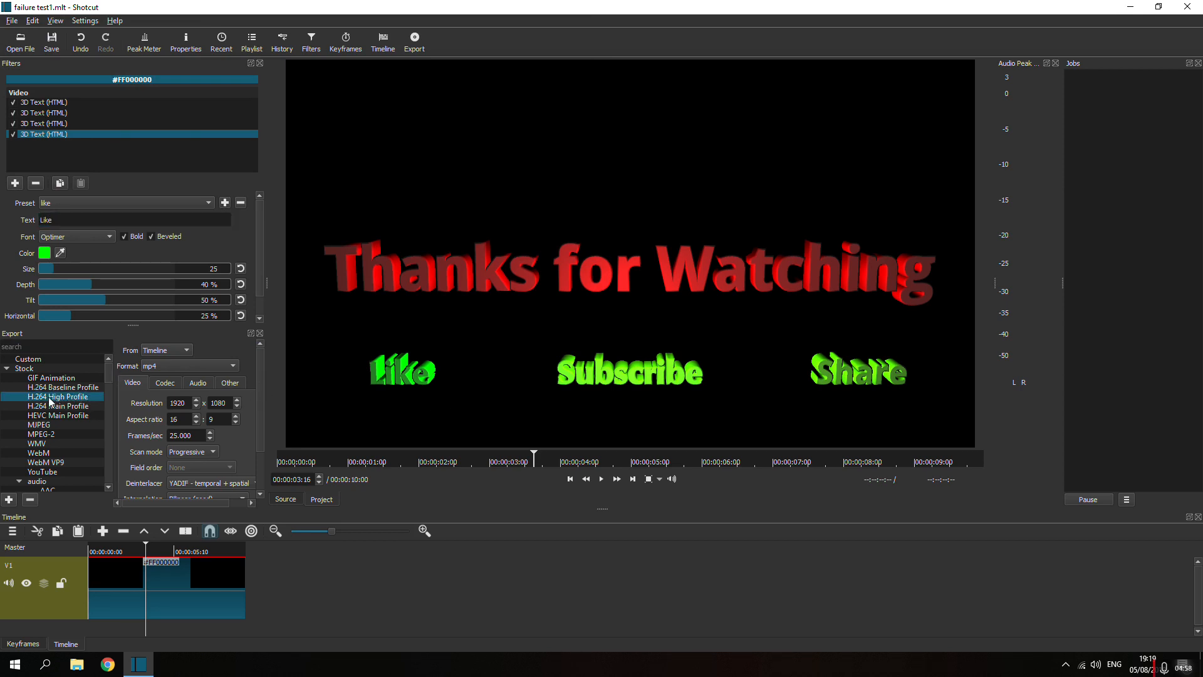
mouse_move(161, 387)
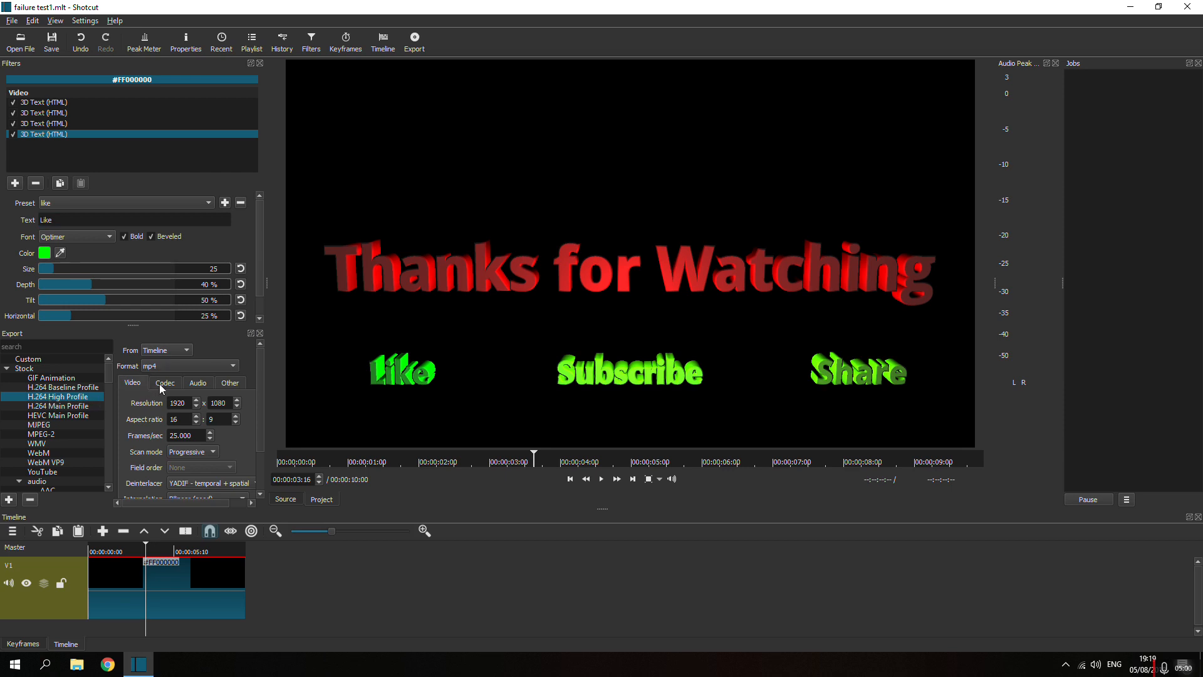
left_click(164, 383)
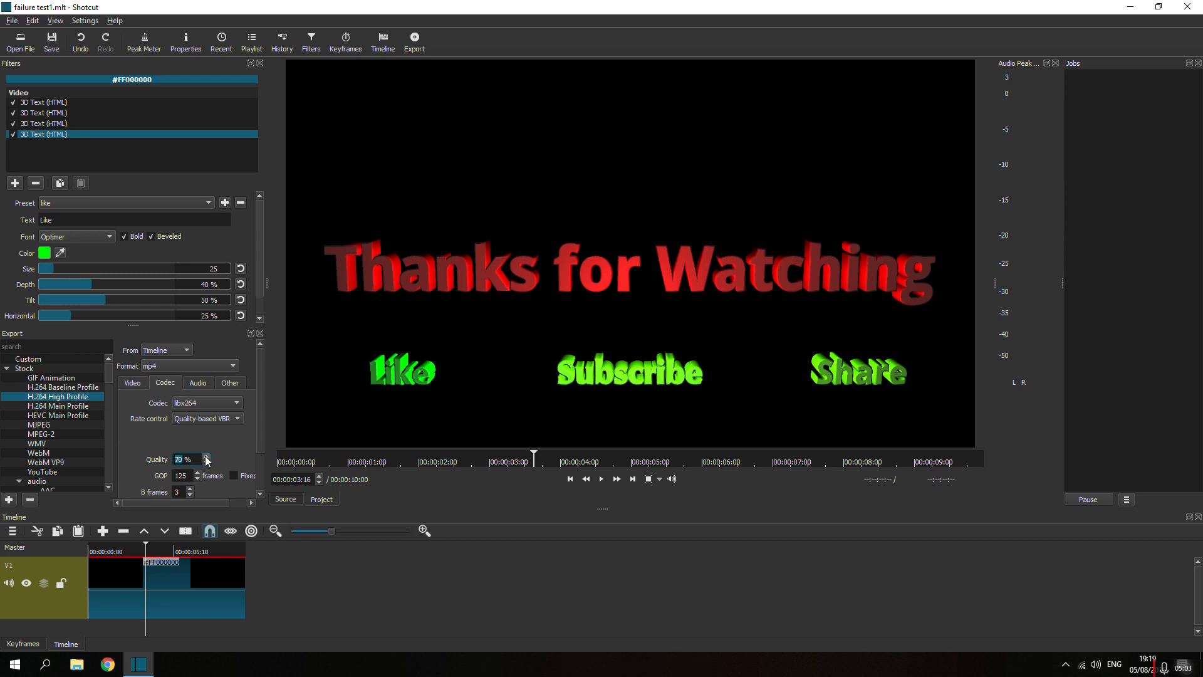
left_click(132, 383)
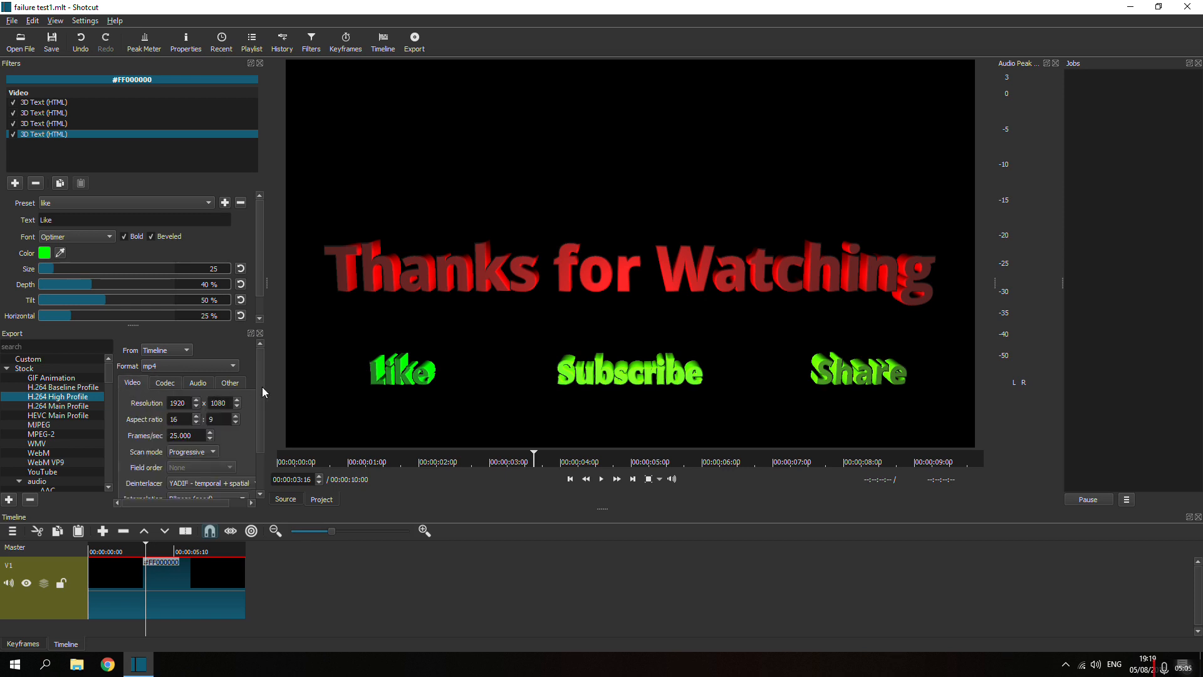
scroll("down", 3)
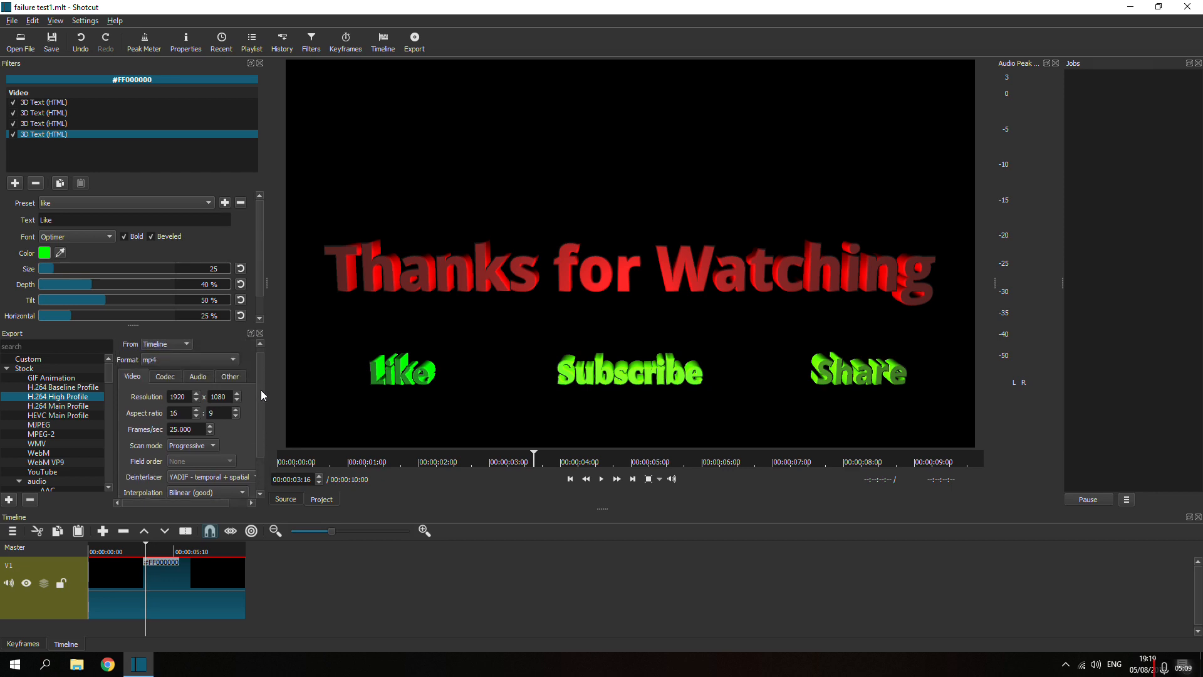
left_click(164, 377)
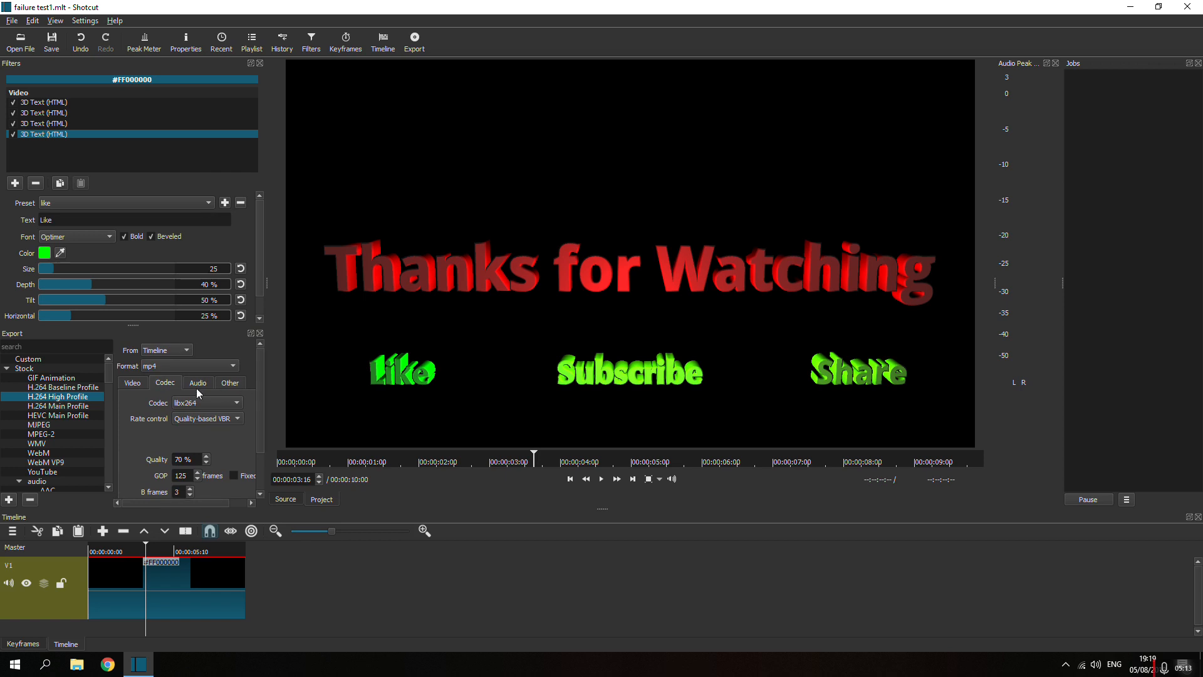
left_click(198, 383)
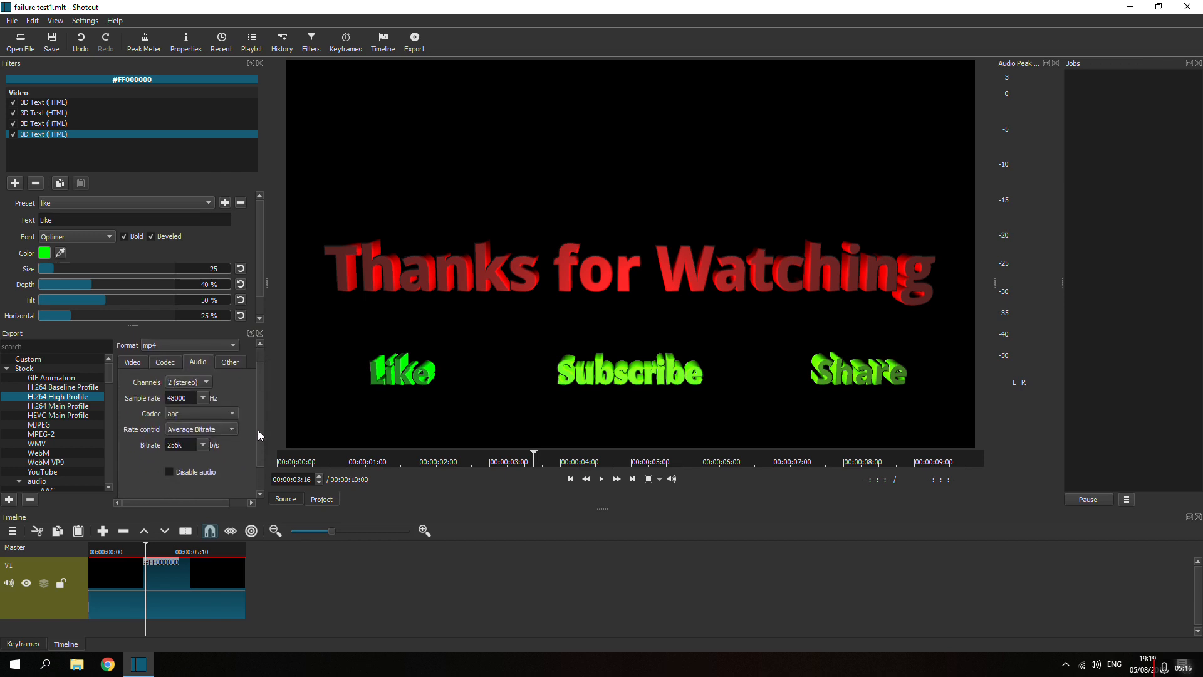
left_click(230, 362)
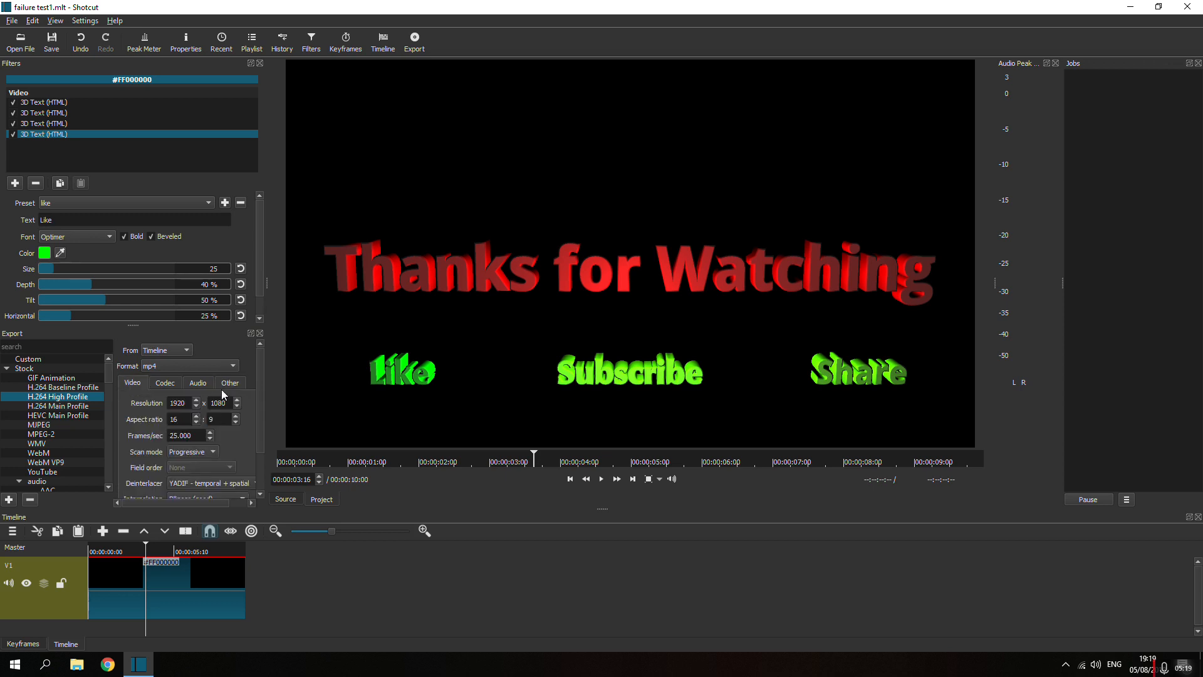
mouse_move(377, 430)
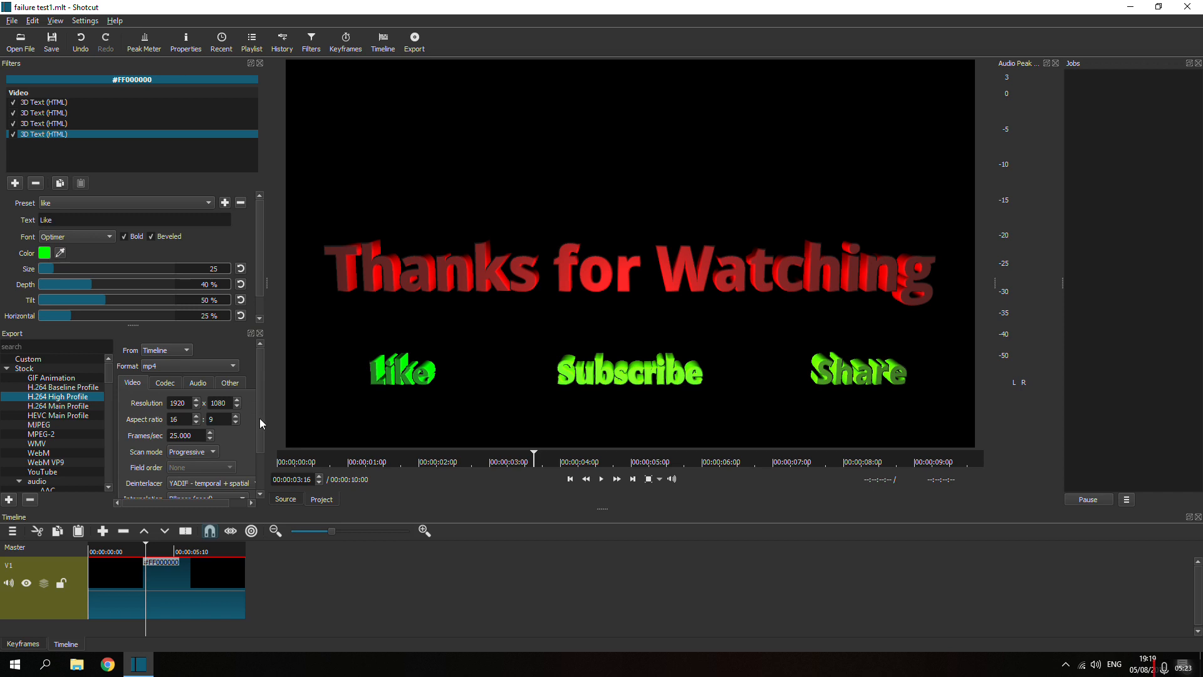
- Export the timeline as 'failure test1' into Videos, accepting the low disk space warning
left_click(142, 492)
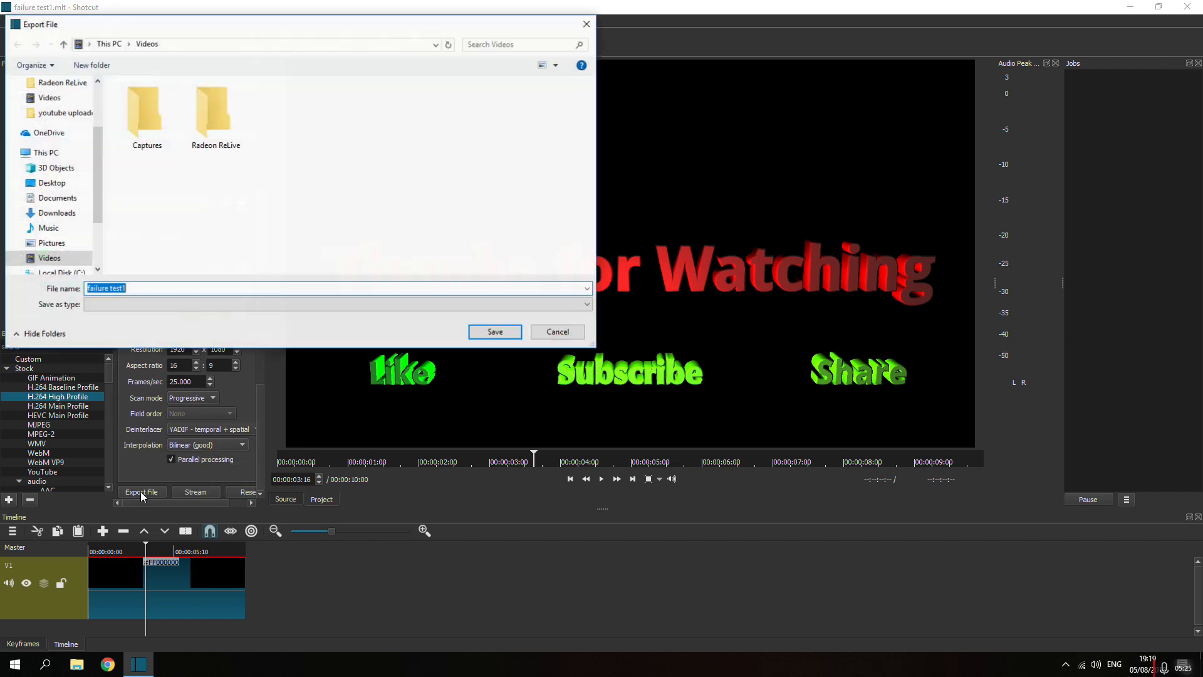
mouse_move(502, 342)
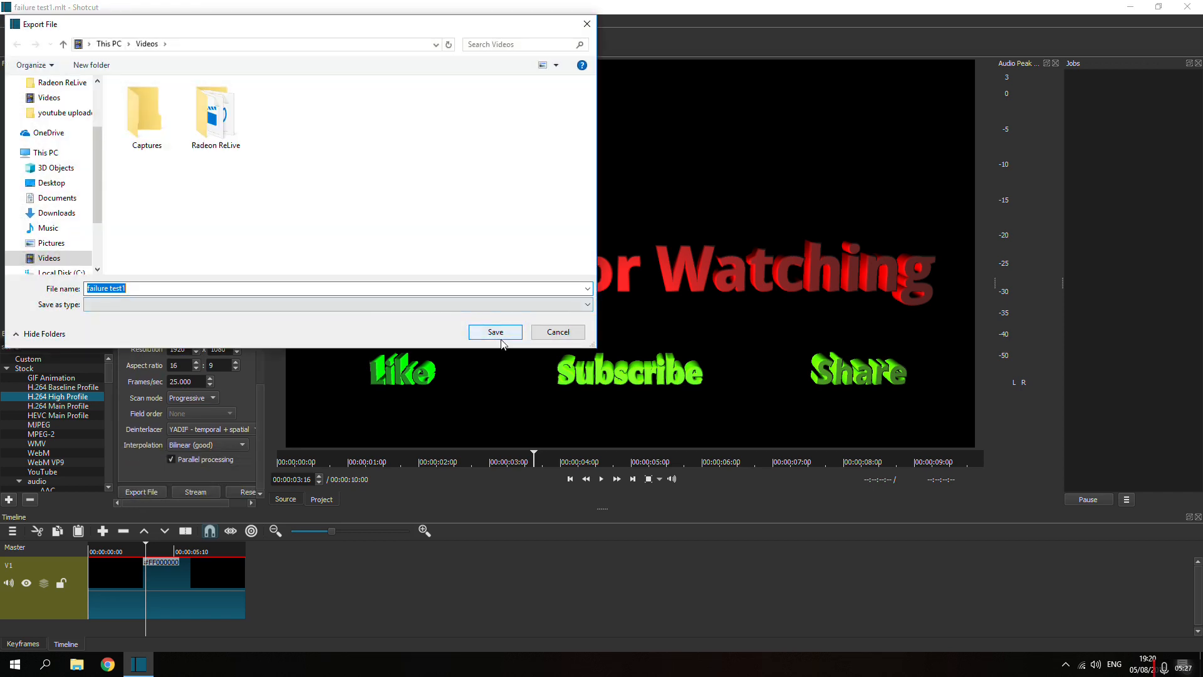
left_click(495, 331)
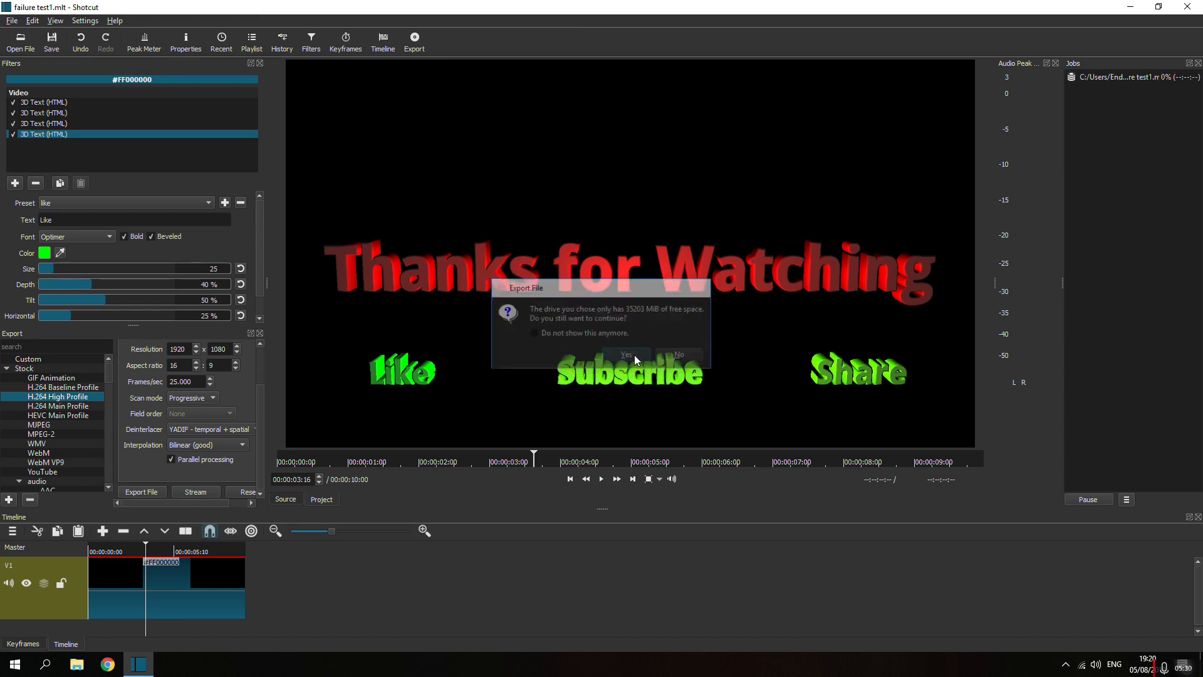
left_click(625, 355)
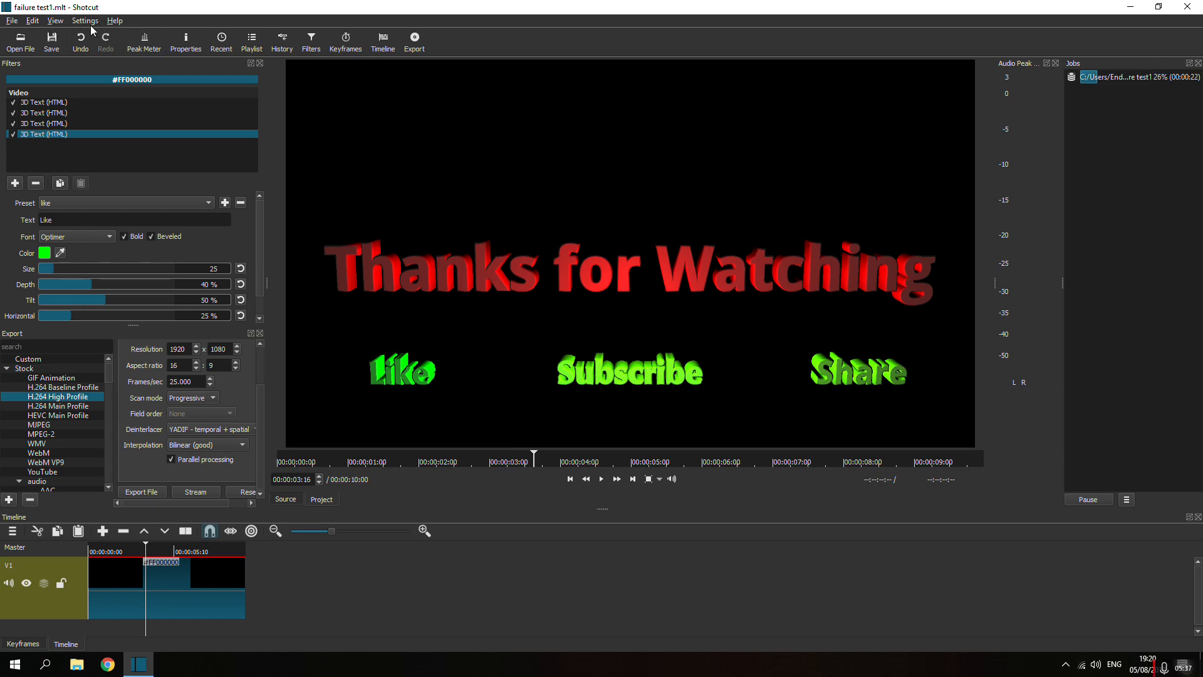
mouse_move(895, 290)
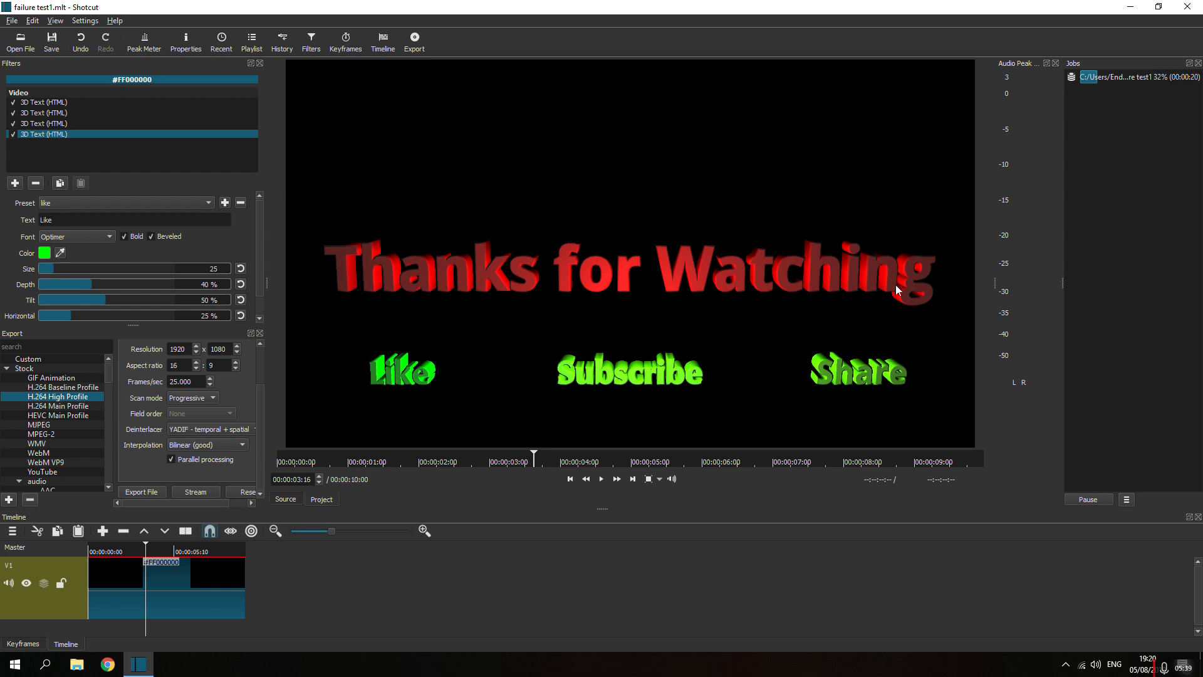
mouse_move(1131, 197)
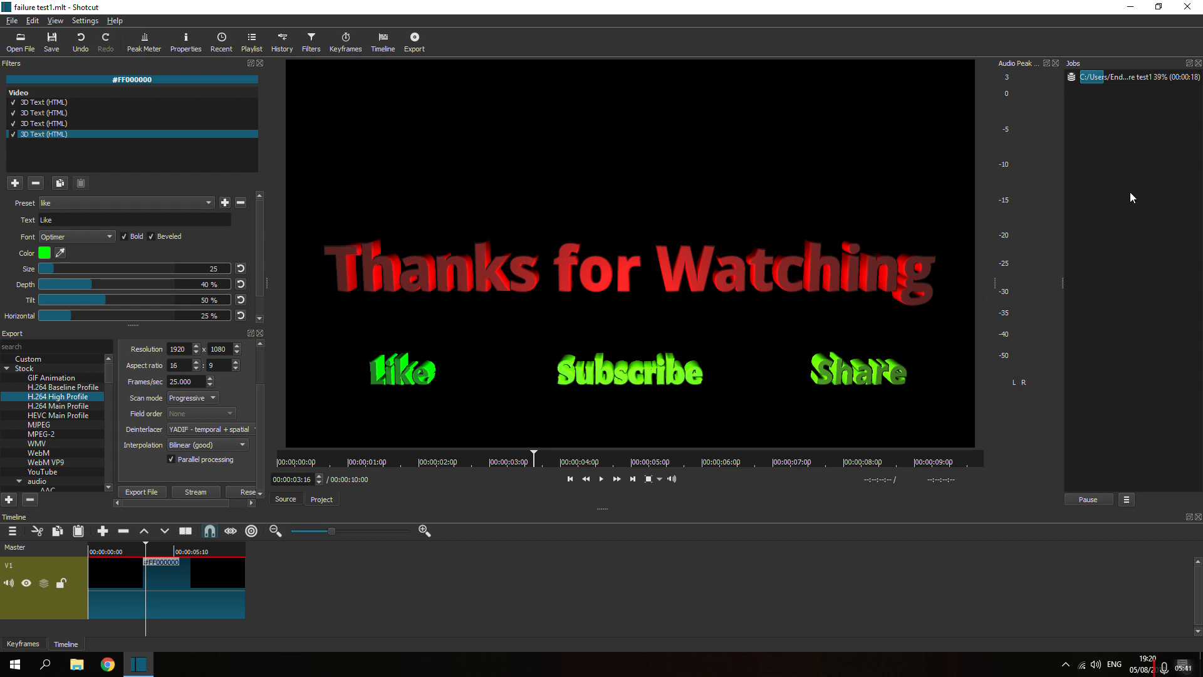
mouse_move(1115, 204)
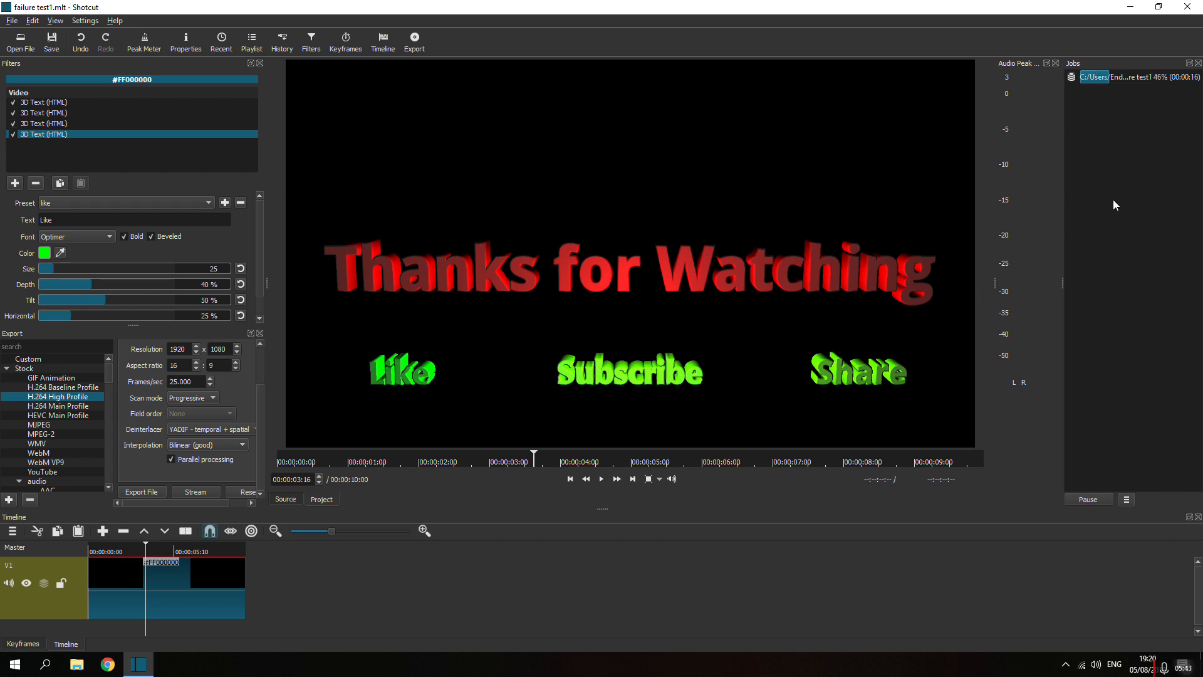
mouse_move(1098, 158)
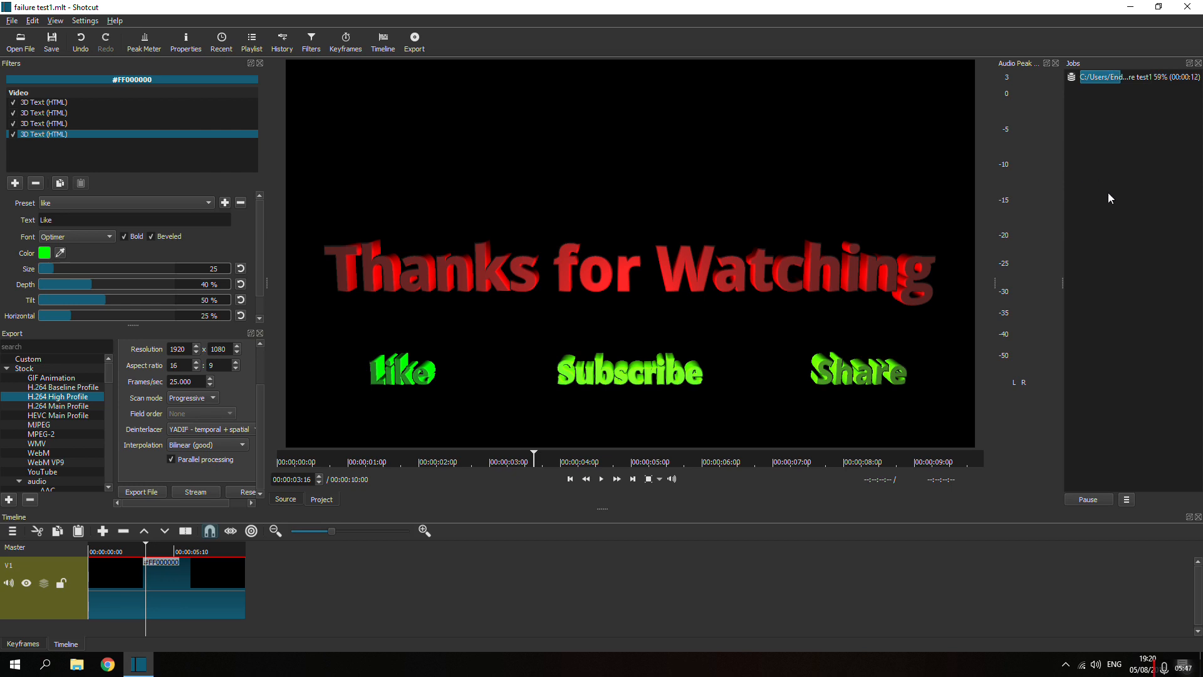
mouse_move(589, 310)
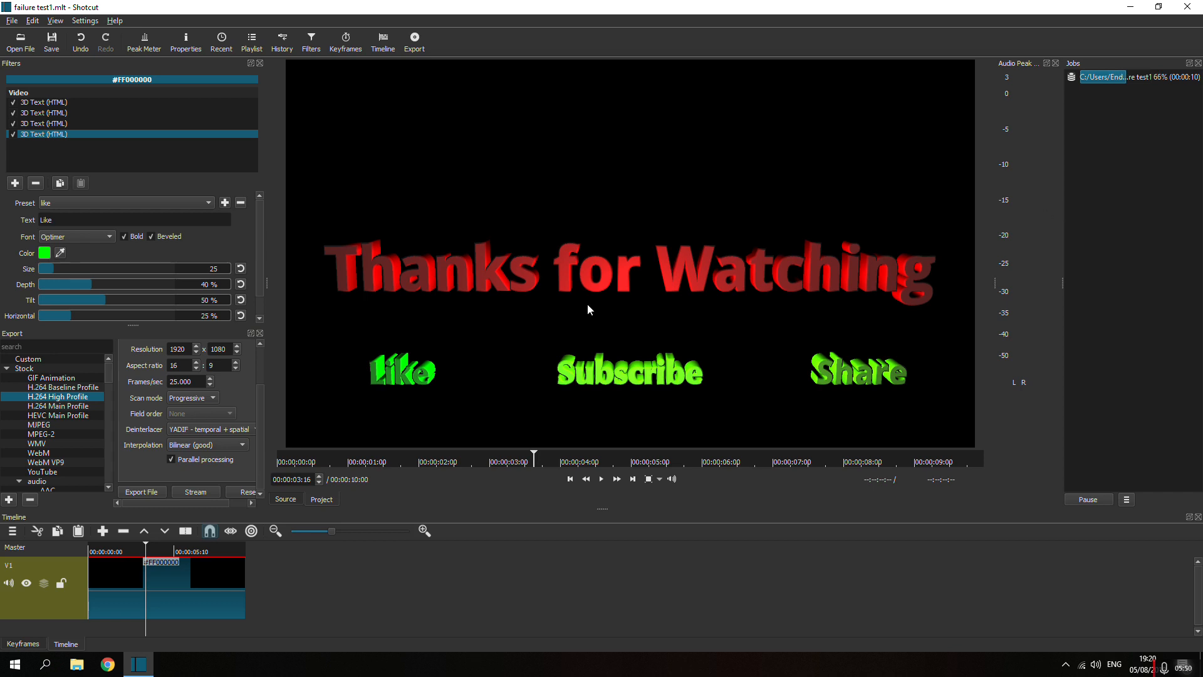
mouse_move(621, 286)
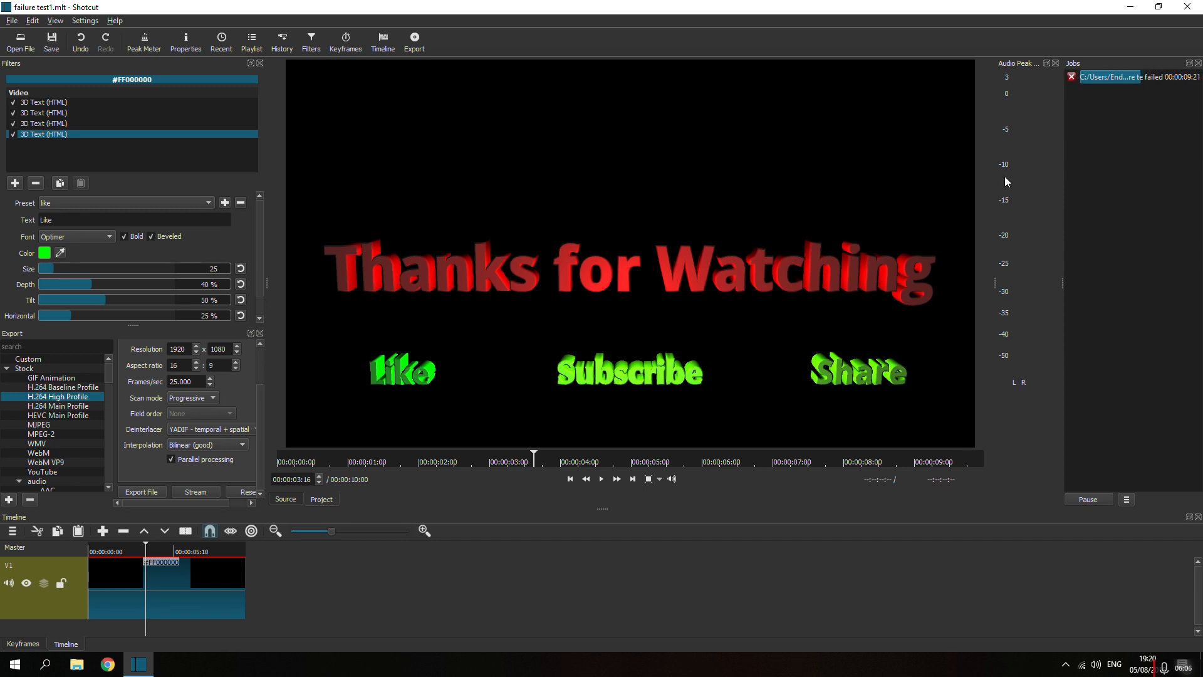
mouse_move(1151, 79)
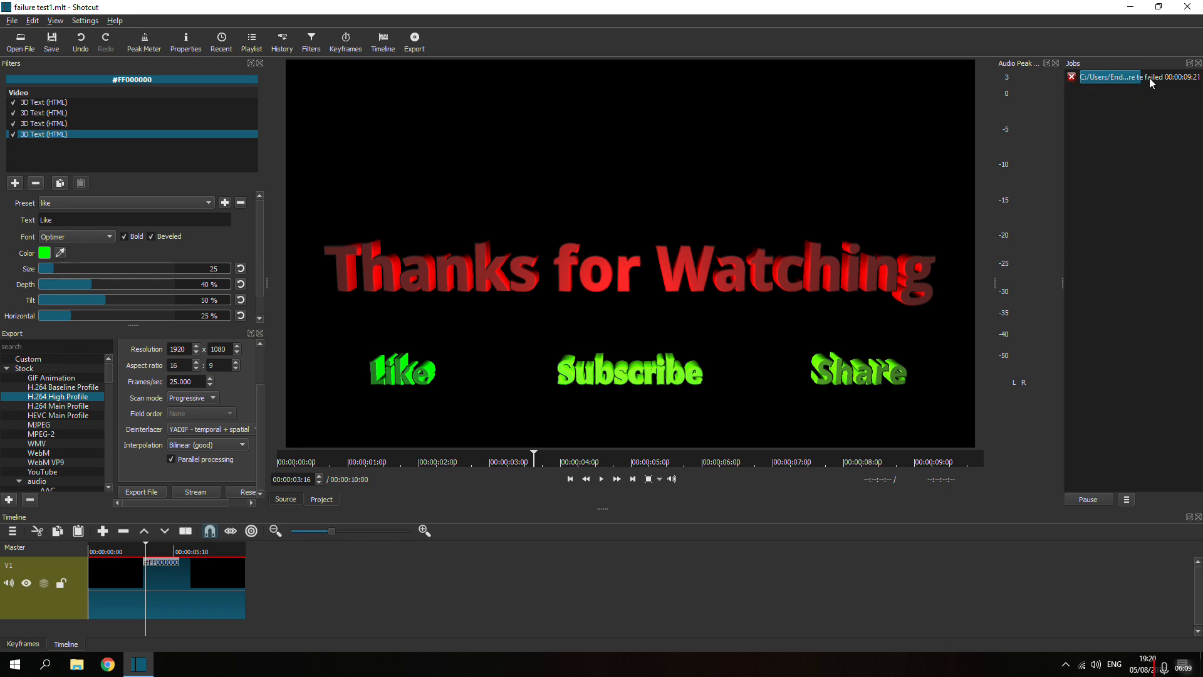
mouse_move(1149, 111)
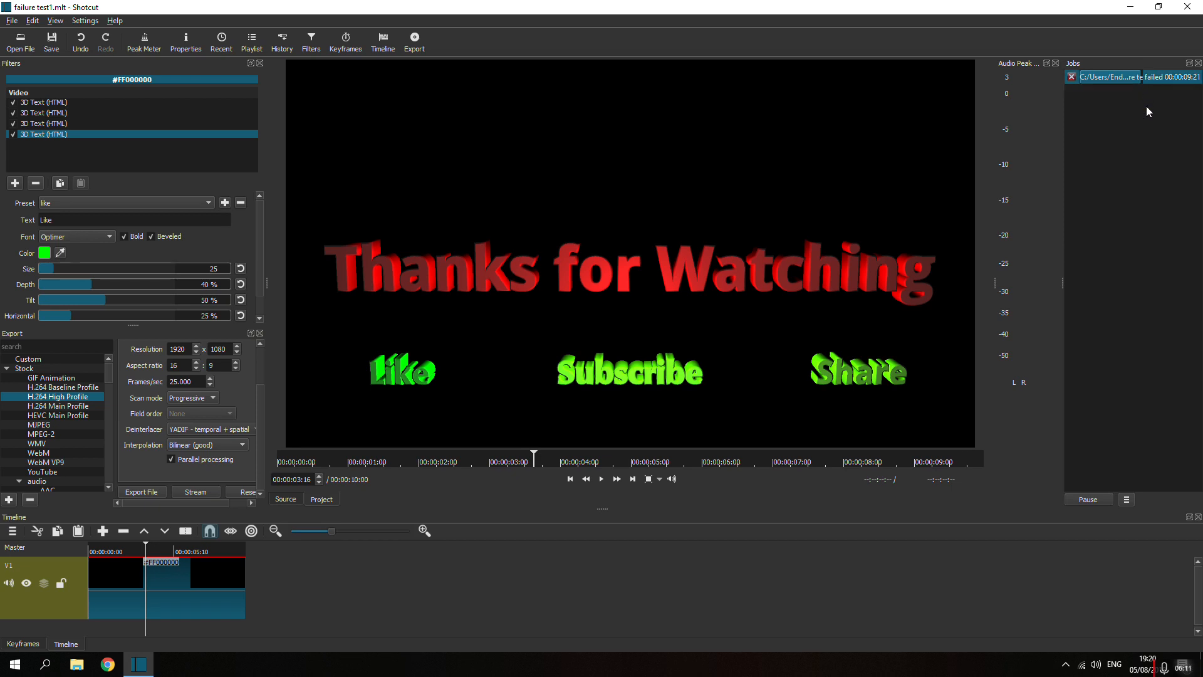
mouse_move(163, 184)
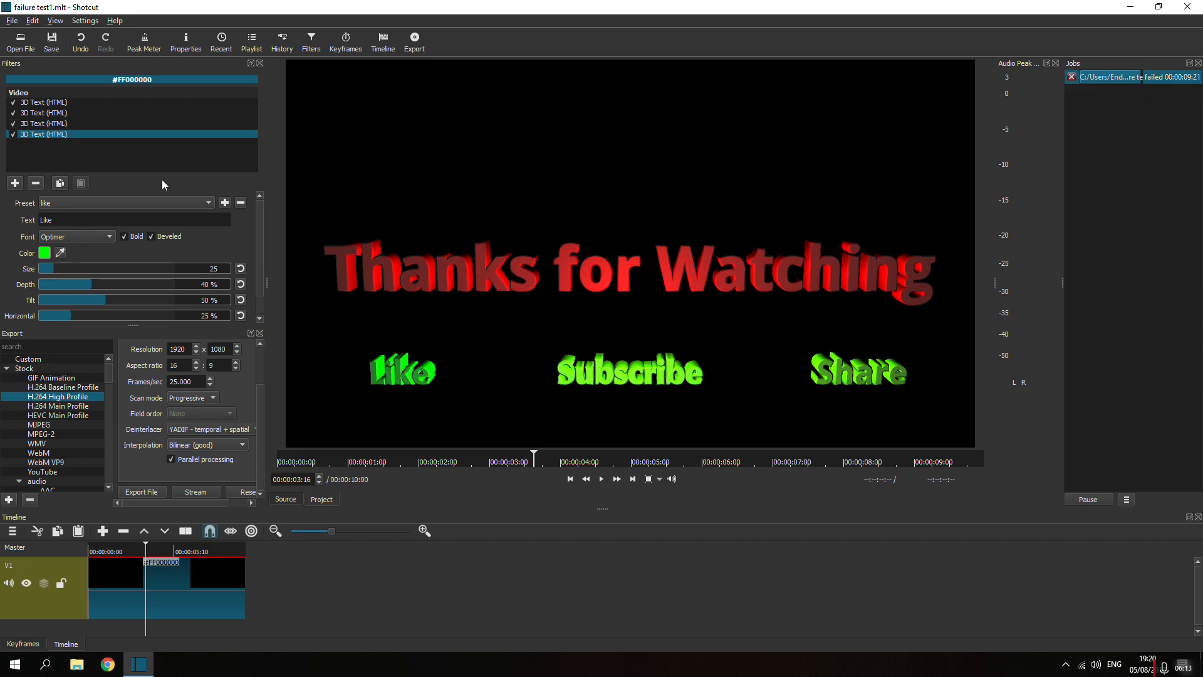
mouse_move(262, 238)
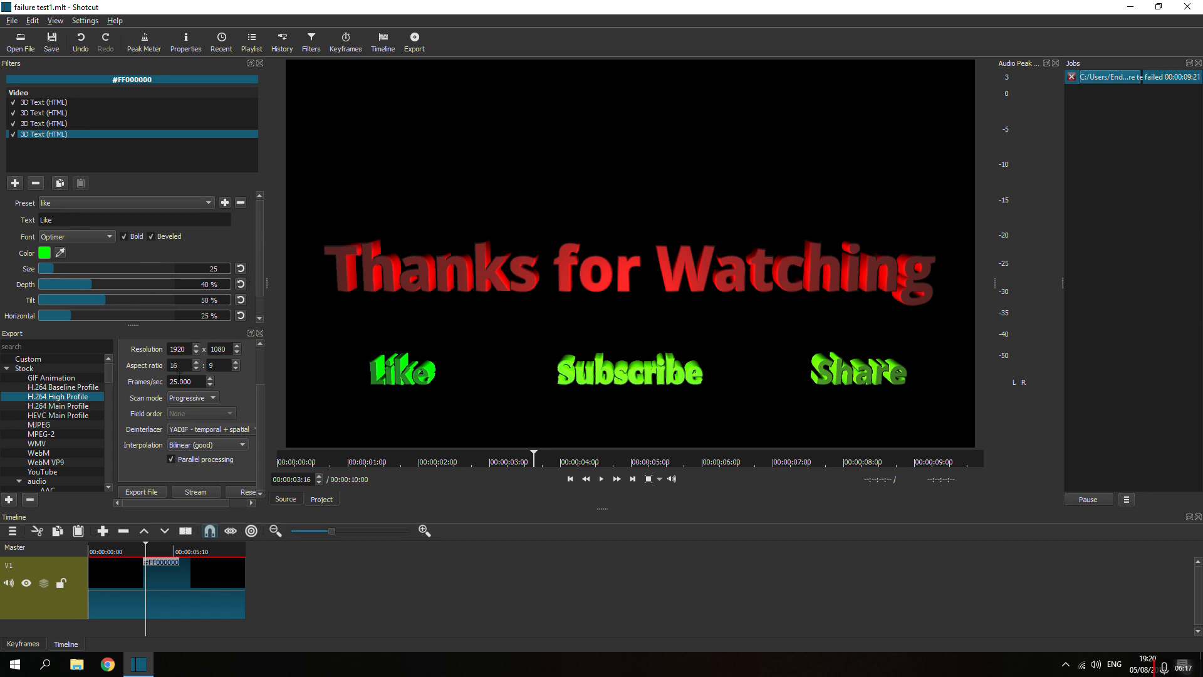
mouse_move(1181, 76)
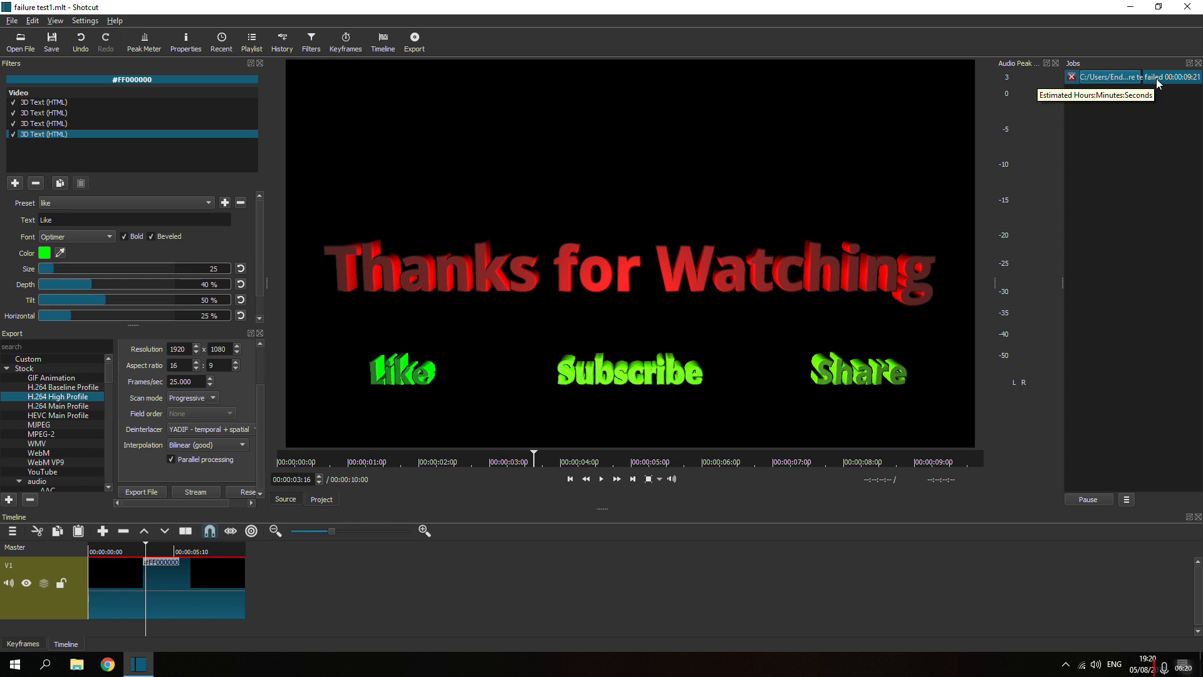
mouse_move(262, 415)
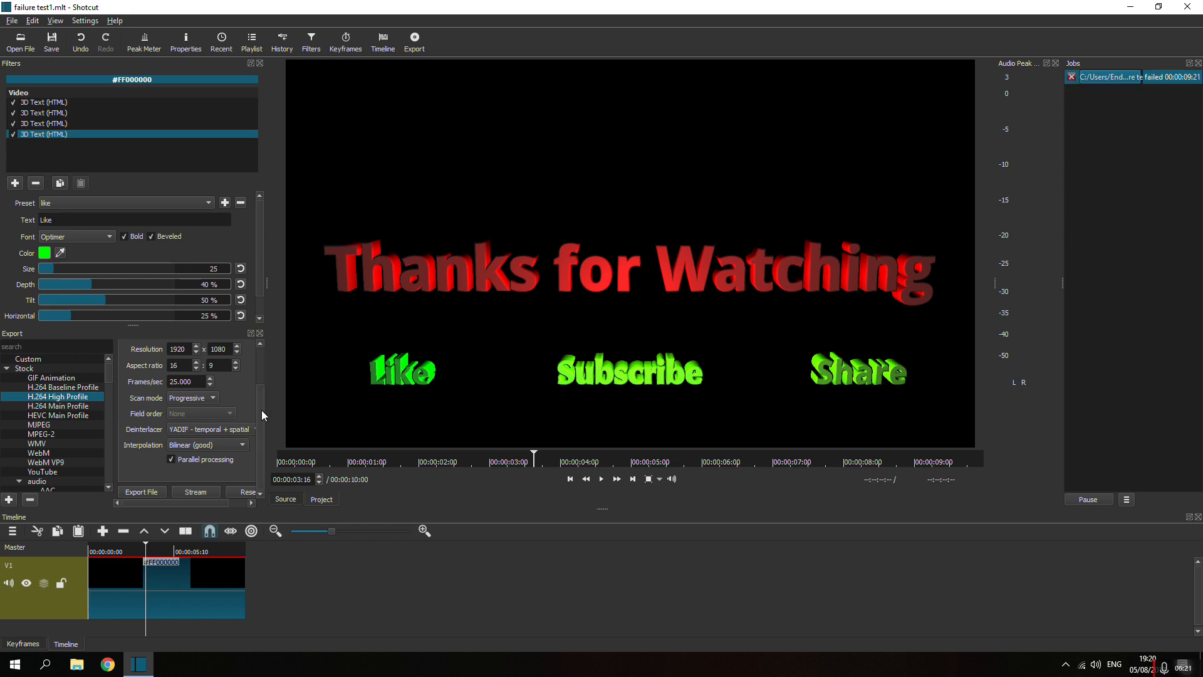
mouse_move(261, 414)
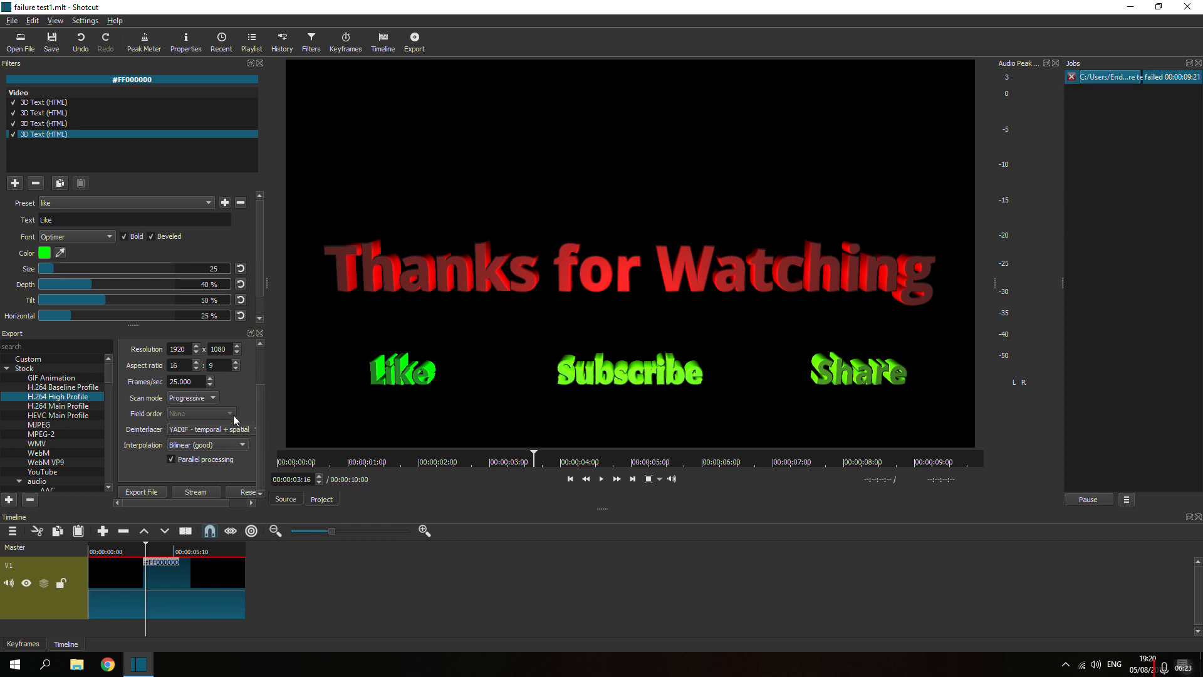
mouse_move(161, 467)
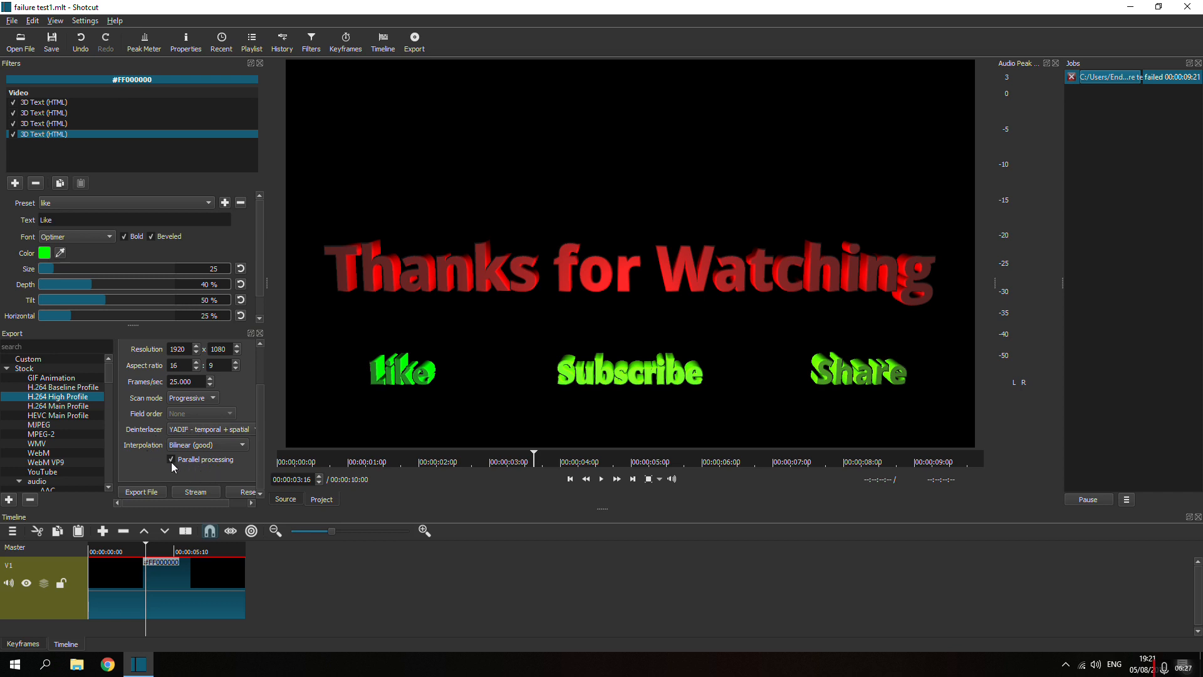
mouse_move(201, 471)
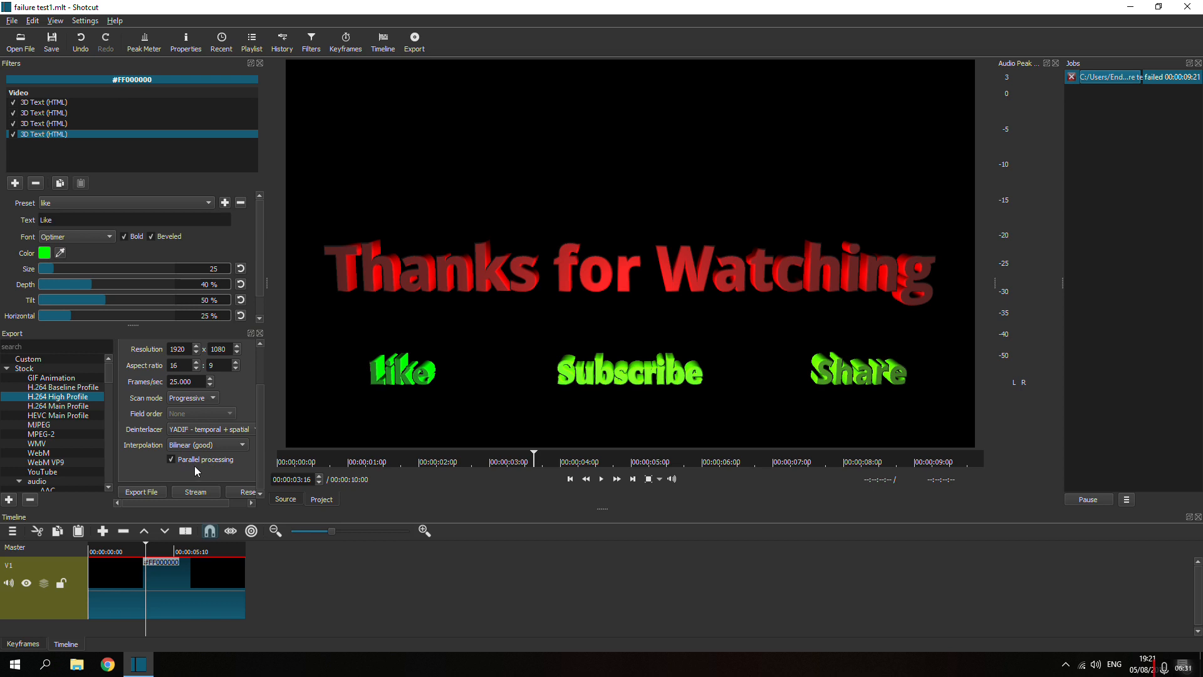
mouse_move(177, 468)
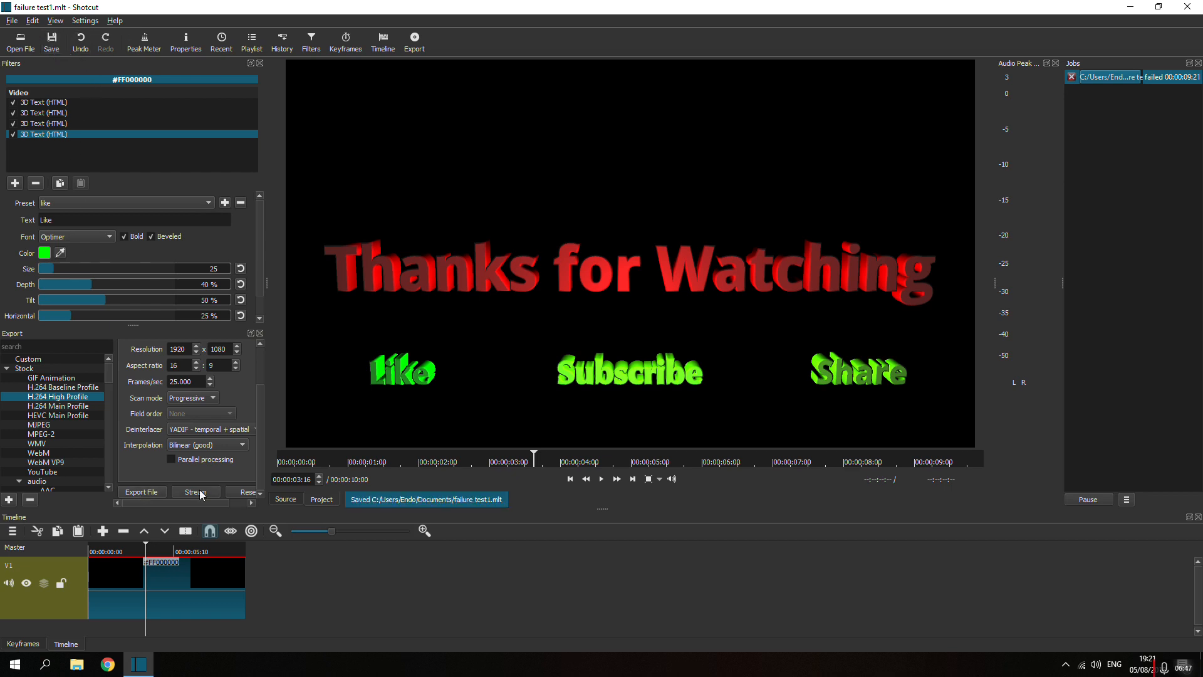
mouse_move(140, 492)
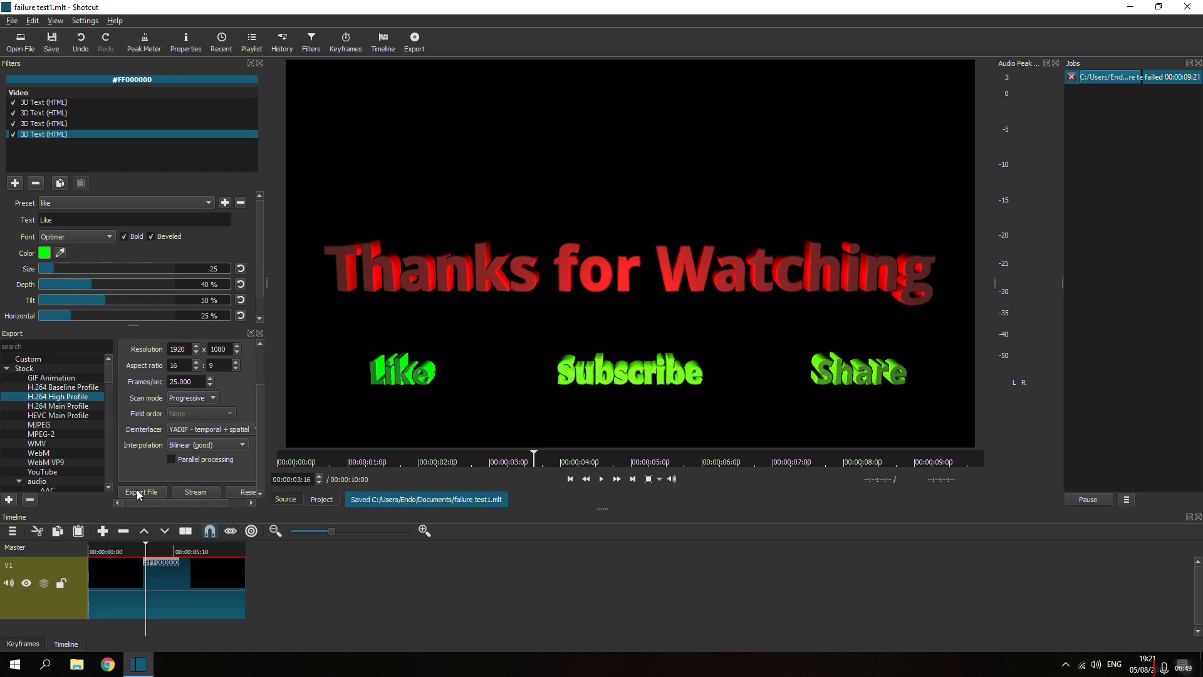
mouse_move(263, 372)
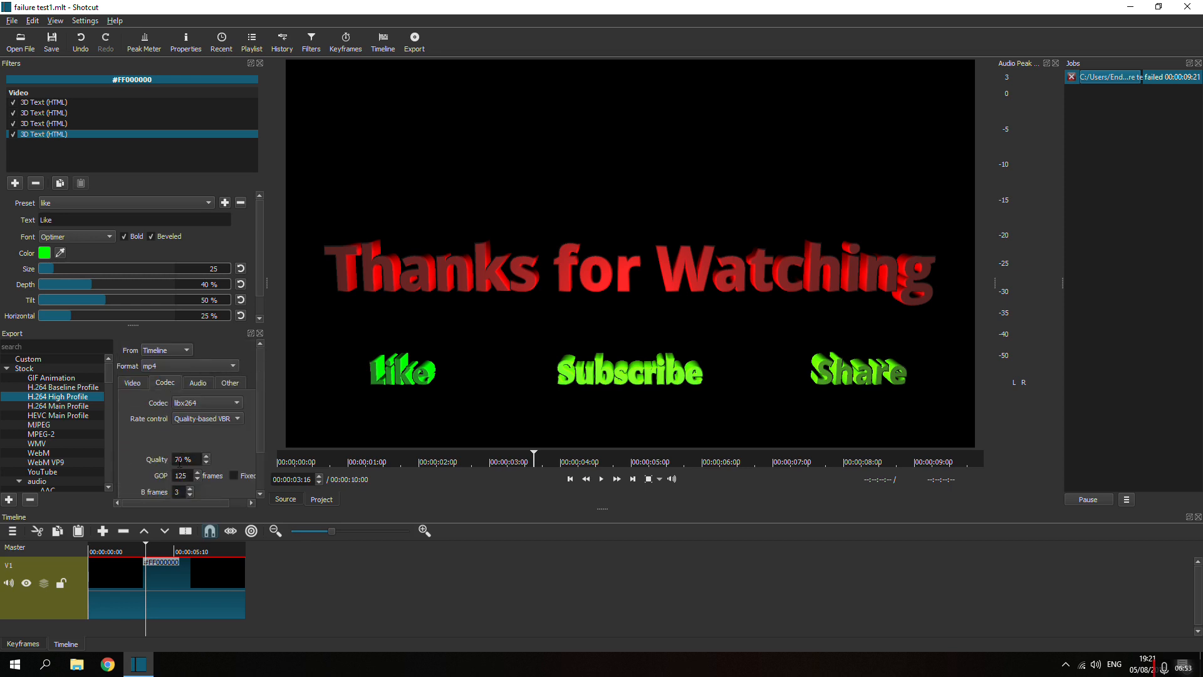
- Re-export the timeline as 'failure test2' in the Videos folder and start rendering
left_click(131, 382)
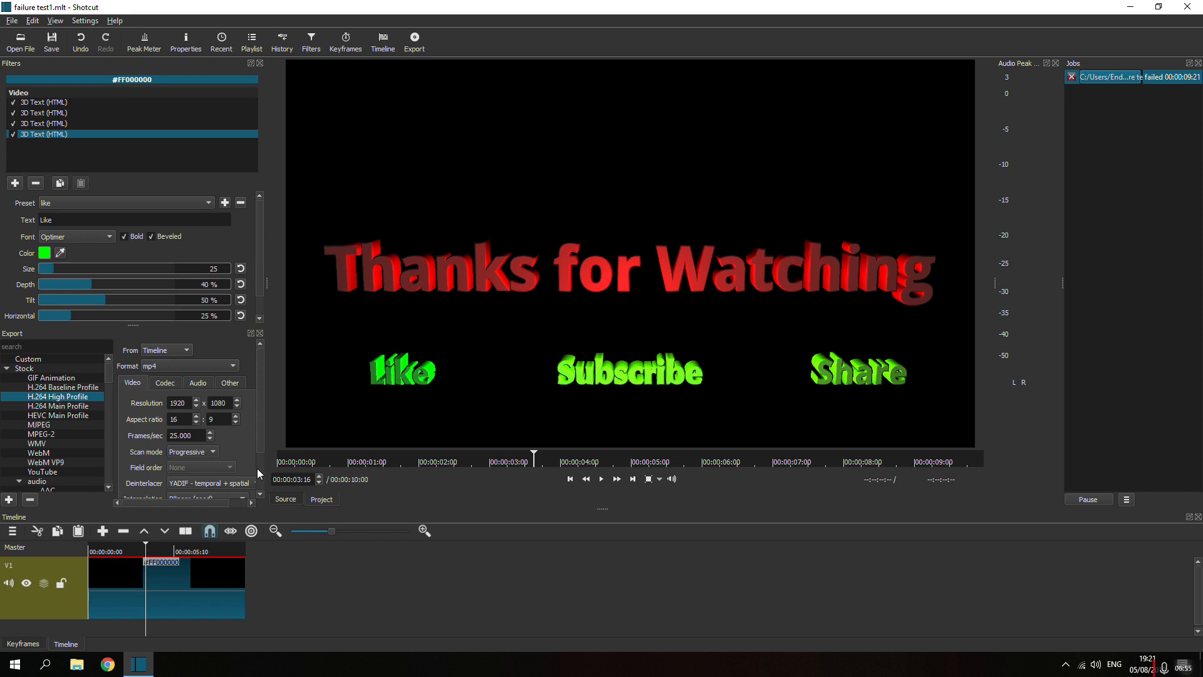
left_click(141, 491)
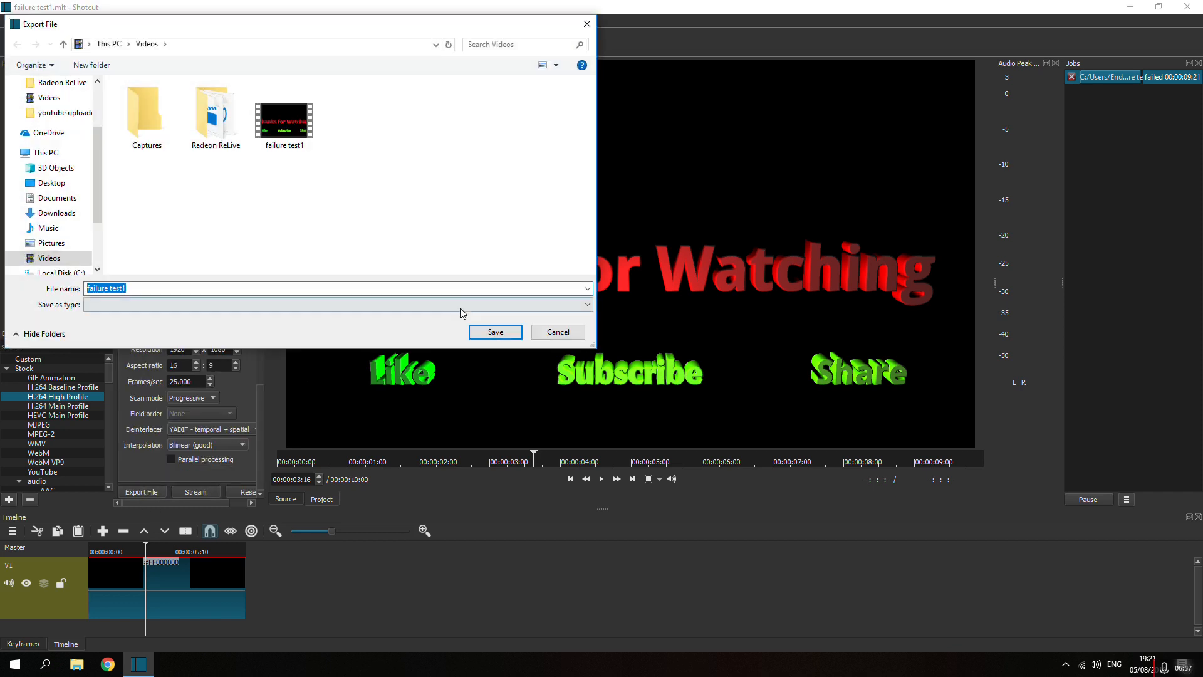
left_click(130, 288)
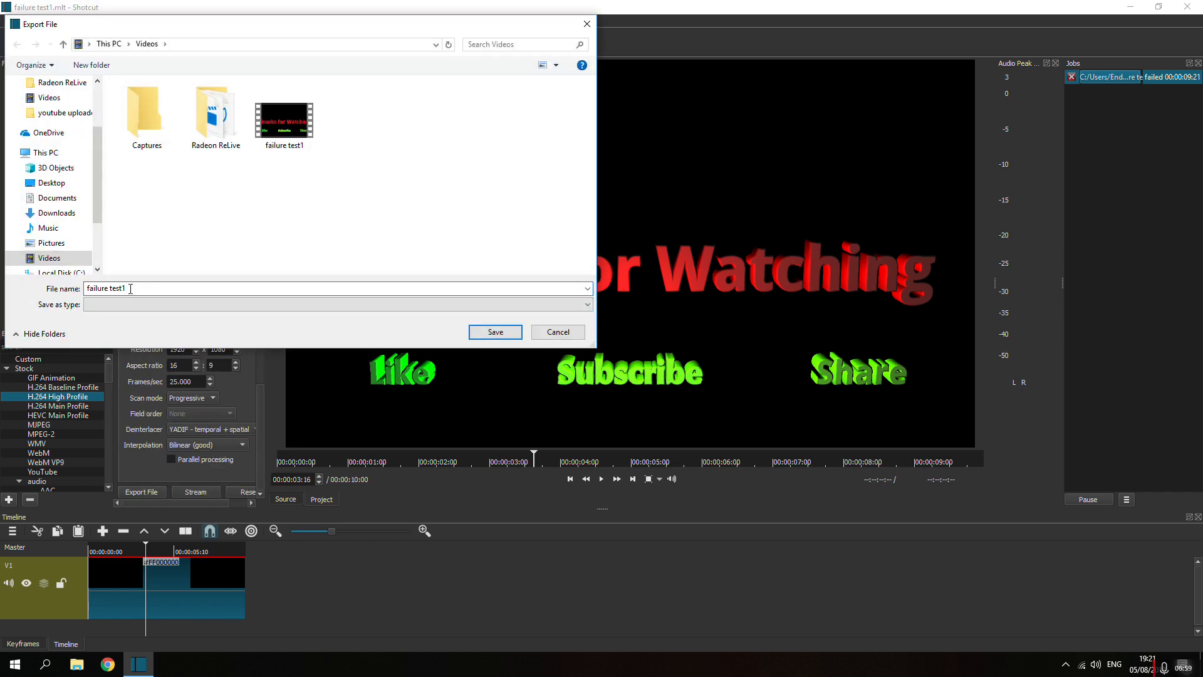
key("Backspace")
type("2")
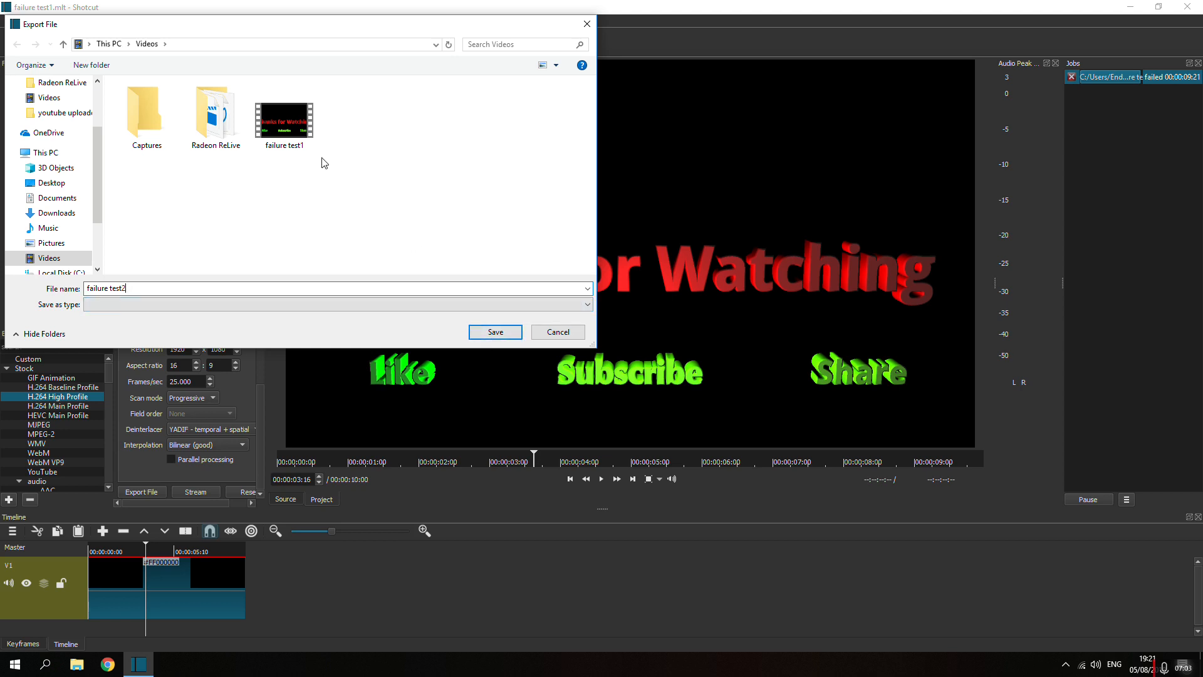
left_click(494, 331)
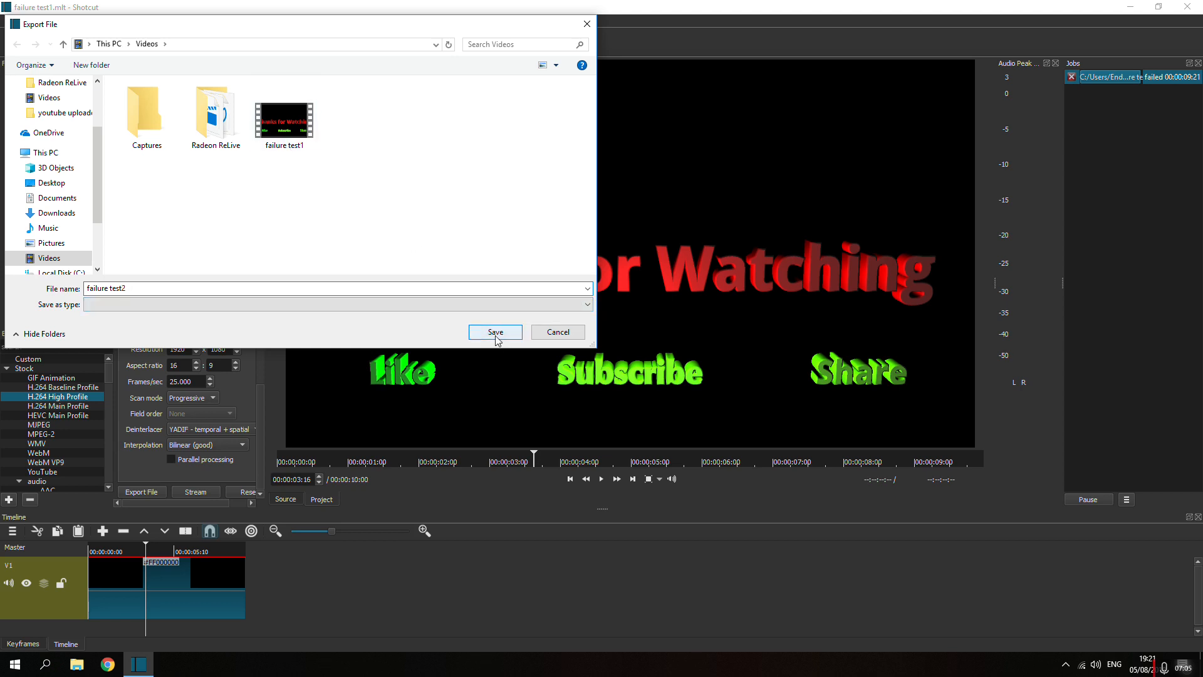
left_click(495, 331)
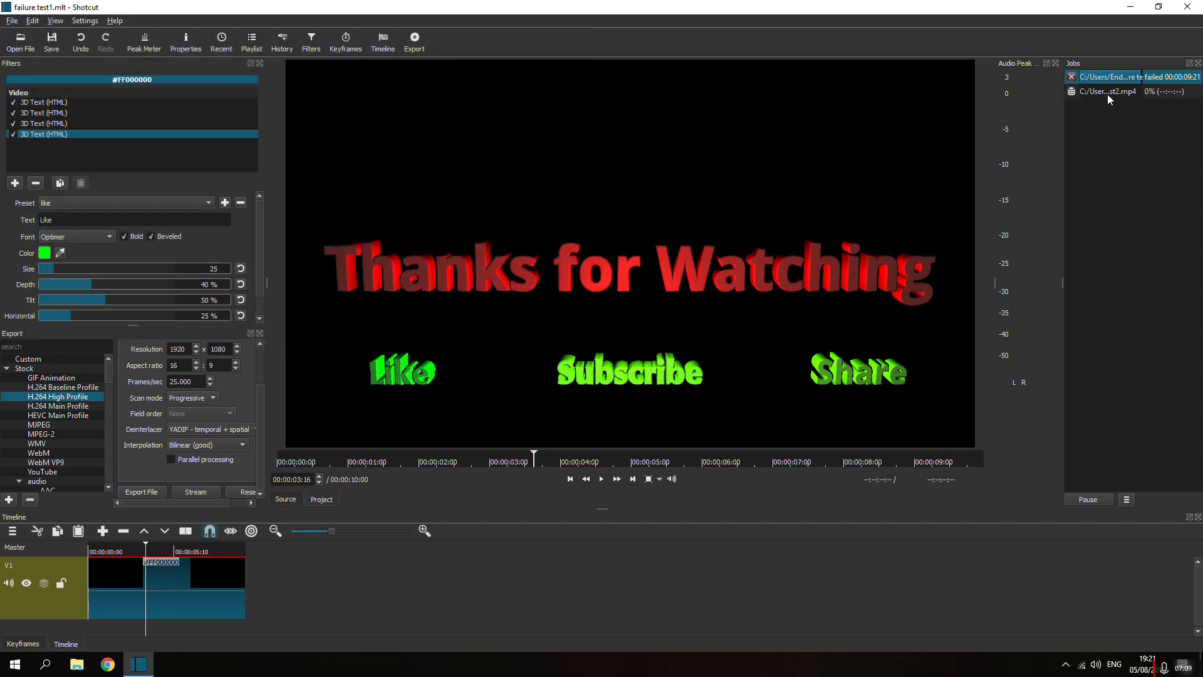
mouse_move(1143, 130)
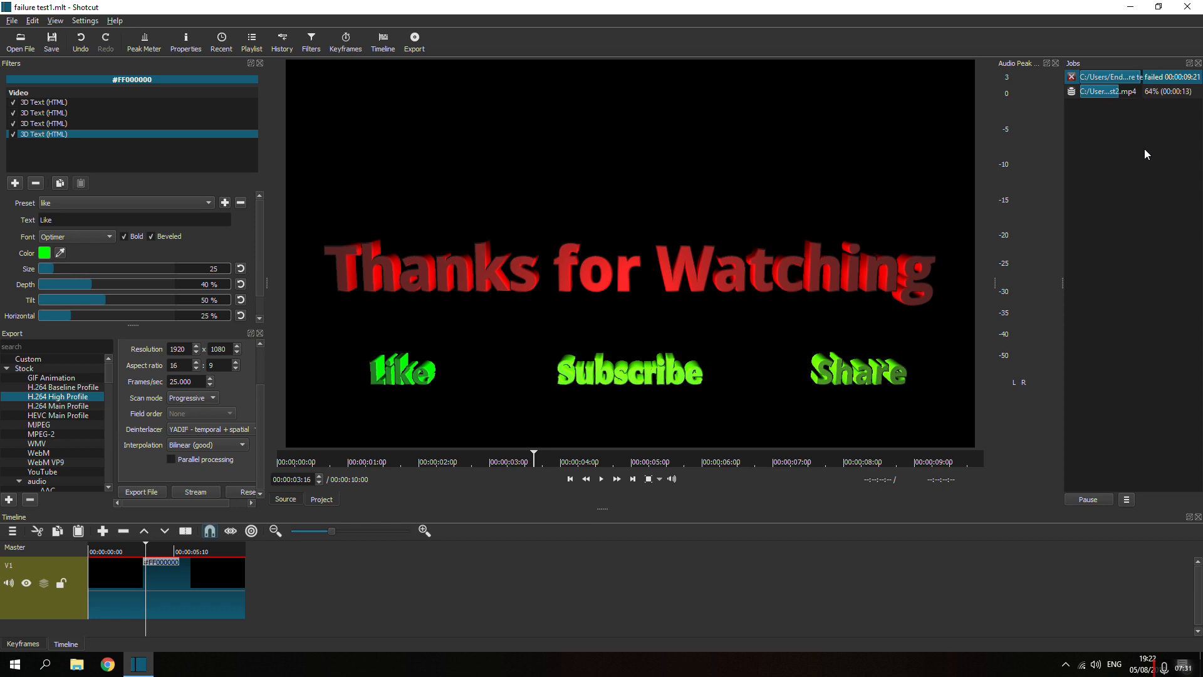
mouse_move(1100, 197)
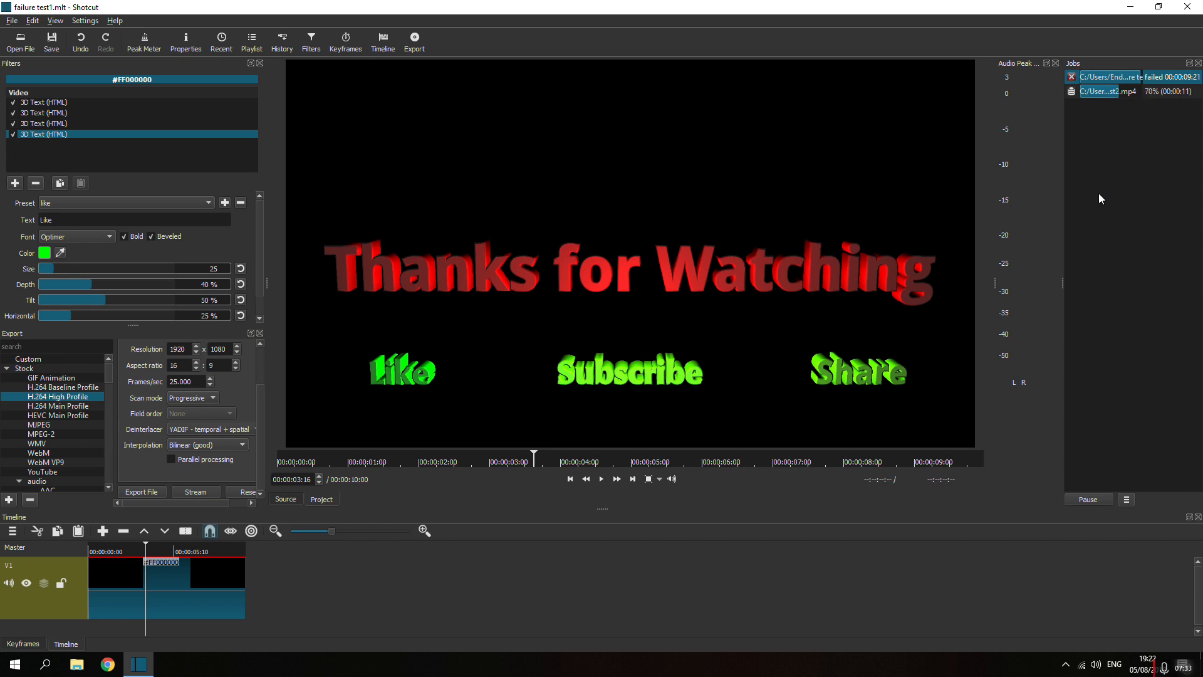
mouse_move(277, 112)
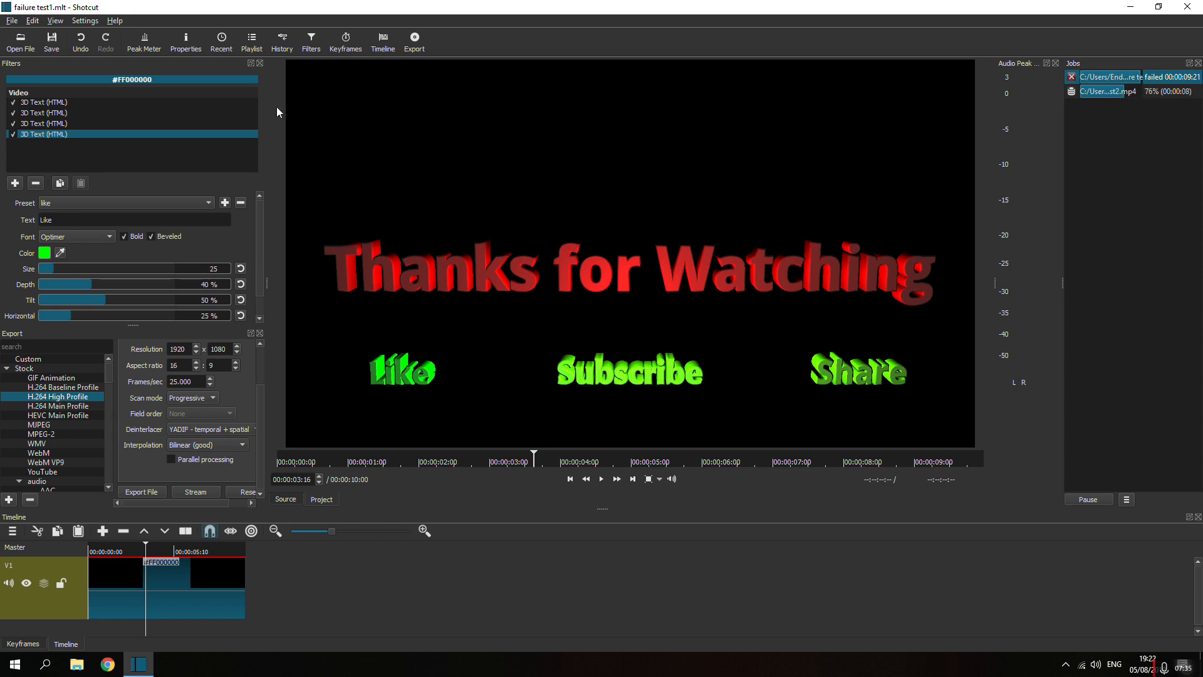
mouse_move(262, 471)
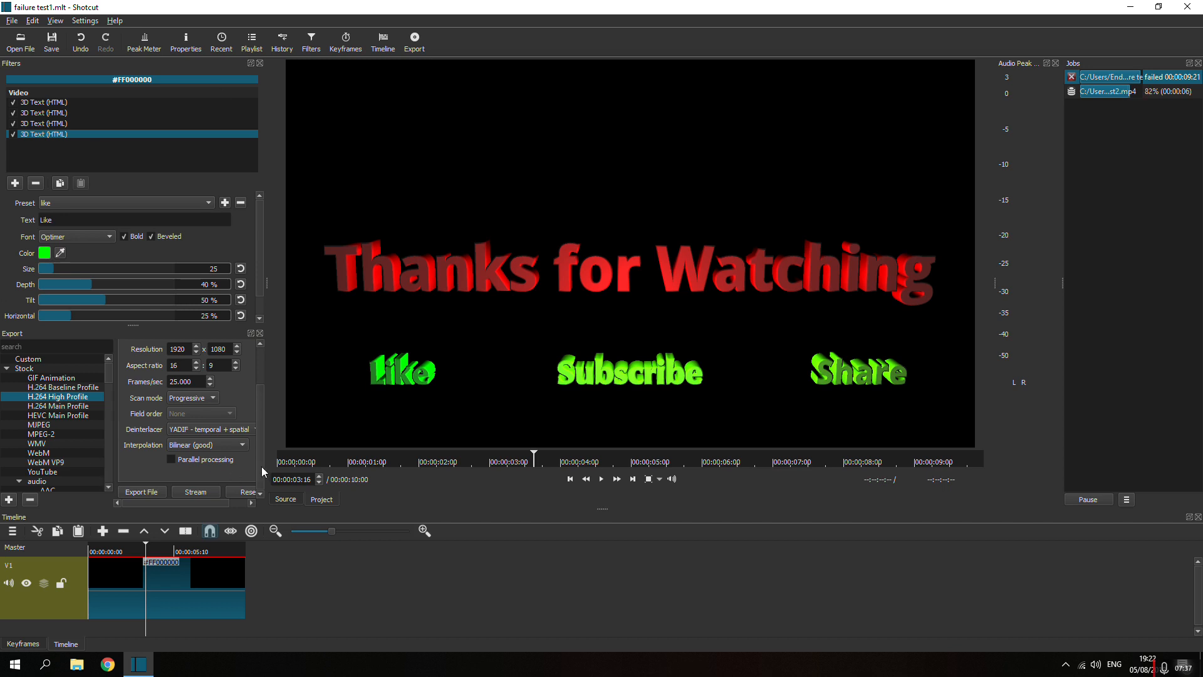
mouse_move(174, 468)
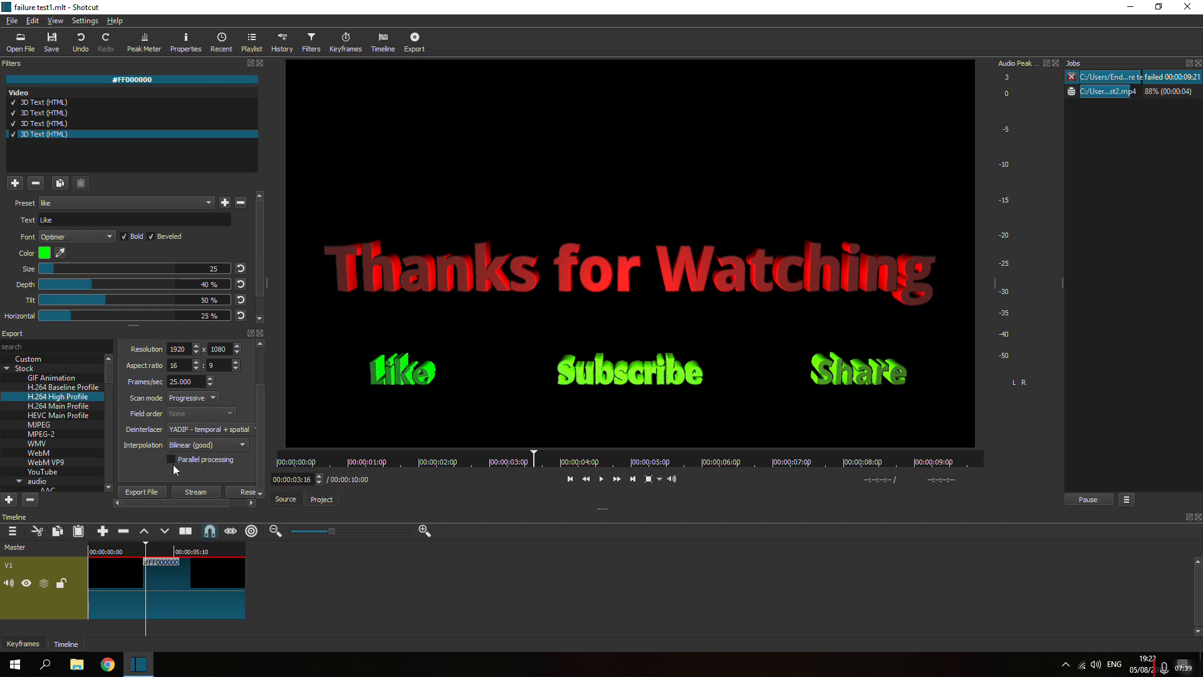
mouse_move(171, 458)
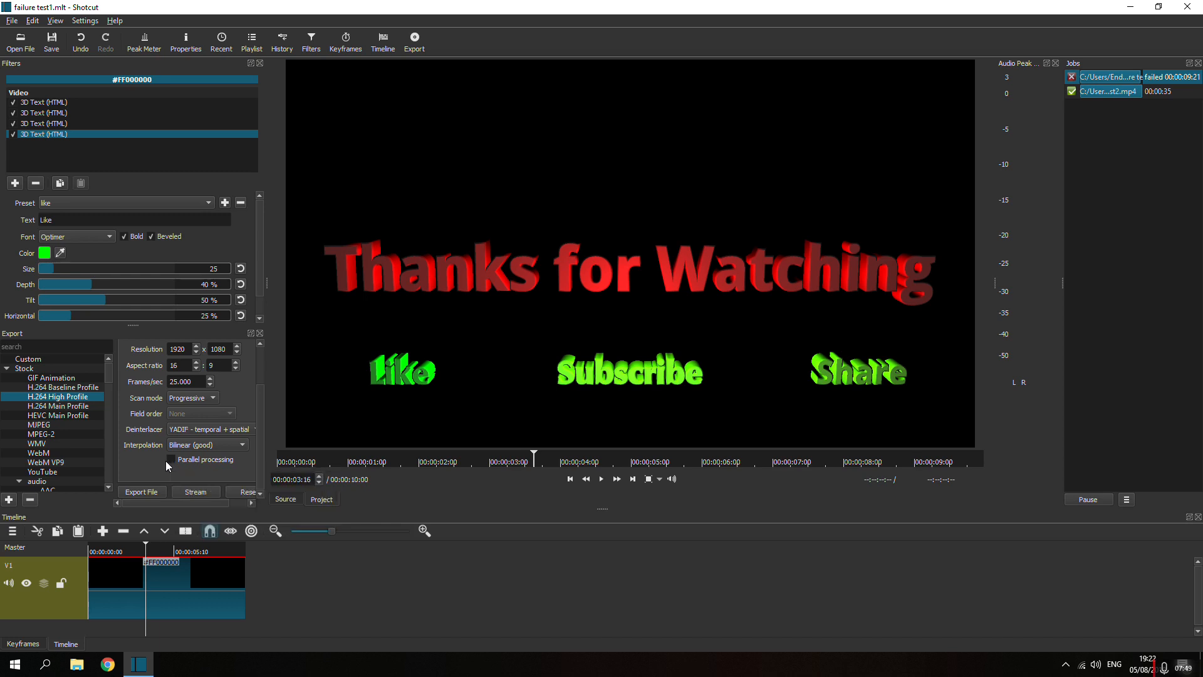
mouse_move(1139, 109)
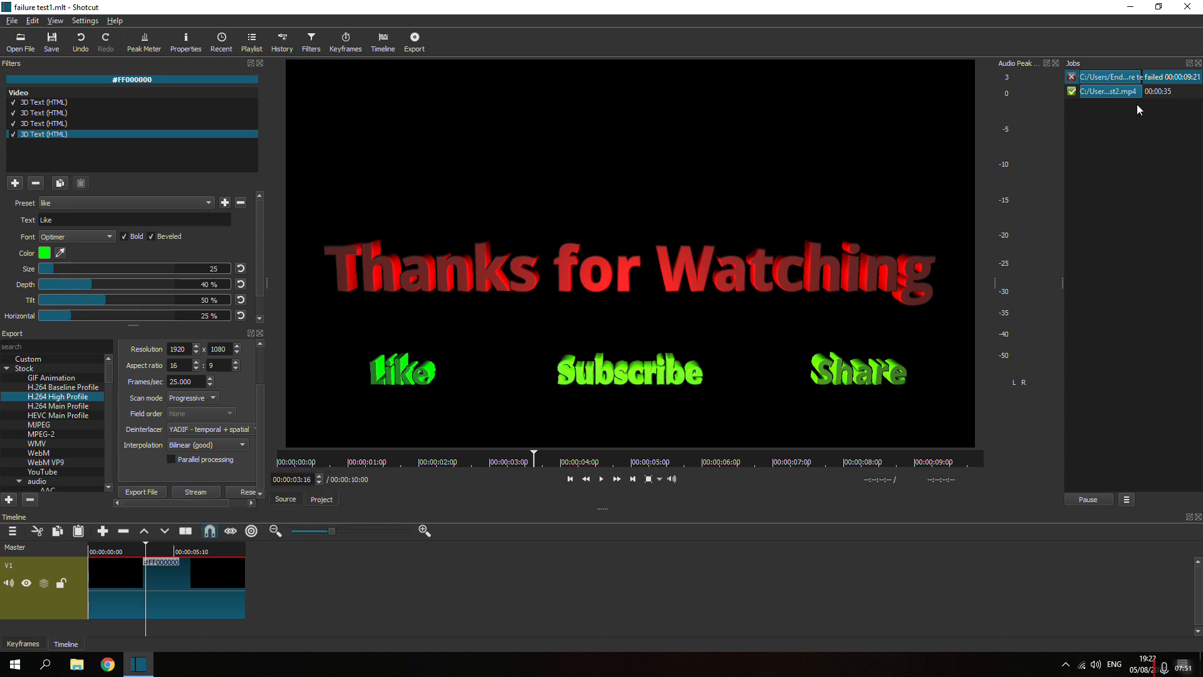
mouse_move(1164, 104)
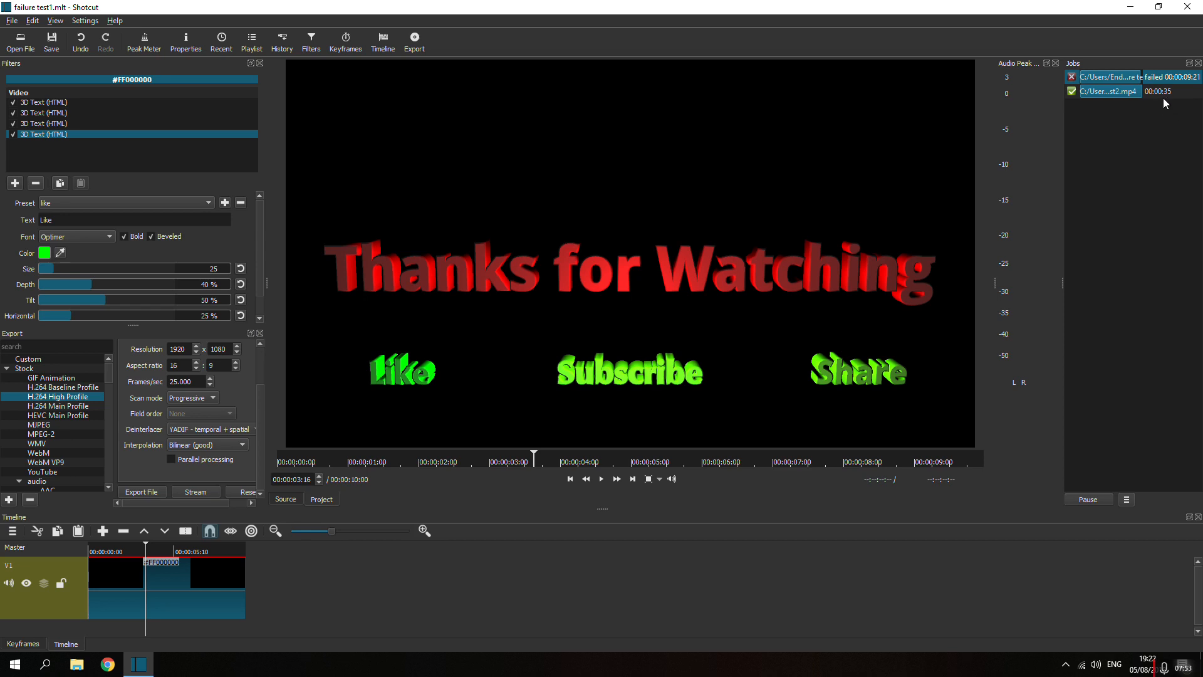
mouse_move(1160, 90)
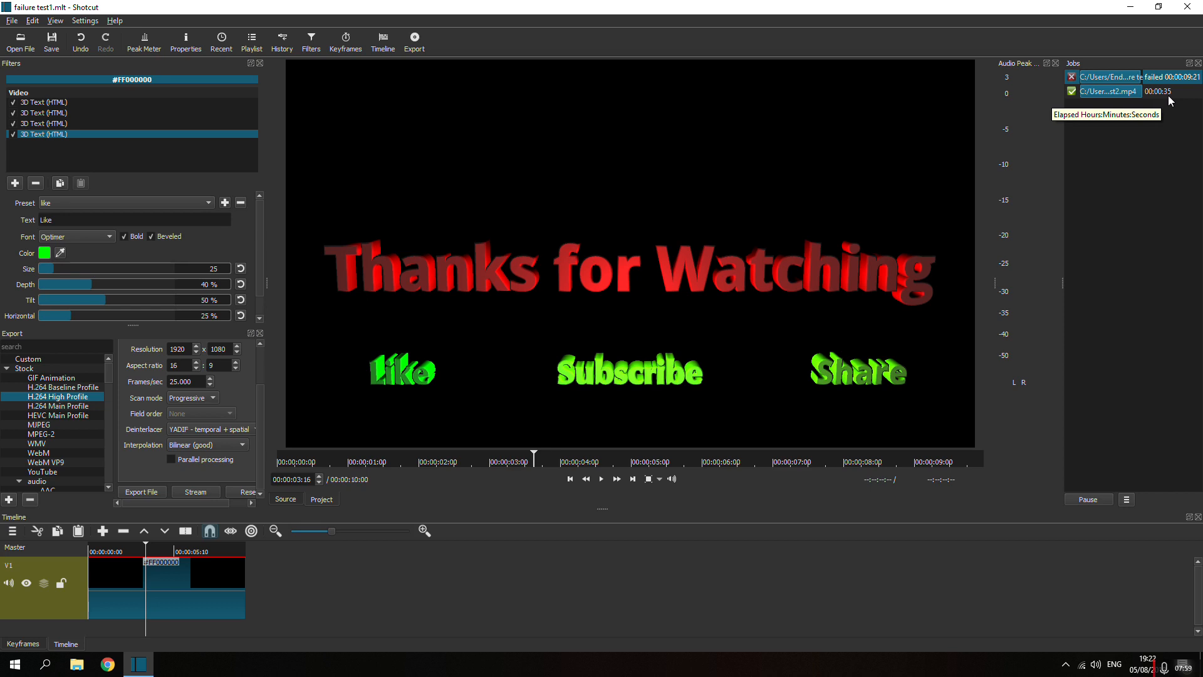
mouse_move(1172, 76)
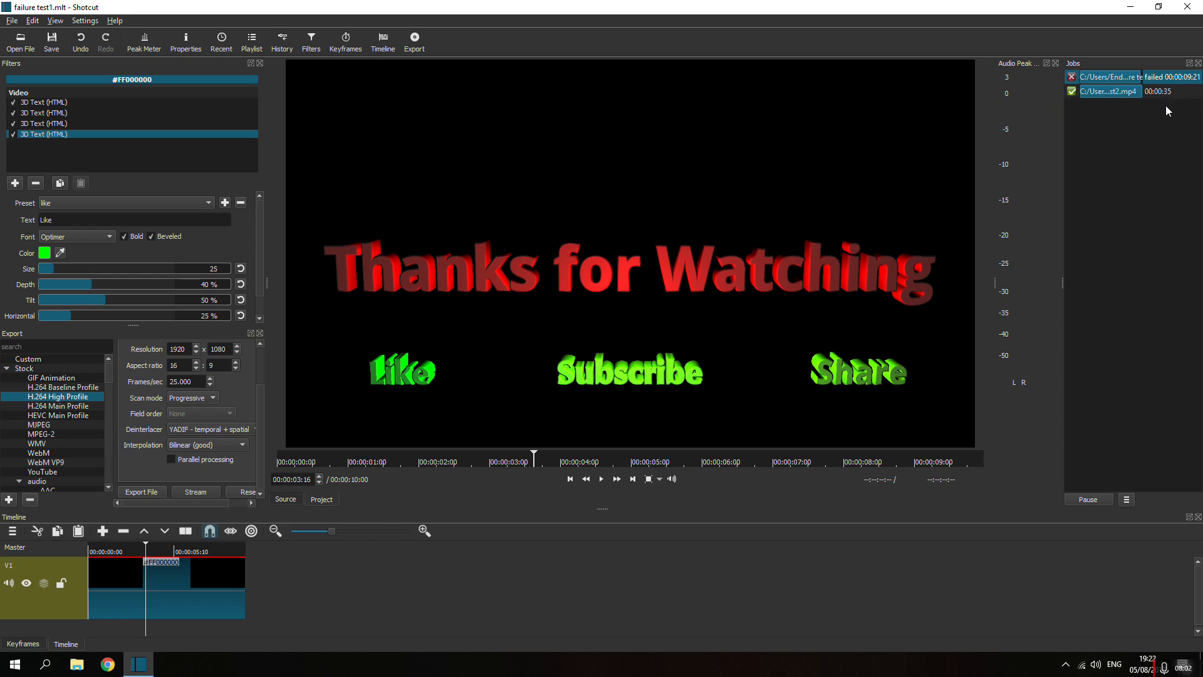
mouse_move(1158, 93)
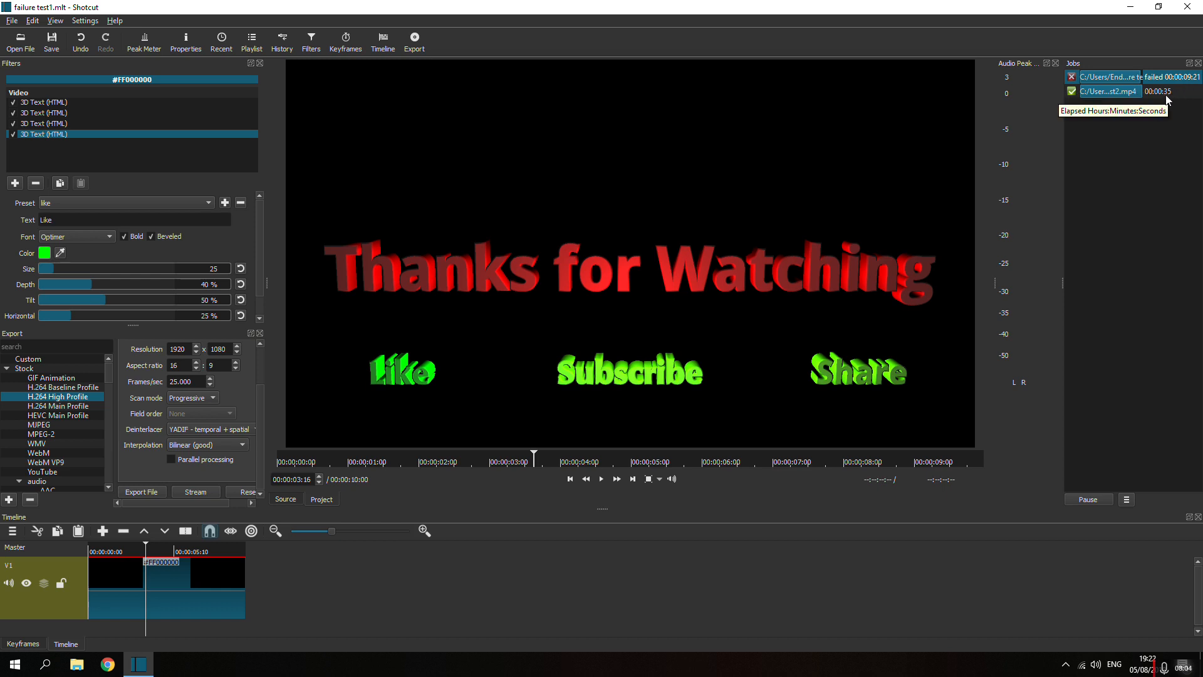
mouse_move(945, 197)
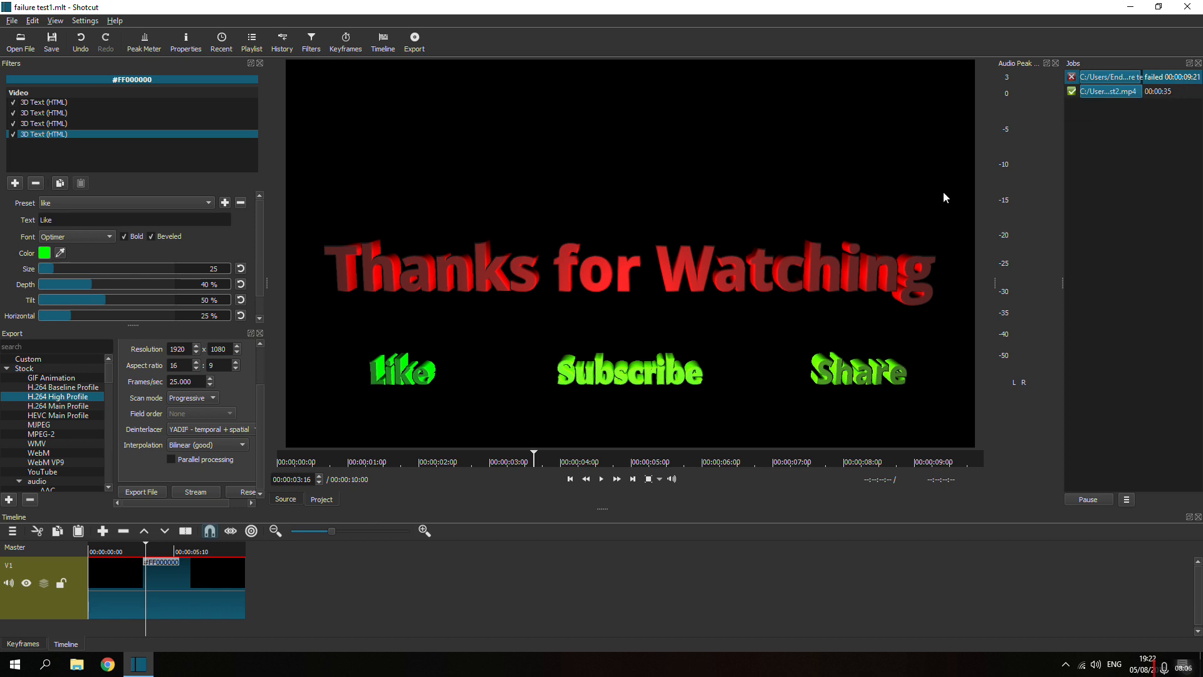
mouse_move(531, 272)
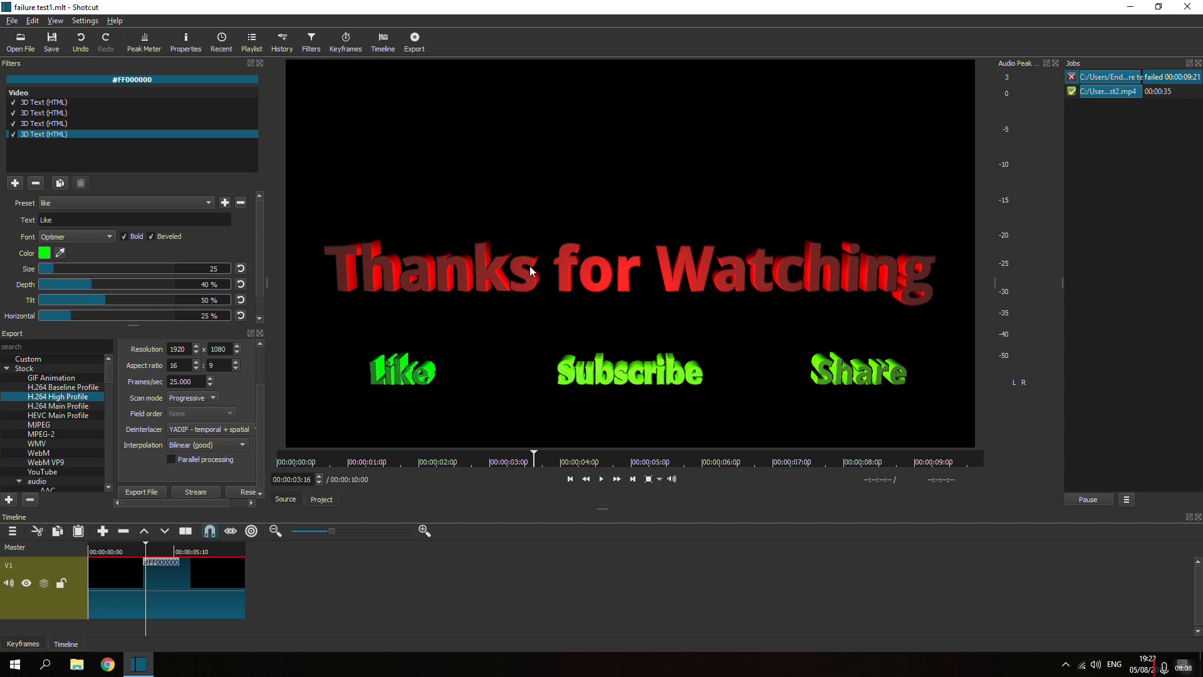
mouse_move(619, 347)
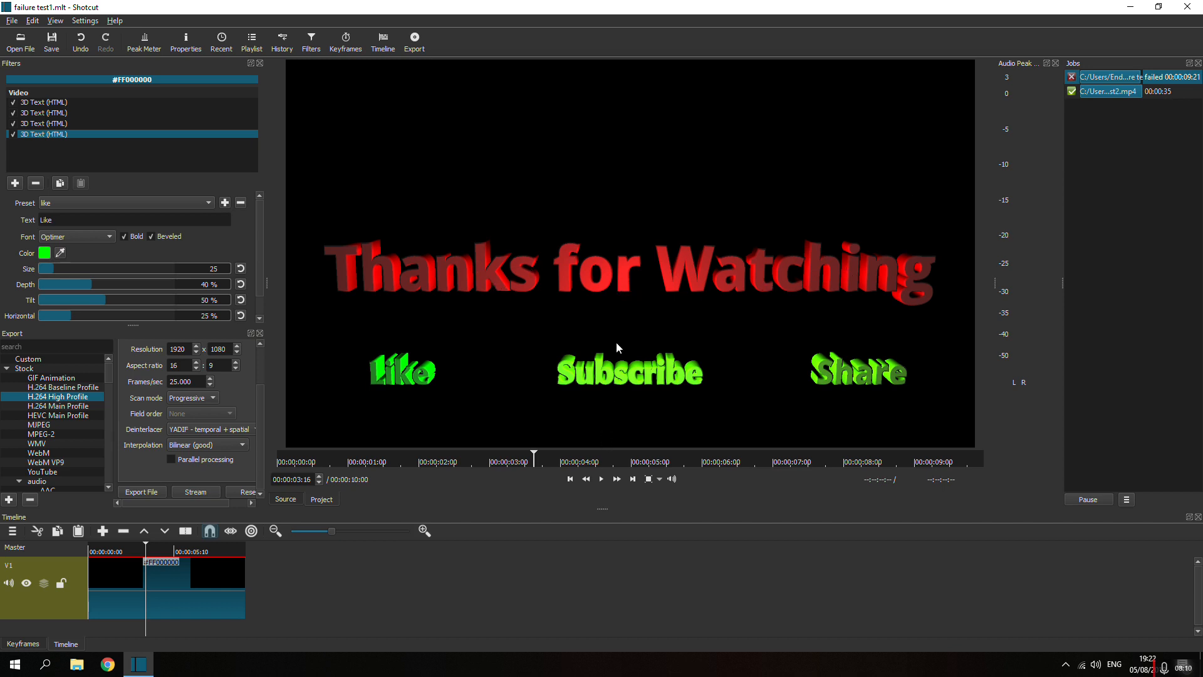
mouse_move(1176, 137)
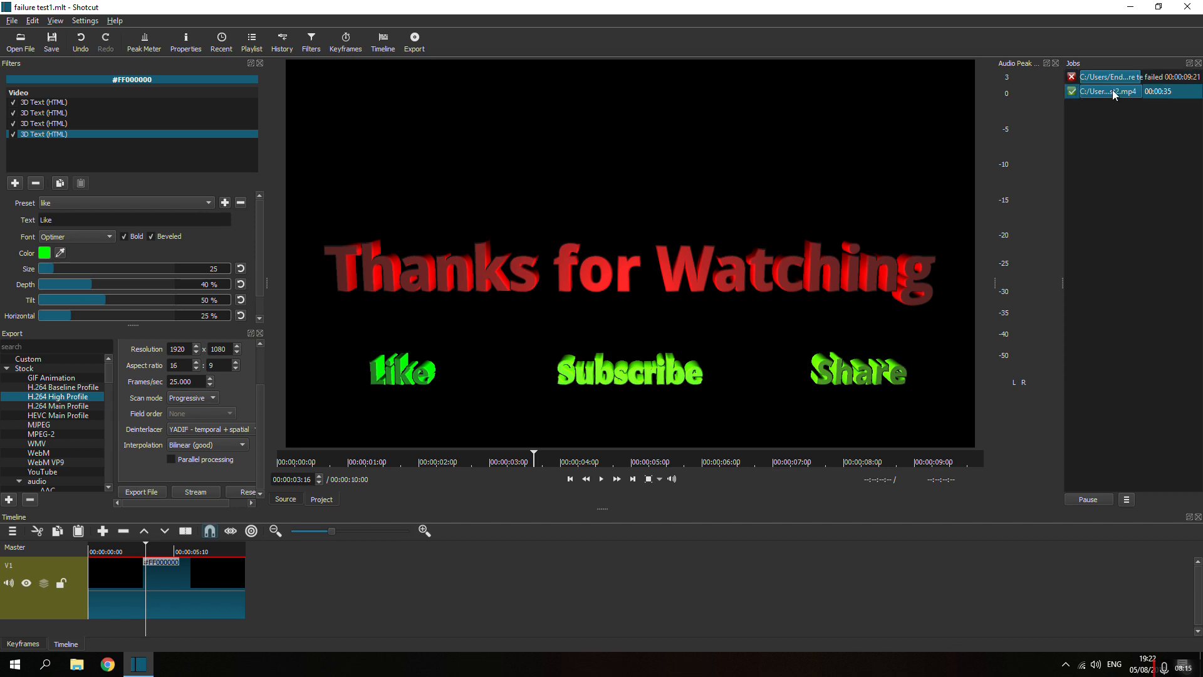
- Open View Log for the completed 'failure test2.mp4' export job
right_click(1104, 90)
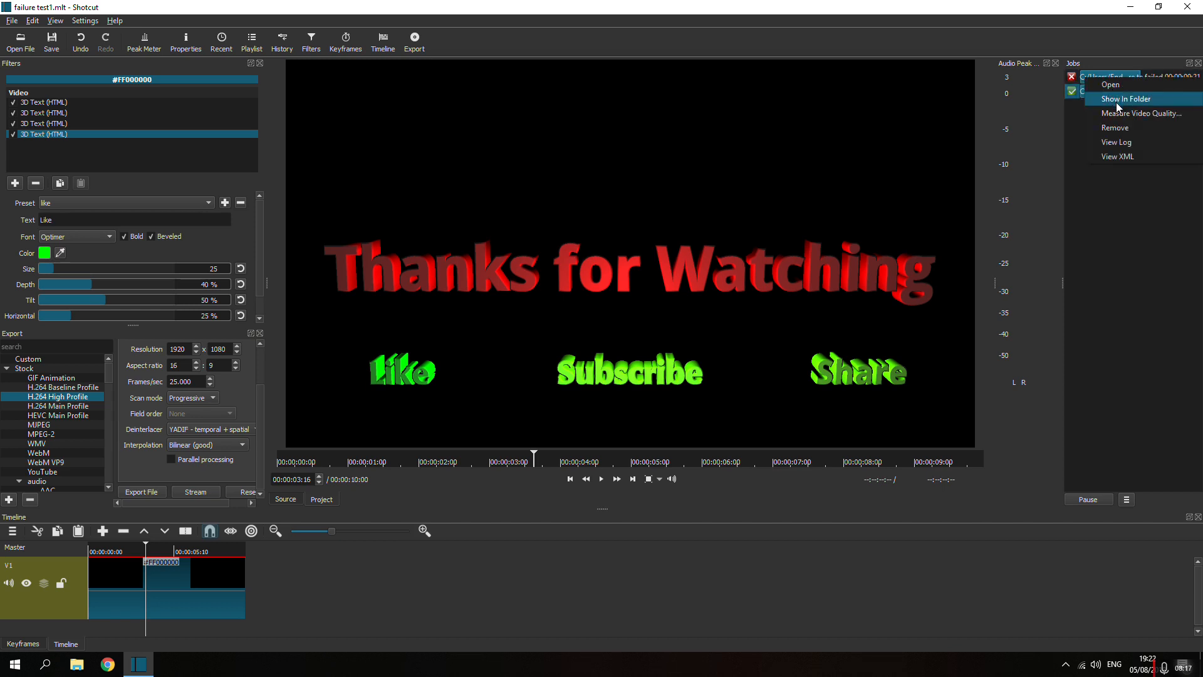
mouse_move(1127, 142)
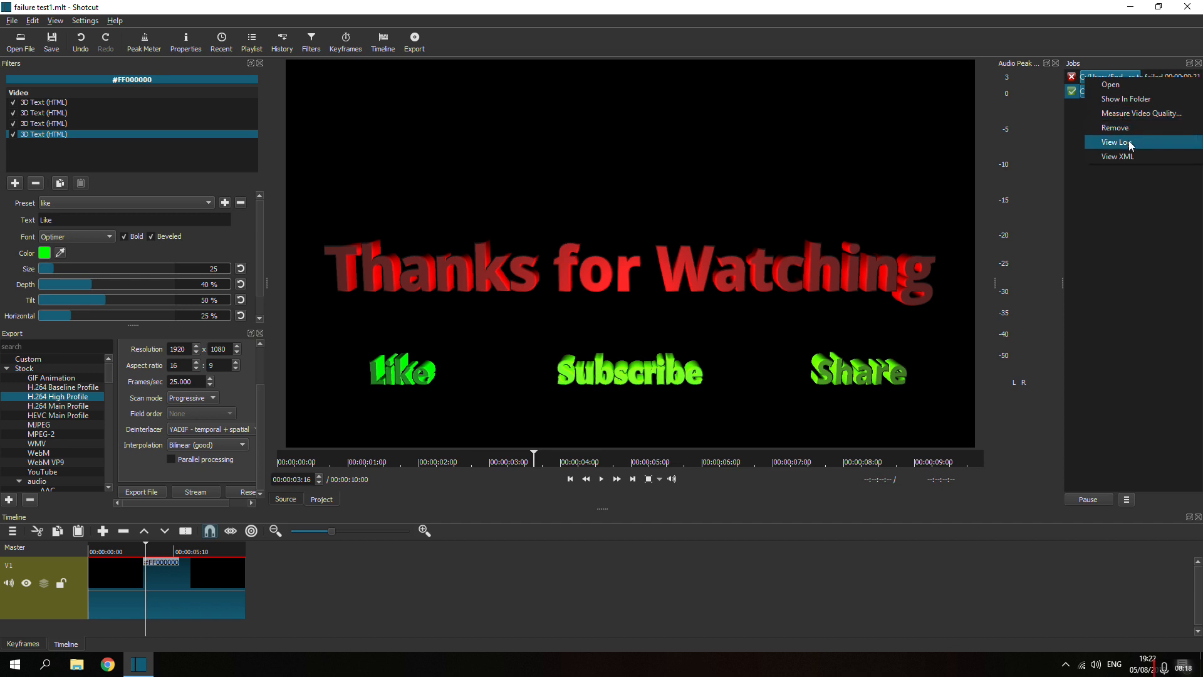
left_click(1120, 143)
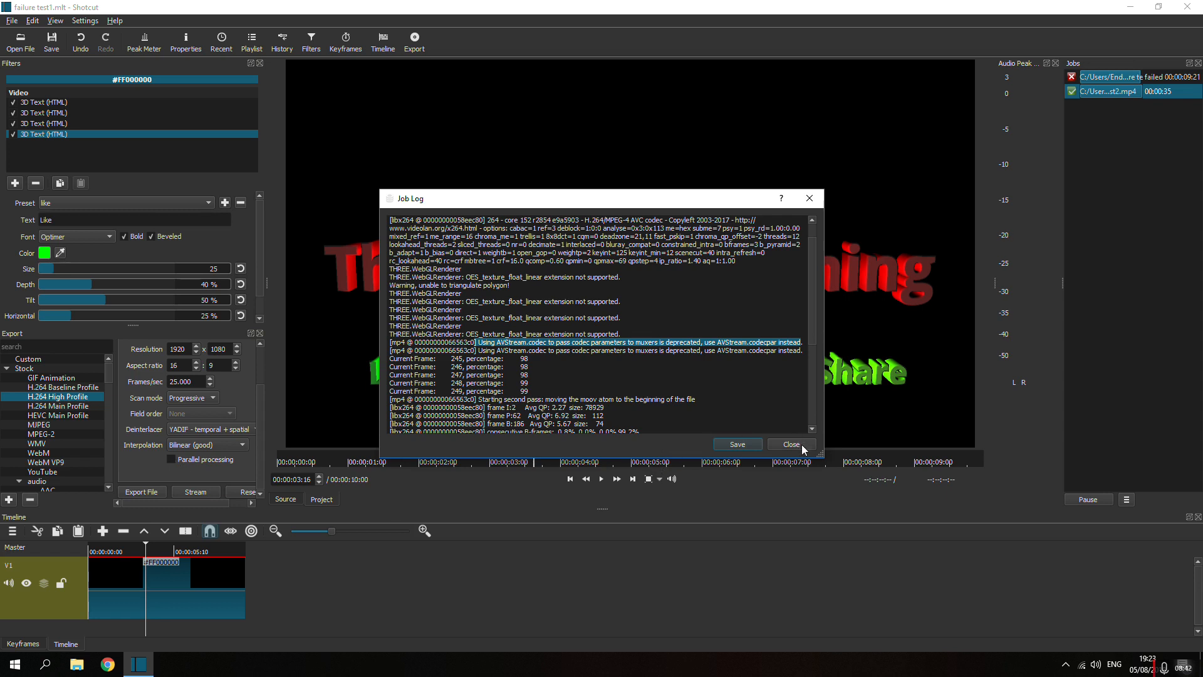
- Close the Job Log dialog for the 'failure test2.mp4' export
left_click(789, 444)
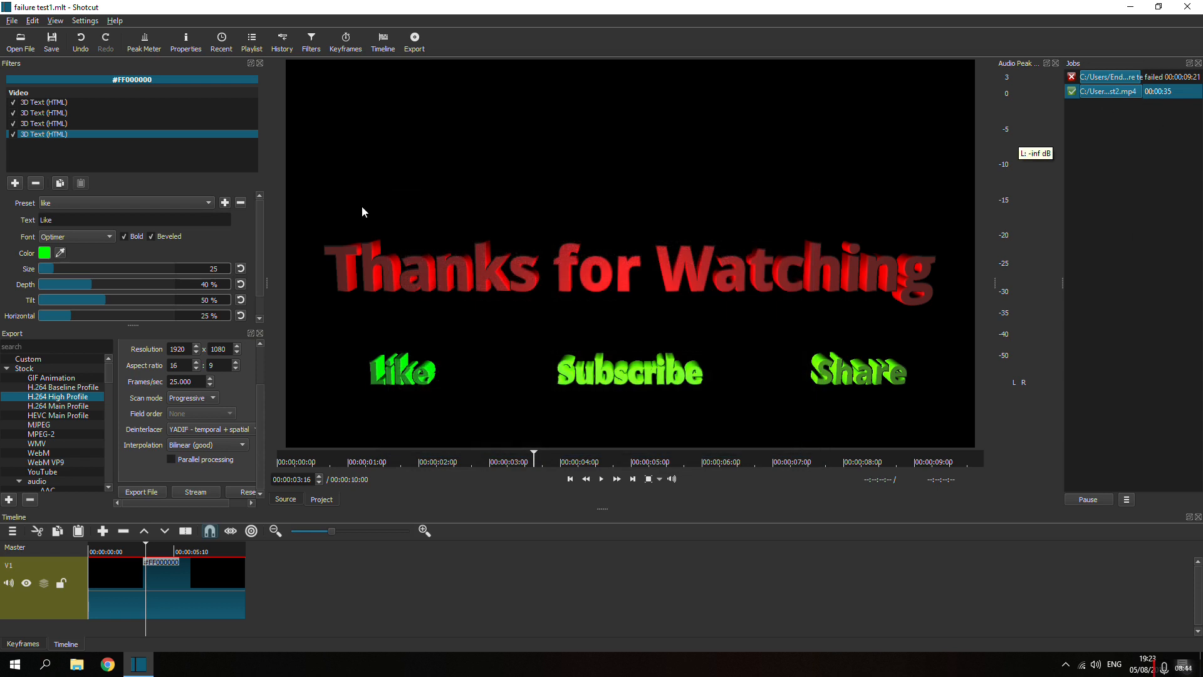
mouse_move(720, 359)
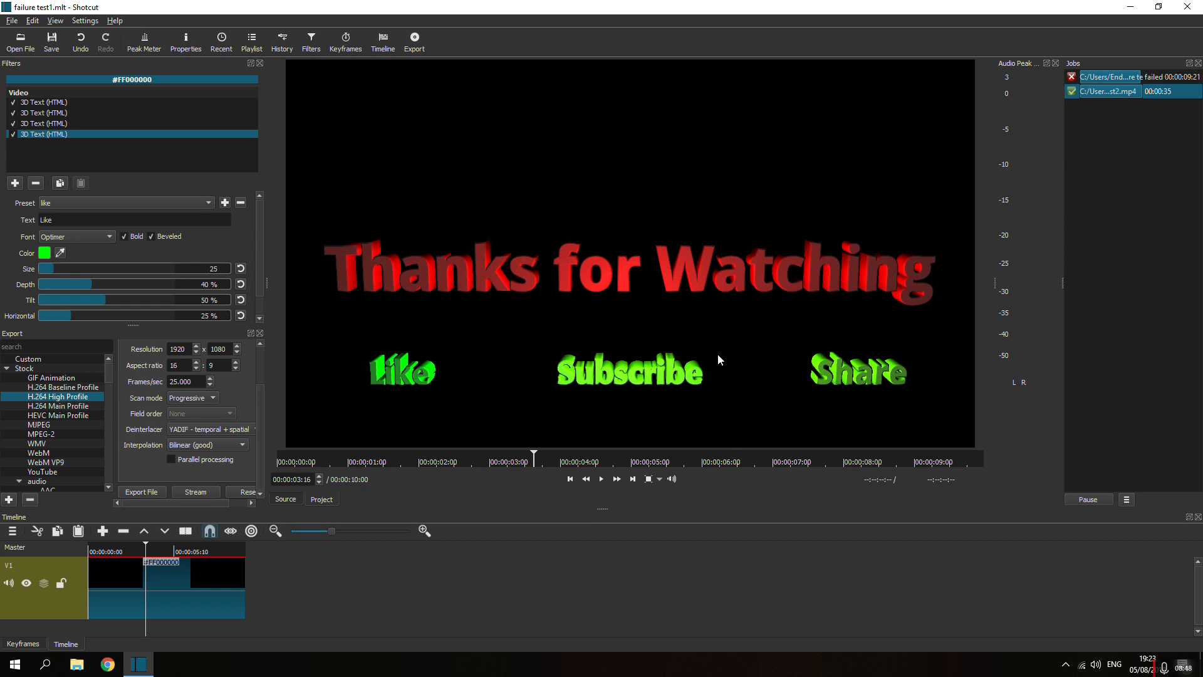
mouse_move(658, 342)
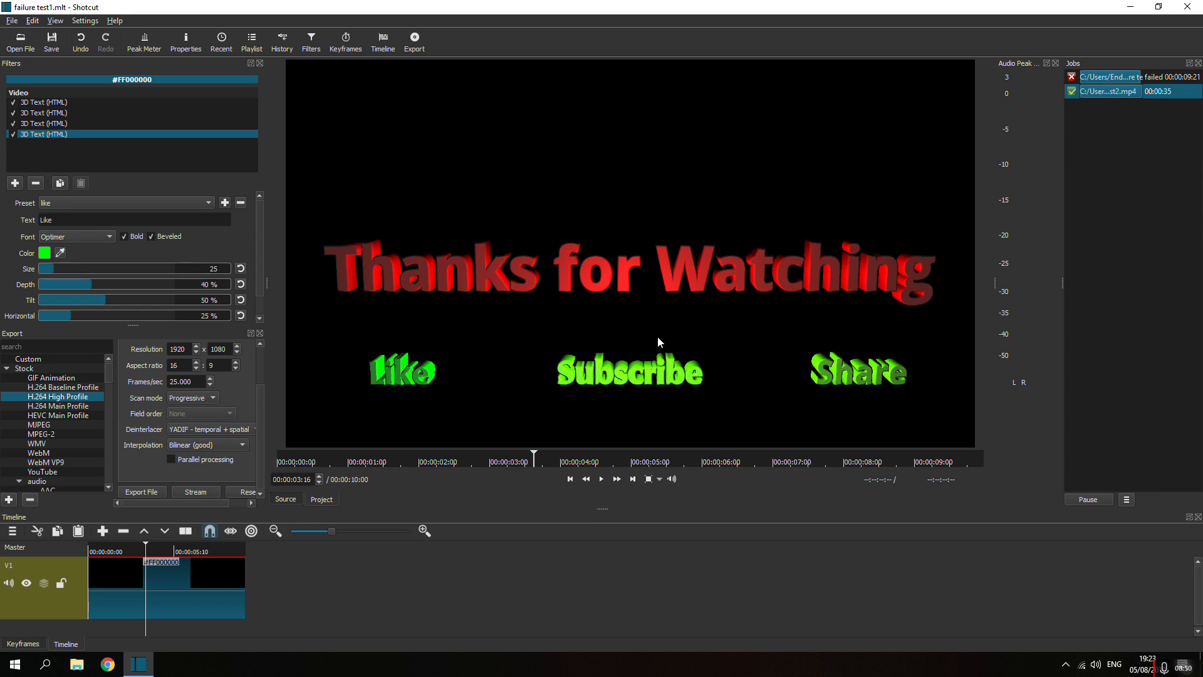